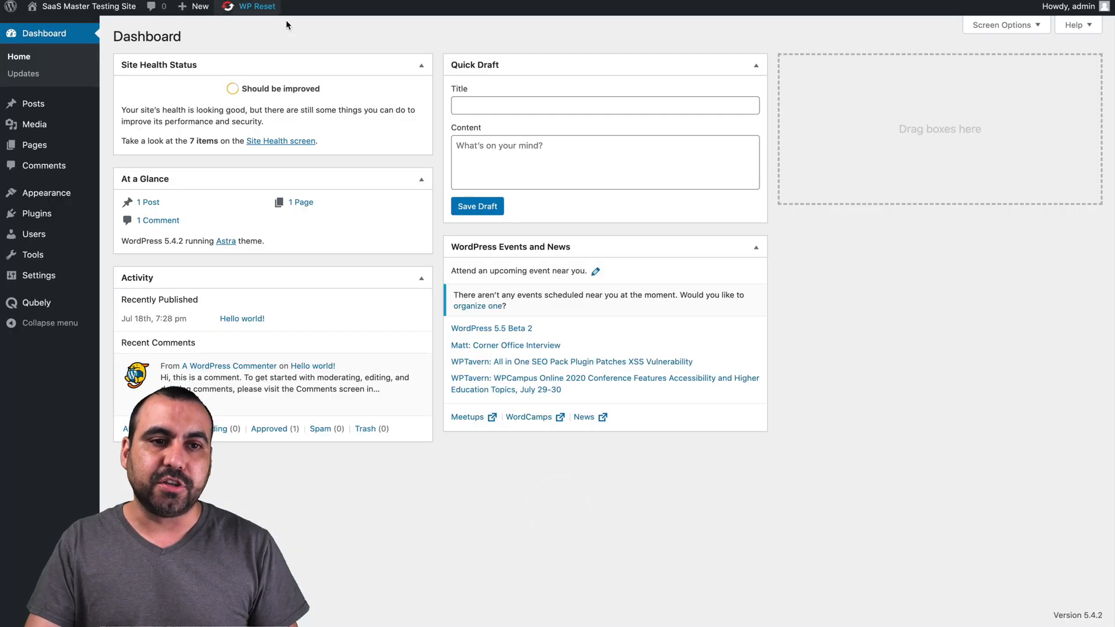
{"action": "mouse_move", "coordinate": [386, 337]}
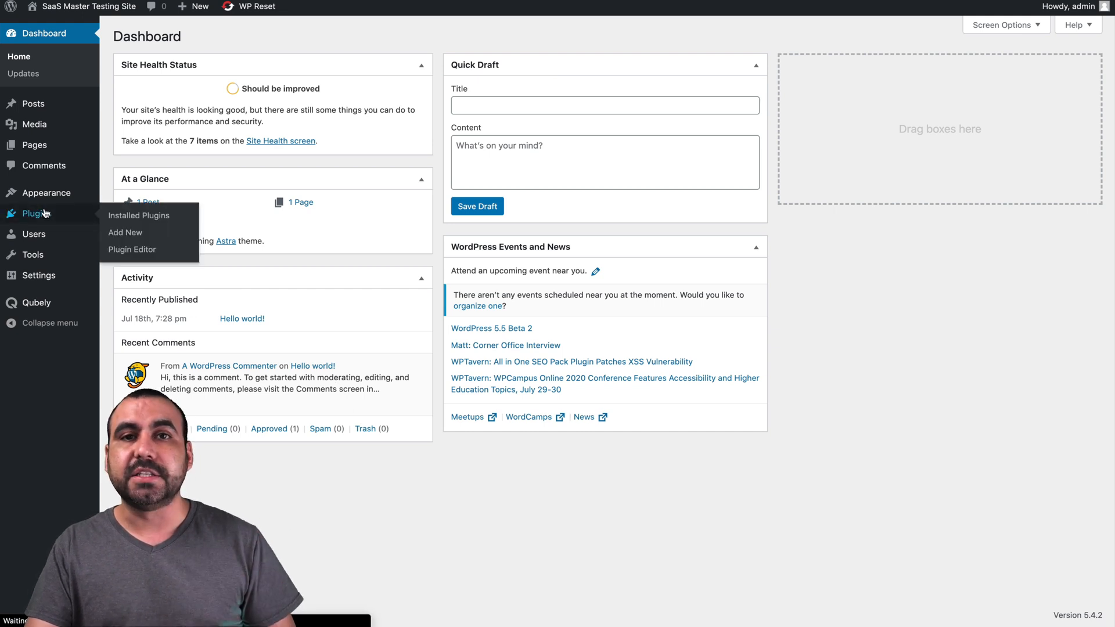
Step: Open Installed Plugins, with Qubely, Qubely Pro and WP Reset PRO active
{"action": "left_click", "coordinate": [139, 215]}
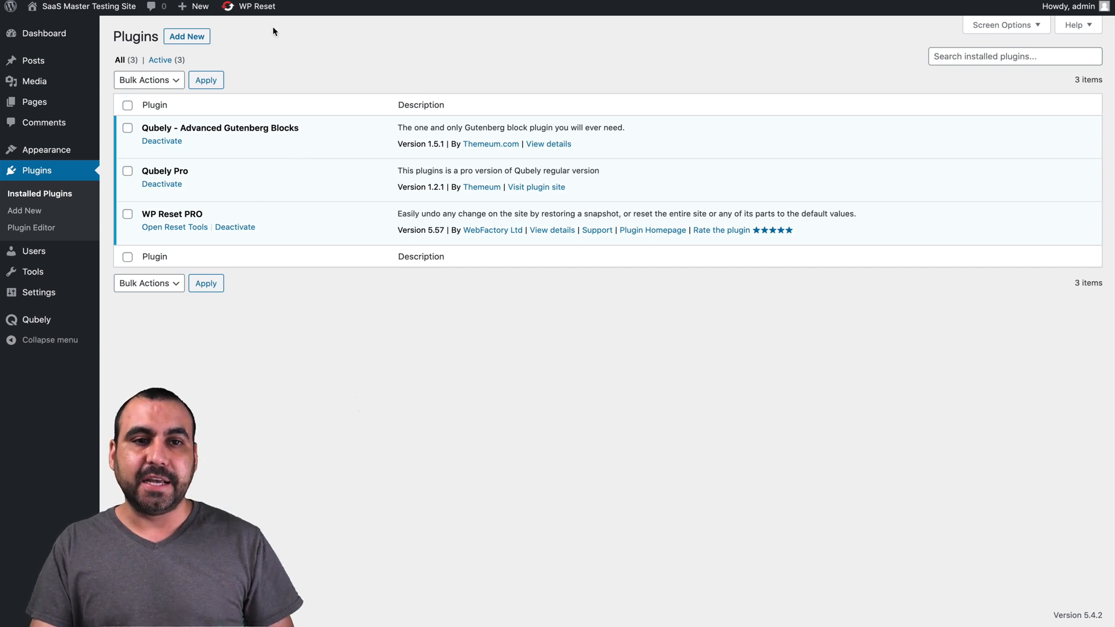
Step: Check Astra's Customizer sidebar layout: pages, blog posts and archives set to No Sidebar
{"action": "left_click", "coordinate": [48, 150]}
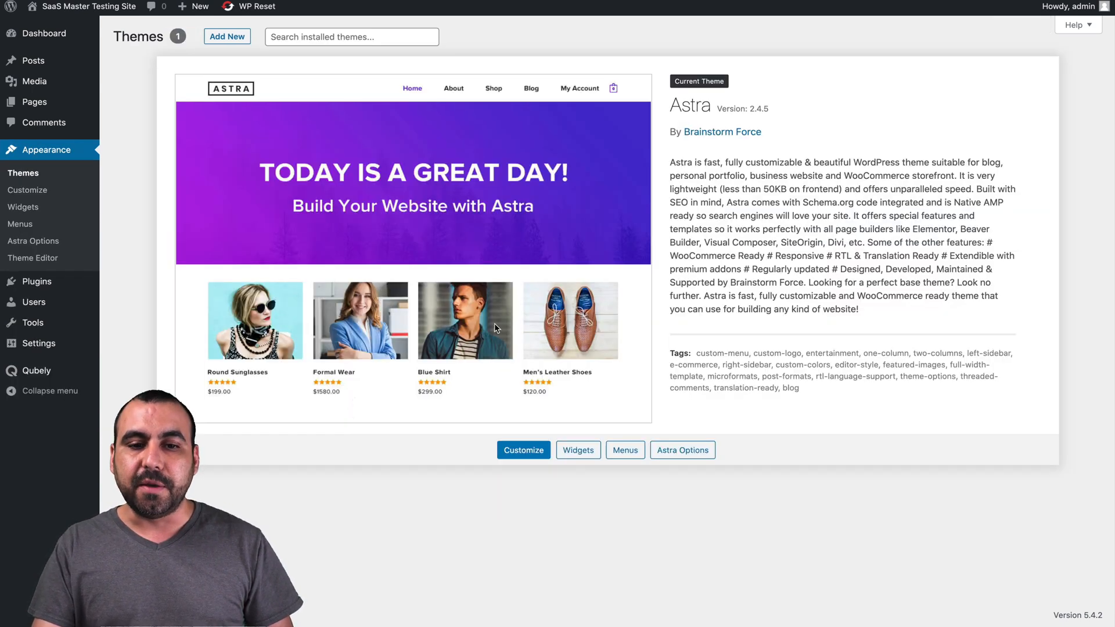
{"action": "mouse_move", "coordinate": [465, 422]}
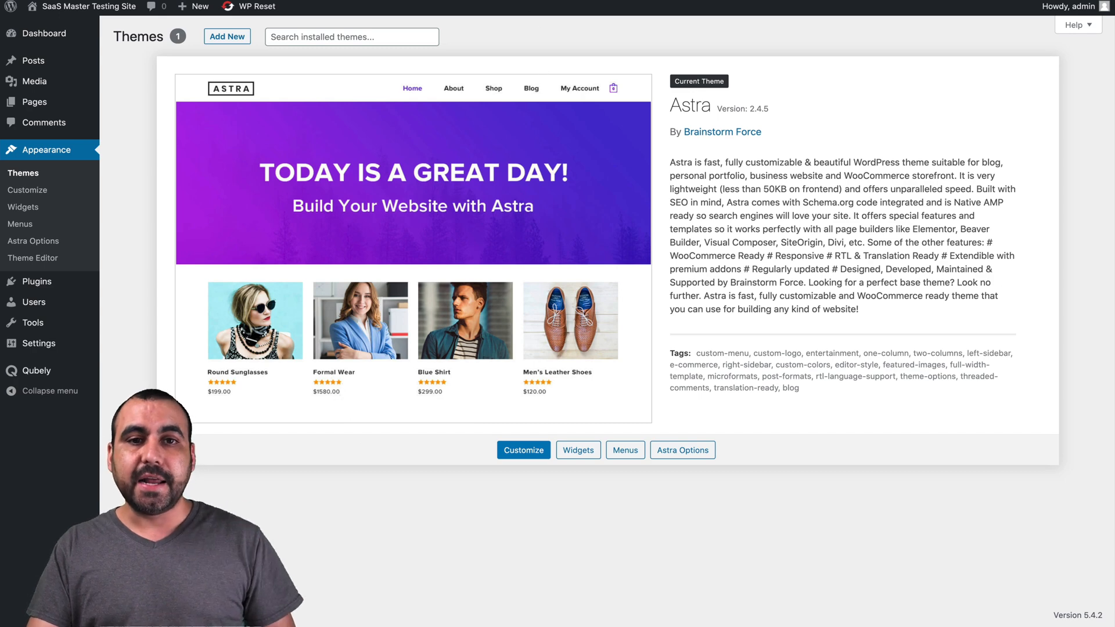
{"action": "left_click", "coordinate": [522, 449]}
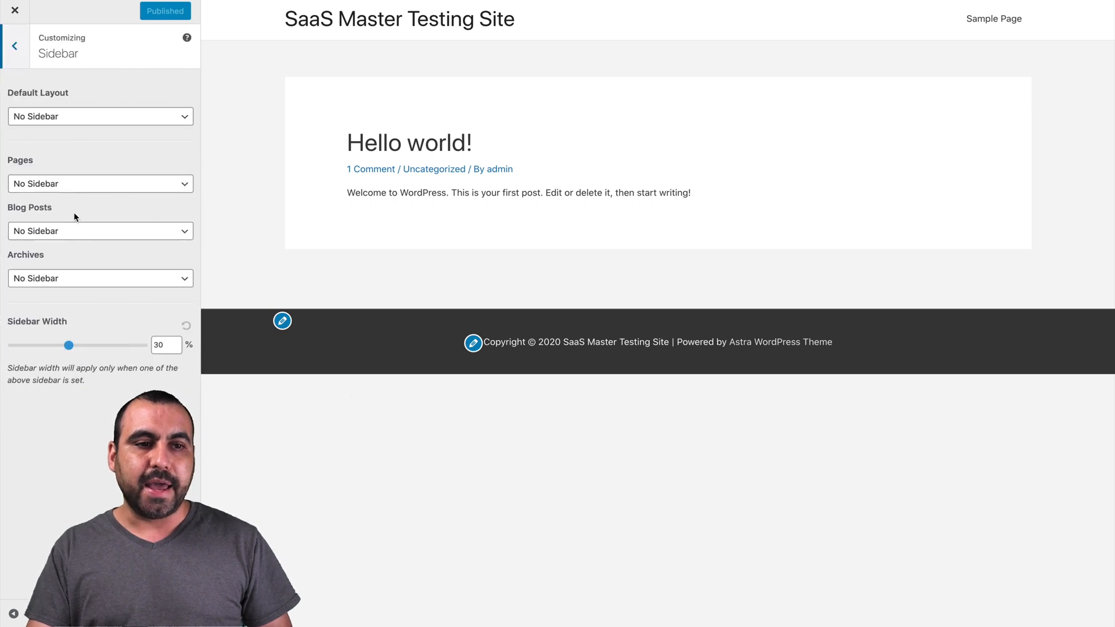
{"action": "mouse_move", "coordinate": [70, 193]}
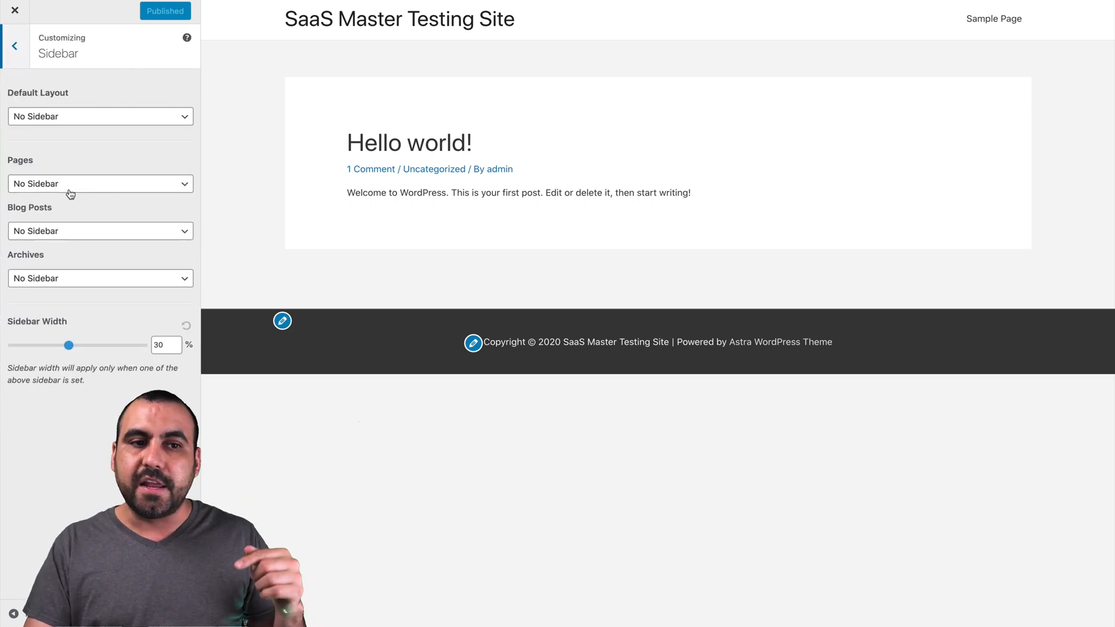
{"action": "left_click", "coordinate": [101, 116]}
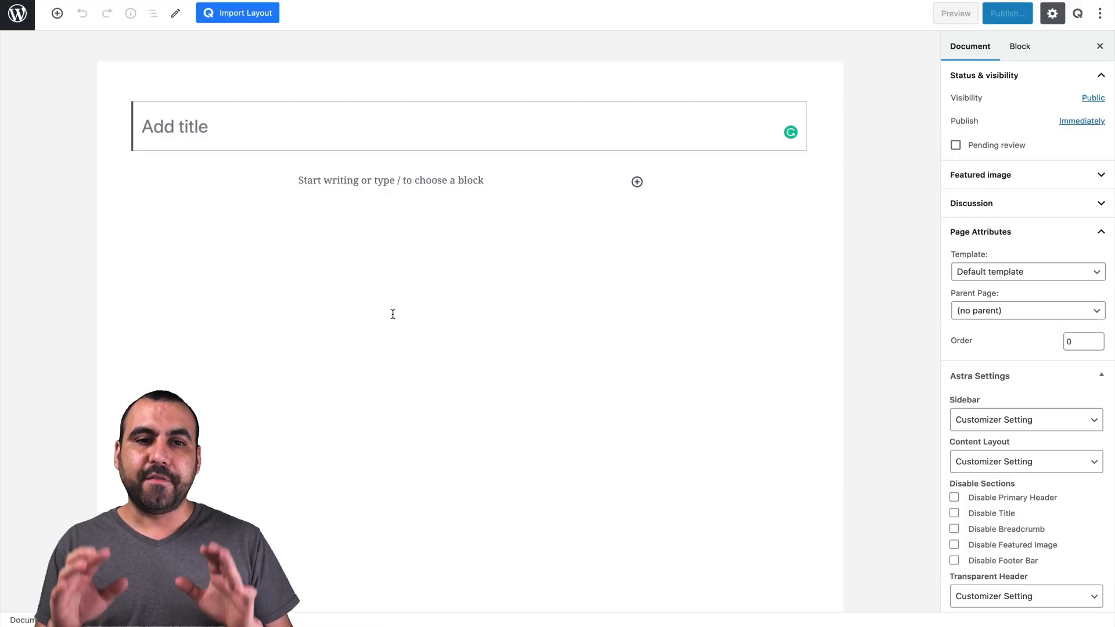
{"action": "mouse_move", "coordinate": [271, 115]}
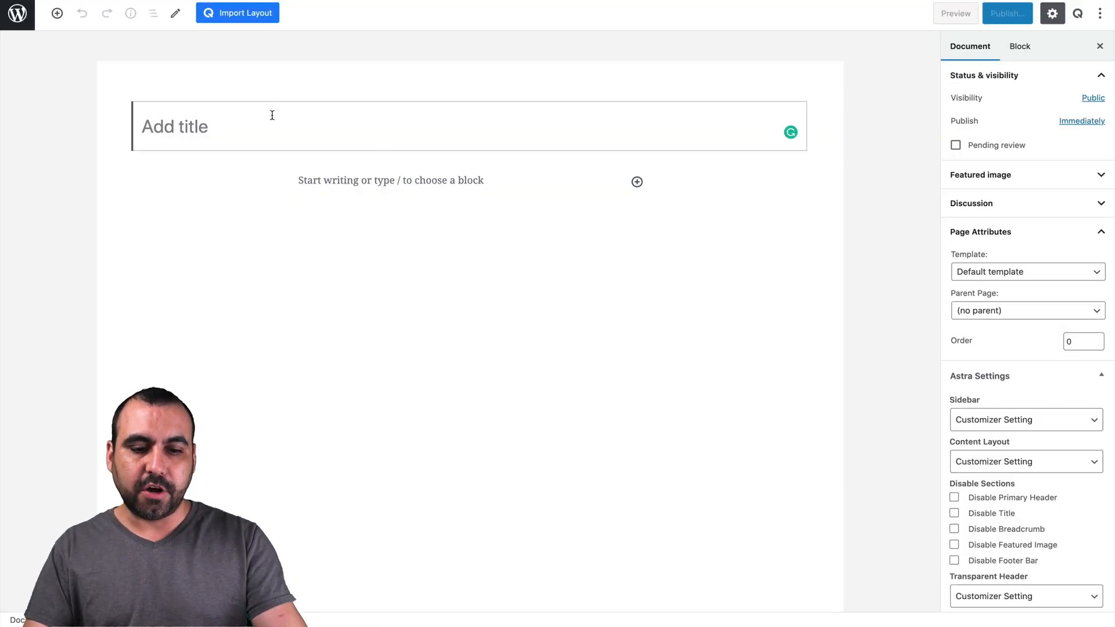
Step: Title the new blank page 'testing'
{"action": "type", "text": "testing"}
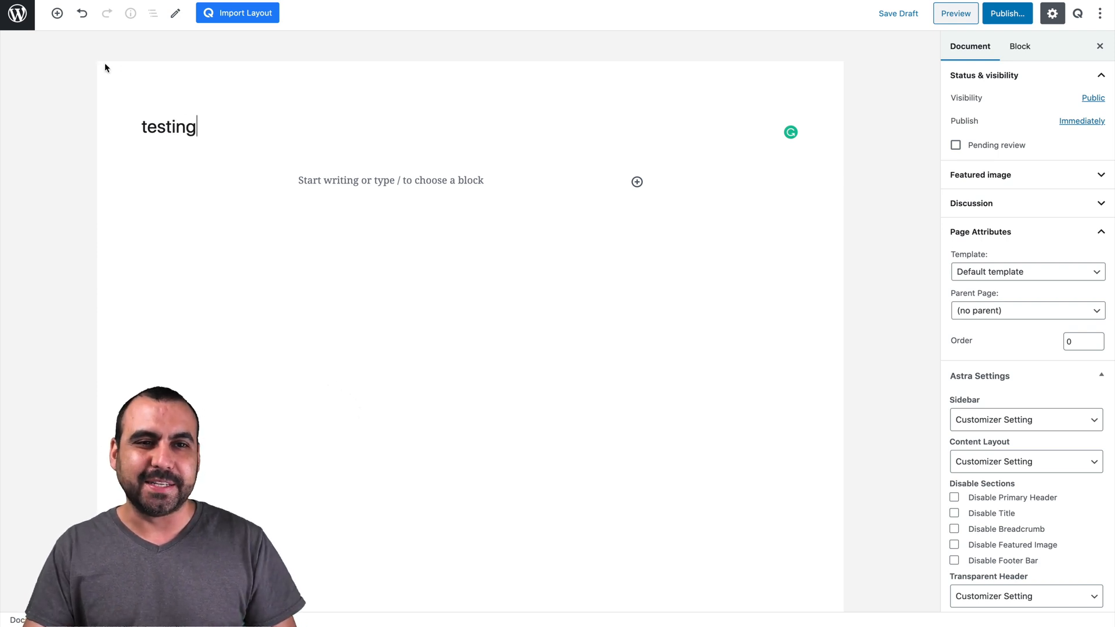
{"action": "mouse_move", "coordinate": [237, 12]}
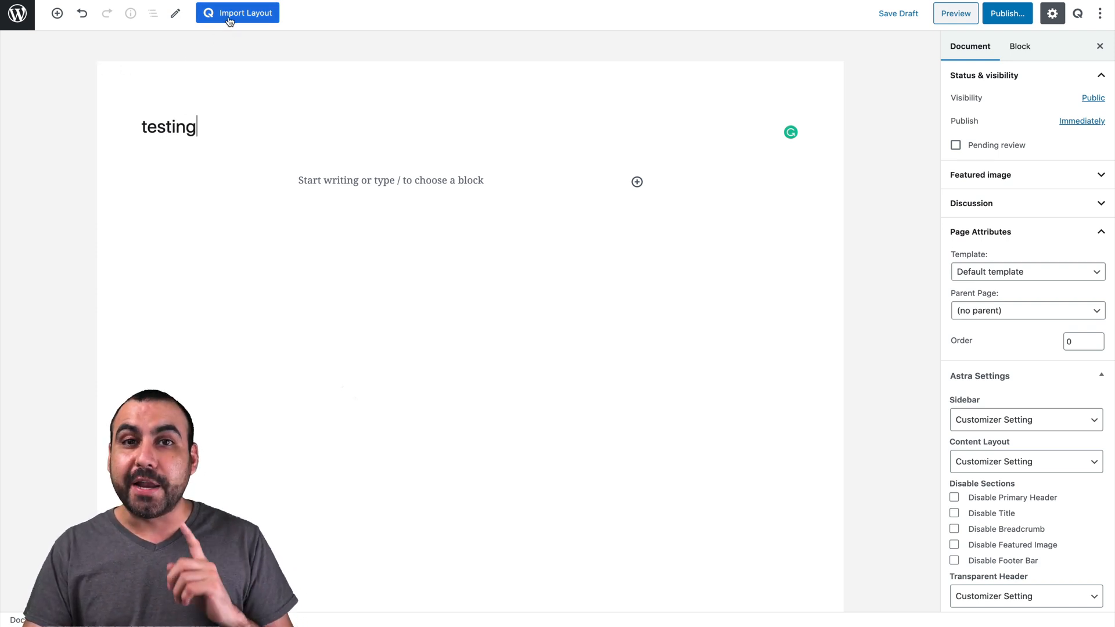
{"action": "mouse_move", "coordinate": [209, 13]}
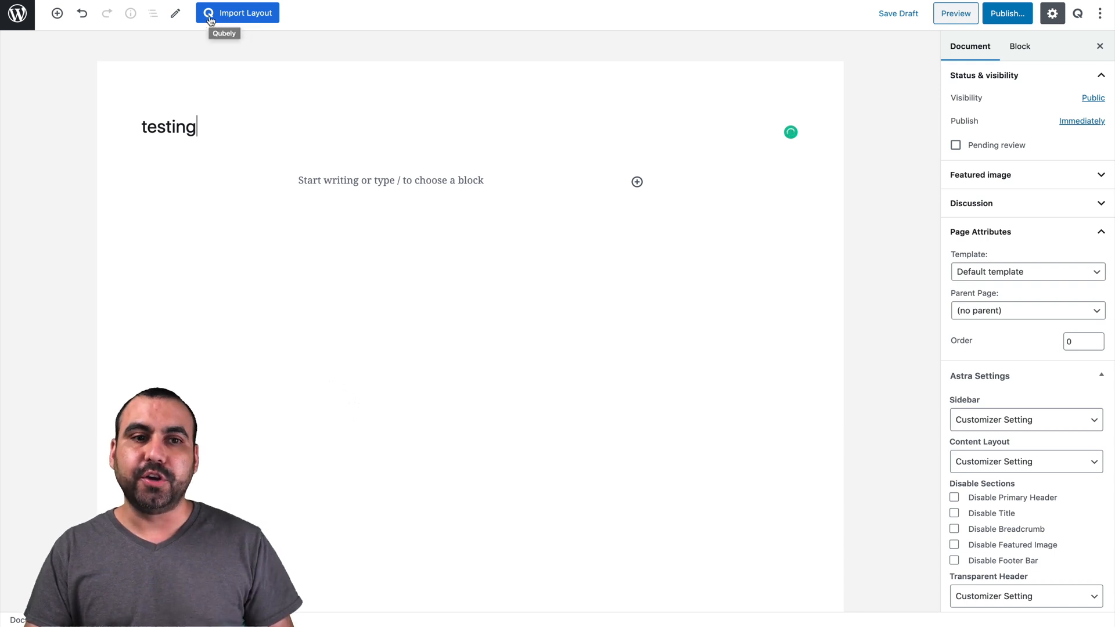
Step: Open the Qubely layout library filtered to the six Countdown sections
{"action": "left_click", "coordinate": [245, 13]}
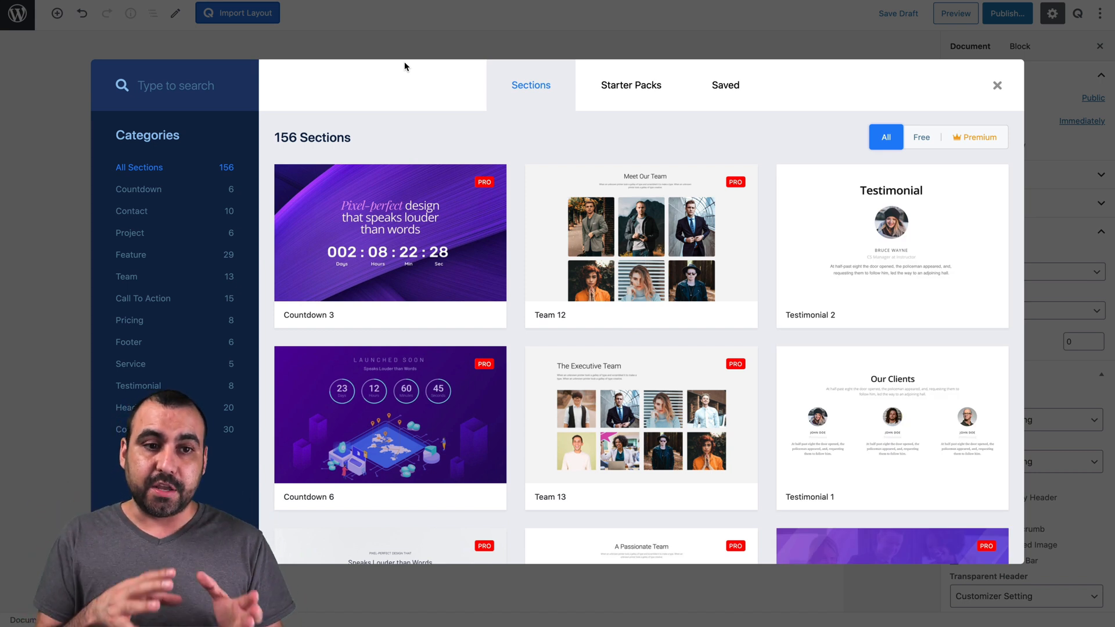
{"action": "mouse_move", "coordinate": [324, 263]}
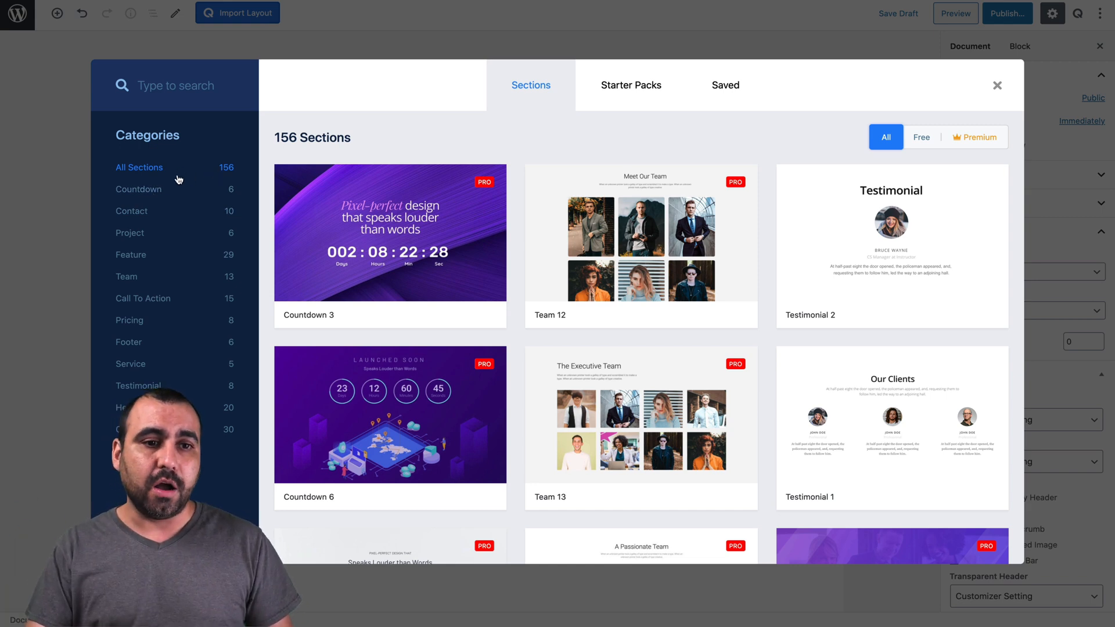
{"action": "left_click", "coordinate": [139, 190]}
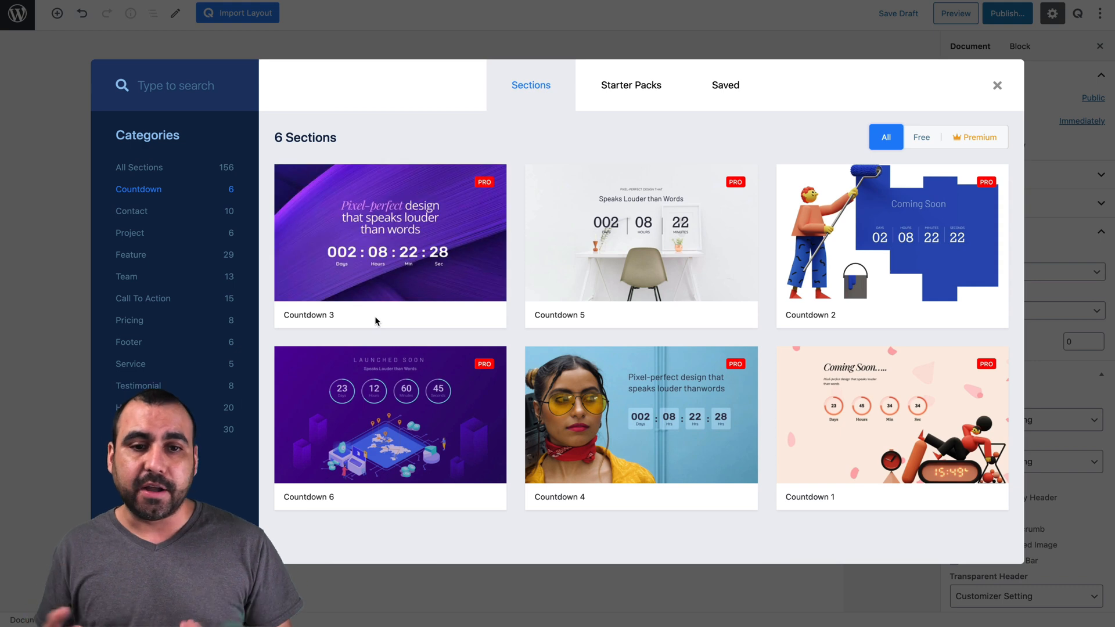
{"action": "mouse_move", "coordinate": [621, 300]}
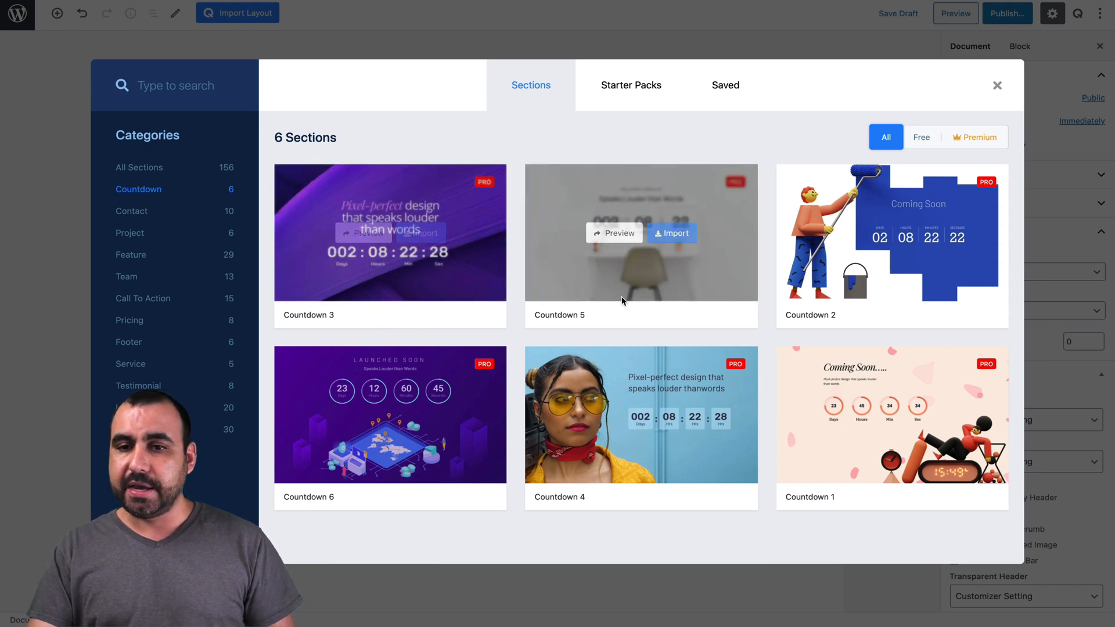
{"action": "mouse_move", "coordinate": [639, 426]}
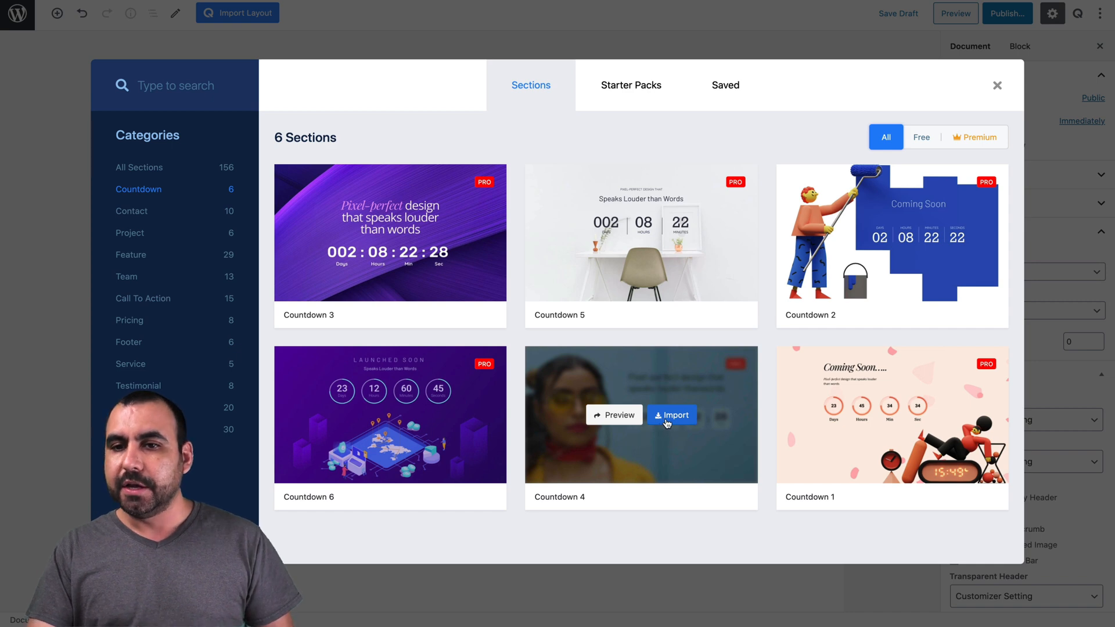
{"action": "mouse_move", "coordinate": [891, 232]}
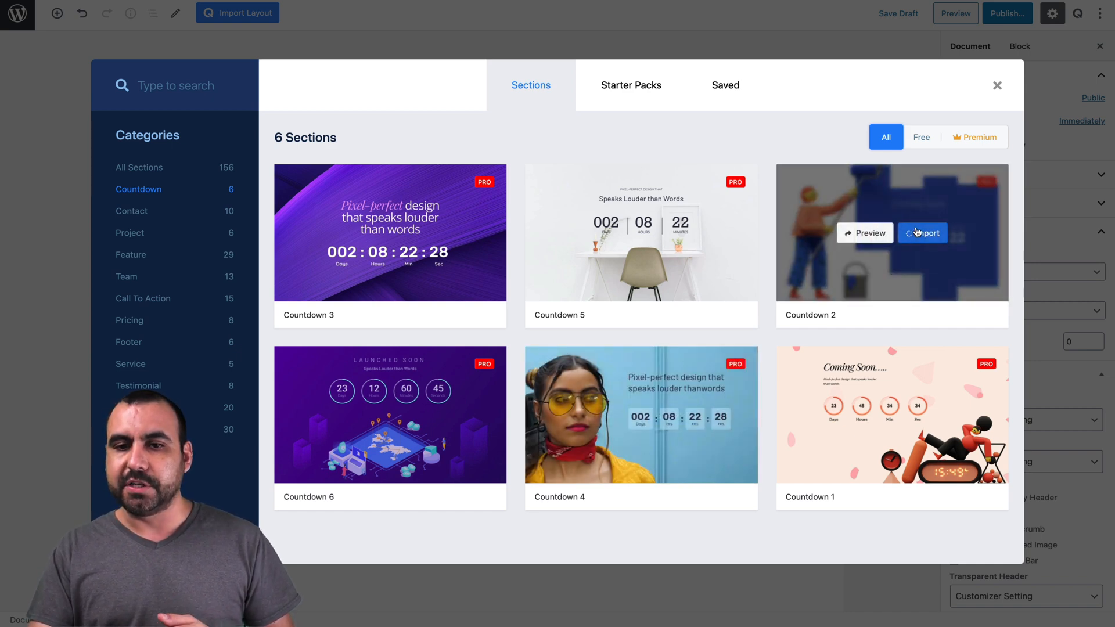
Step: Import the Countdown 2 section and select its Coming Soon heading
{"action": "left_click", "coordinate": [922, 233]}
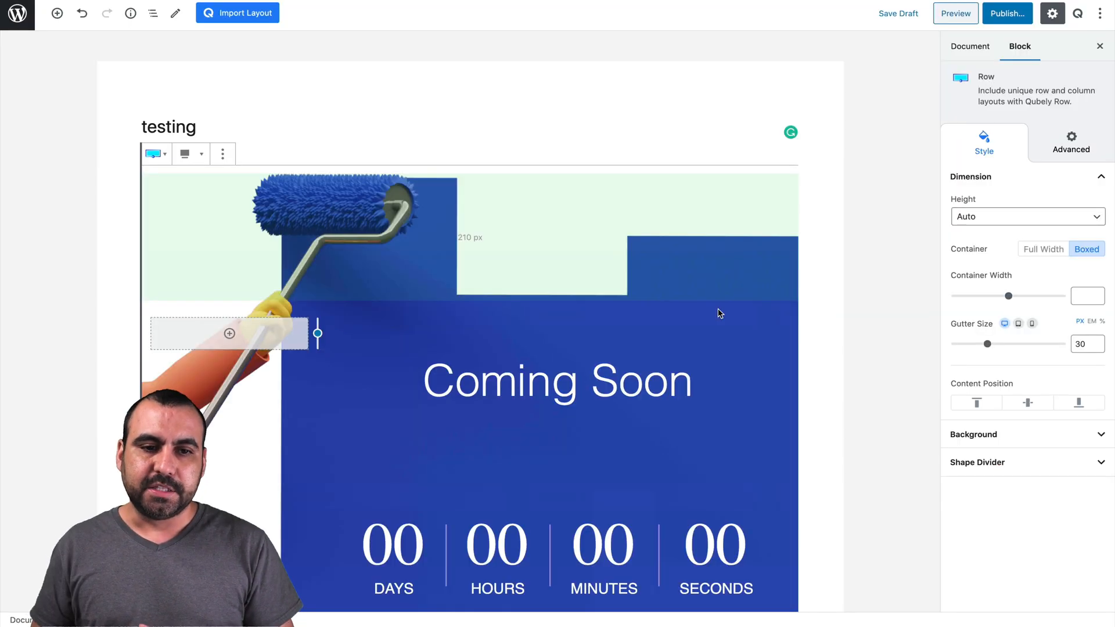
{"action": "scroll", "scroll_direction": "down", "scroll_amount": 3}
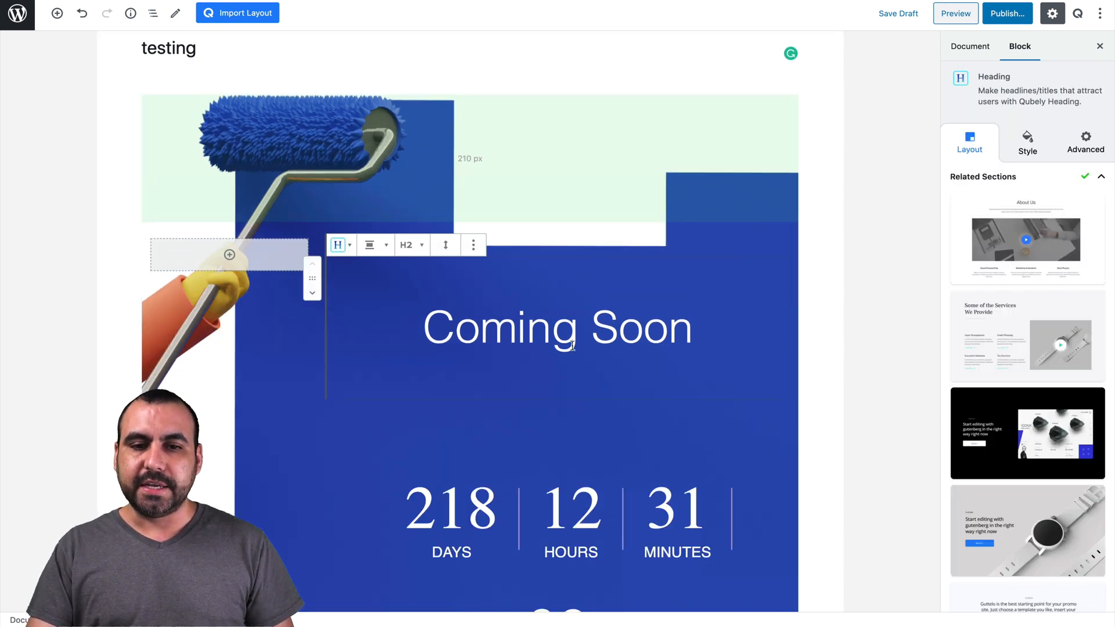
{"action": "left_click", "coordinate": [529, 327]}
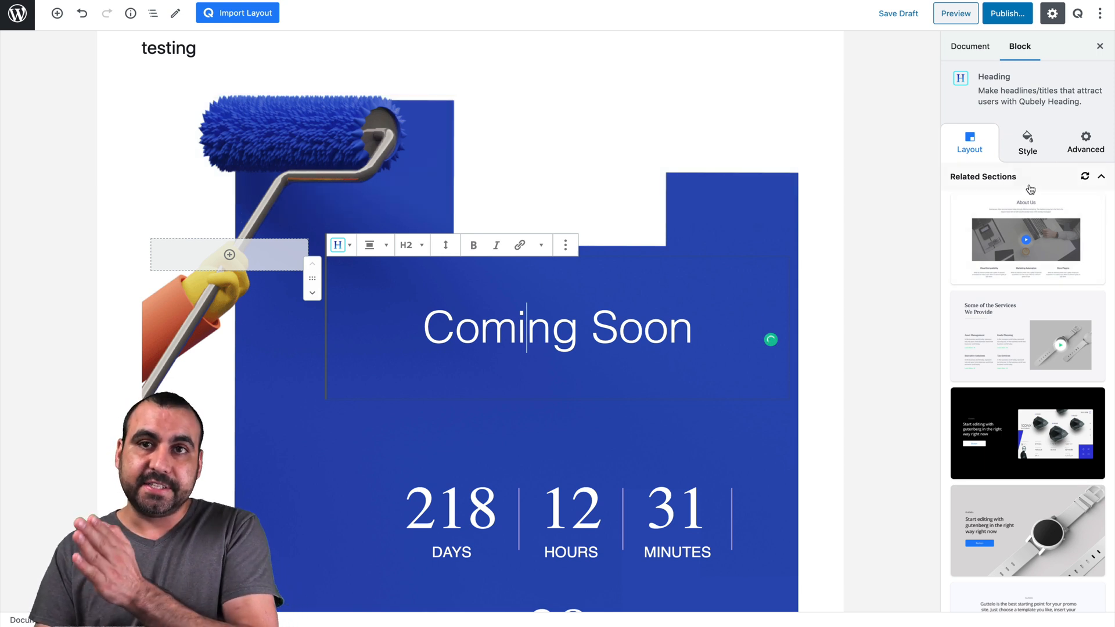
{"action": "mouse_move", "coordinate": [1026, 530]}
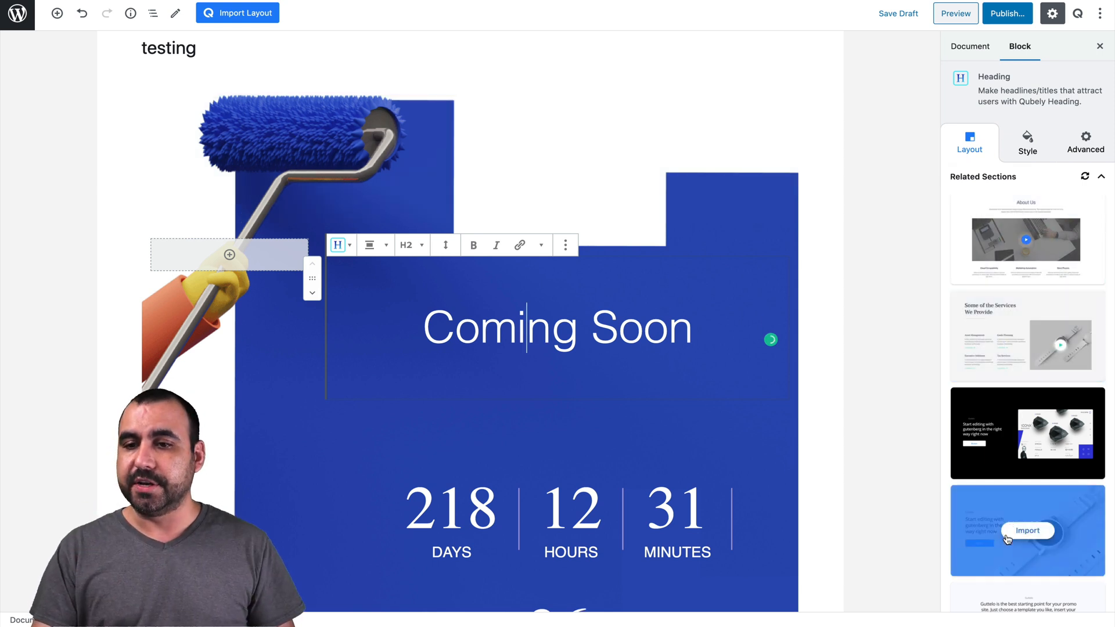
{"action": "mouse_move", "coordinate": [1026, 234]}
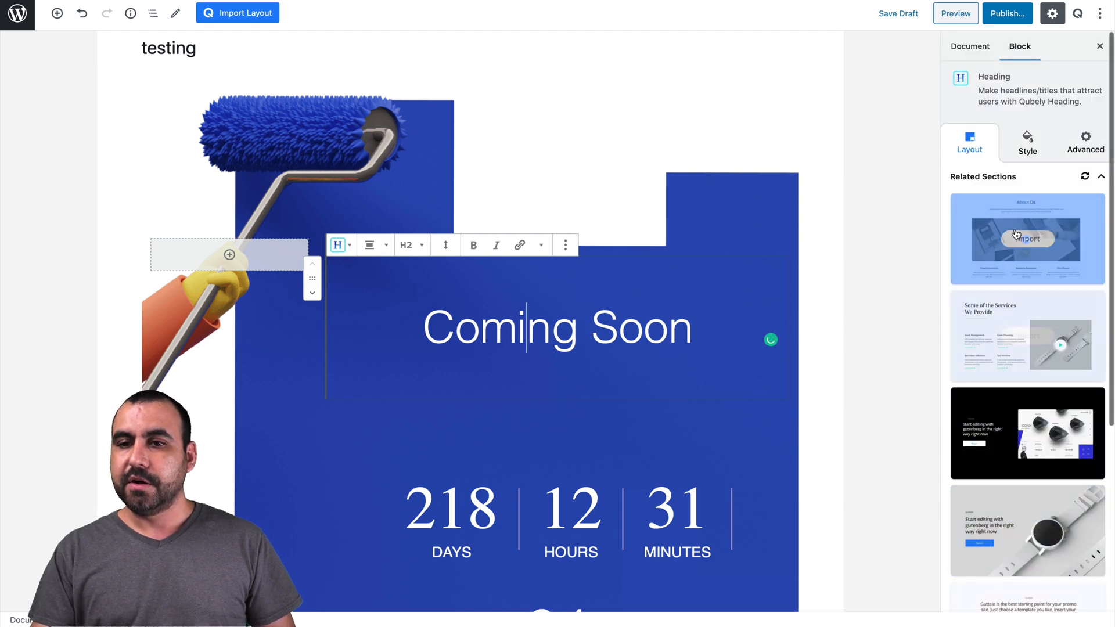
Step: Give the Coming Soon heading a Zoom entrance animation
{"action": "left_click", "coordinate": [1026, 142]}
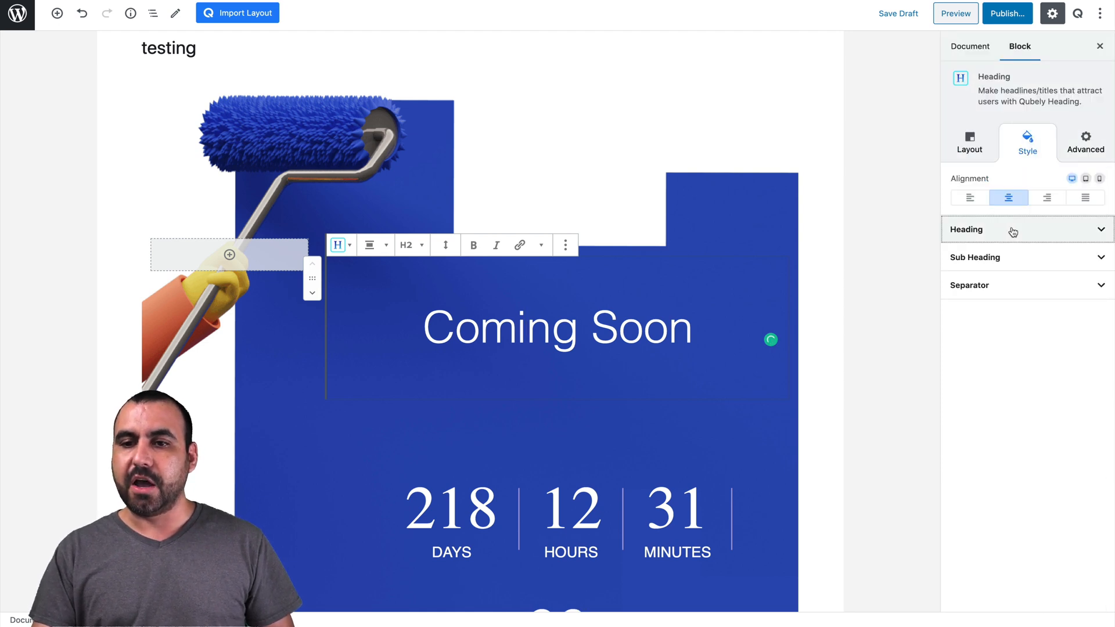
{"action": "left_click", "coordinate": [1024, 229]}
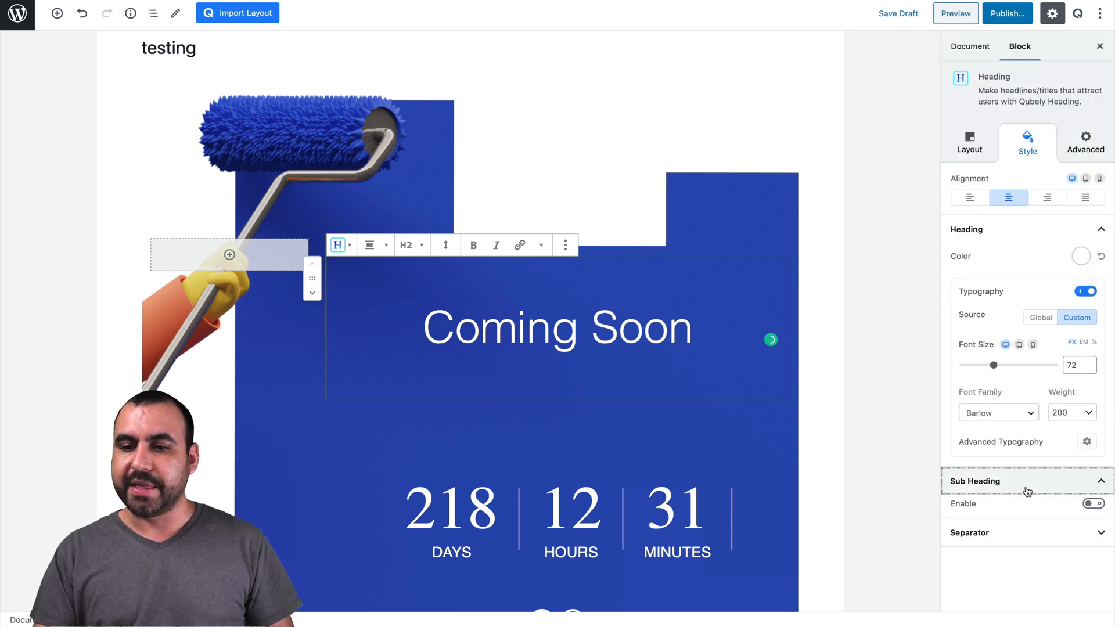
{"action": "left_click", "coordinate": [1024, 532]}
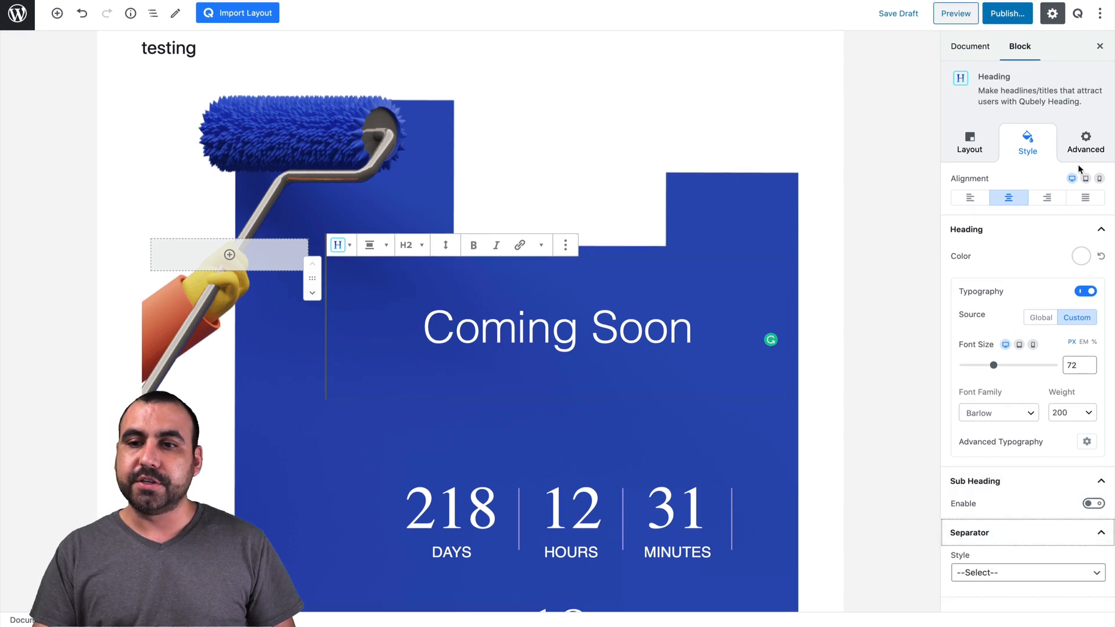
{"action": "left_click", "coordinate": [1085, 142]}
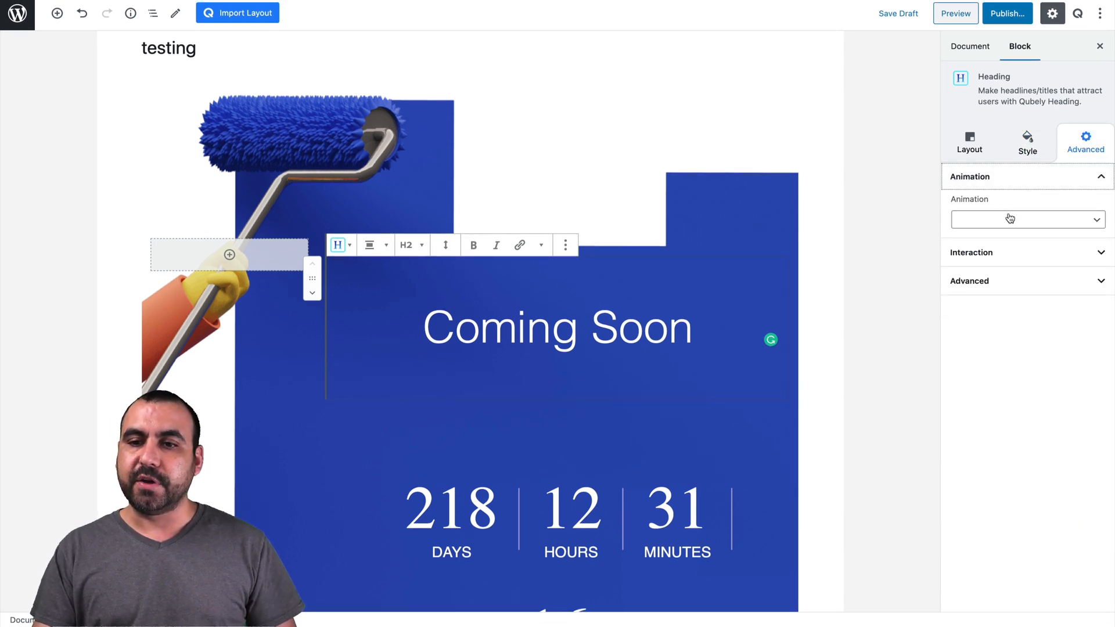
{"action": "left_click", "coordinate": [1026, 219]}
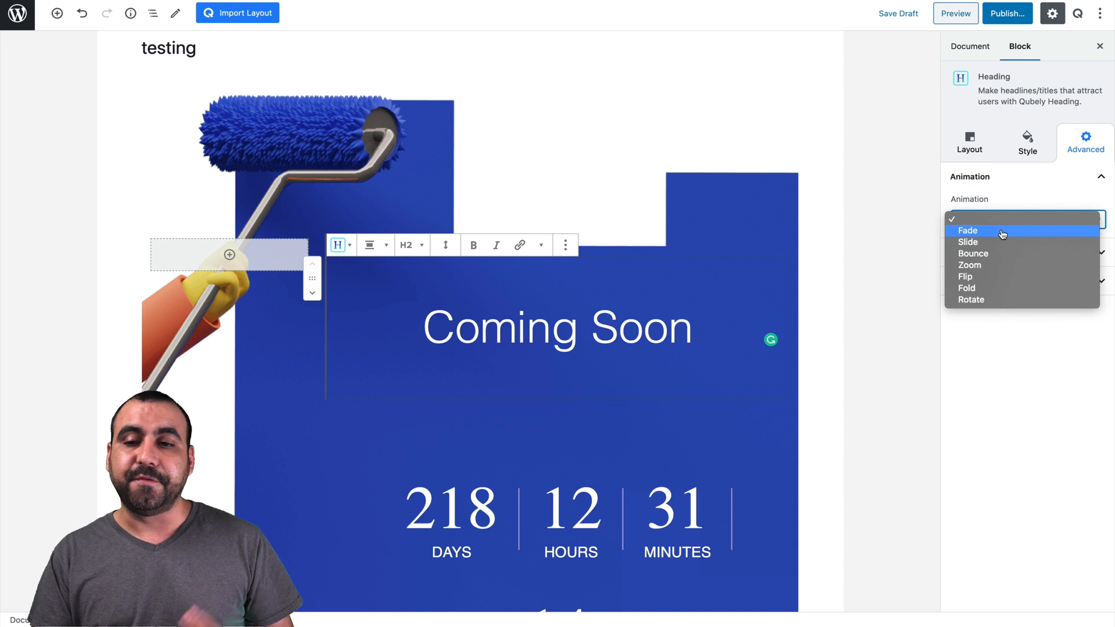
{"action": "mouse_move", "coordinate": [994, 272]}
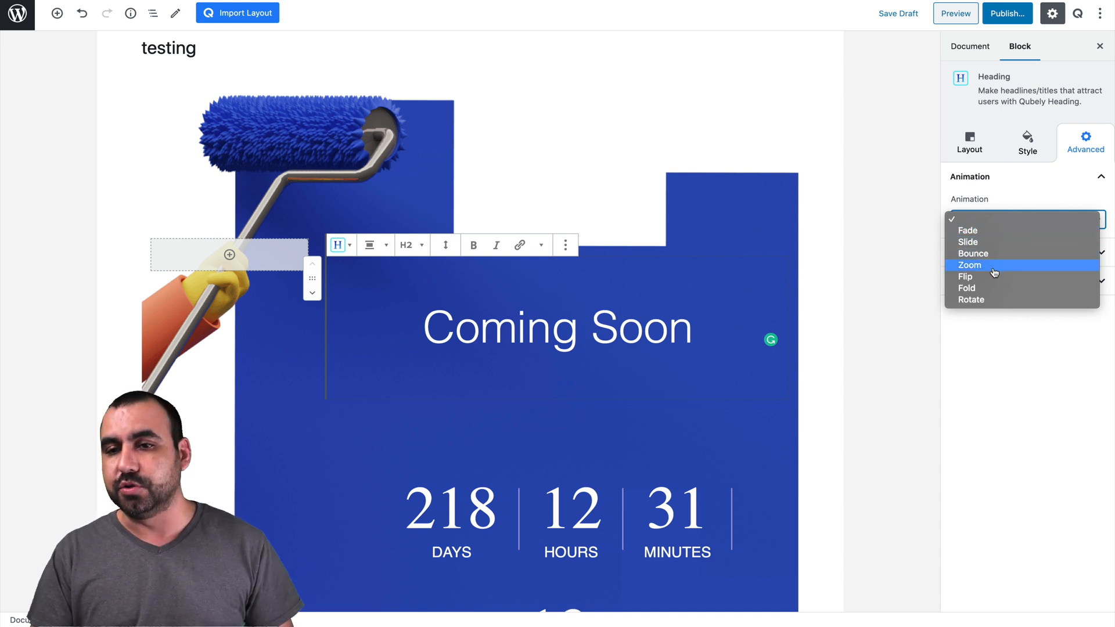
{"action": "left_click", "coordinate": [969, 142]}
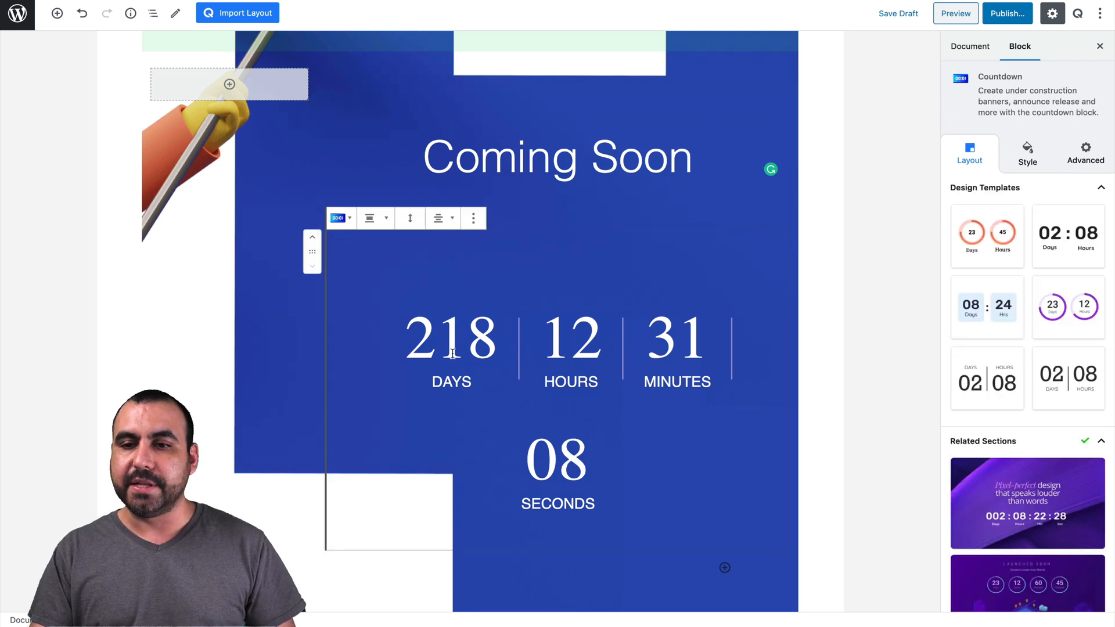
Step: Try orange and purple ring templates, then apply the boxed 08:24 countdown template
{"action": "left_click", "coordinate": [987, 235]}
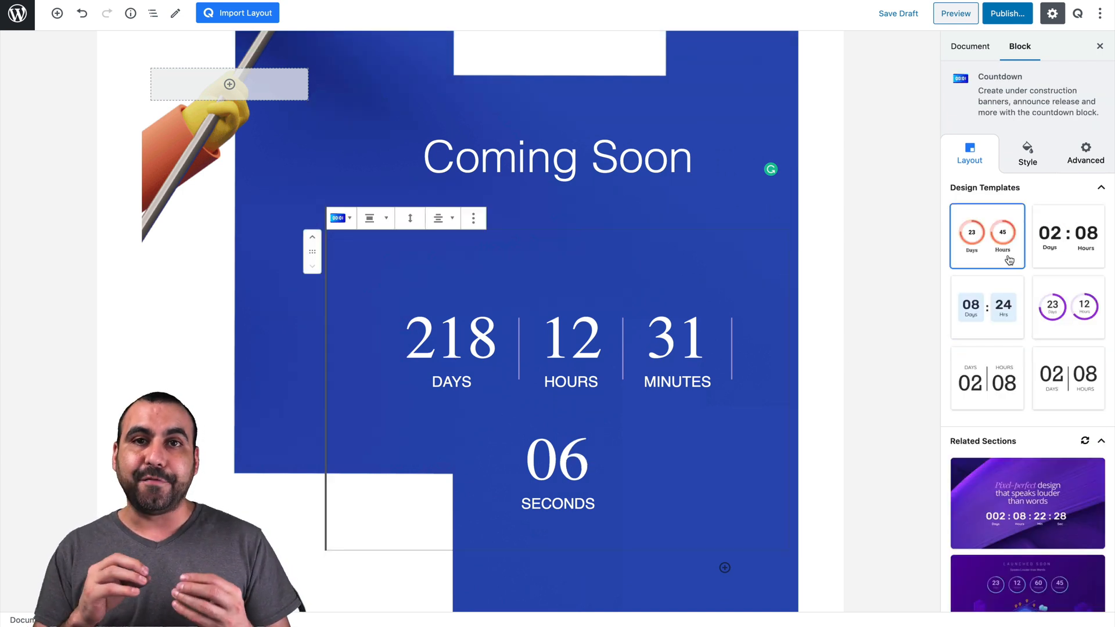
{"action": "left_click", "coordinate": [987, 235]}
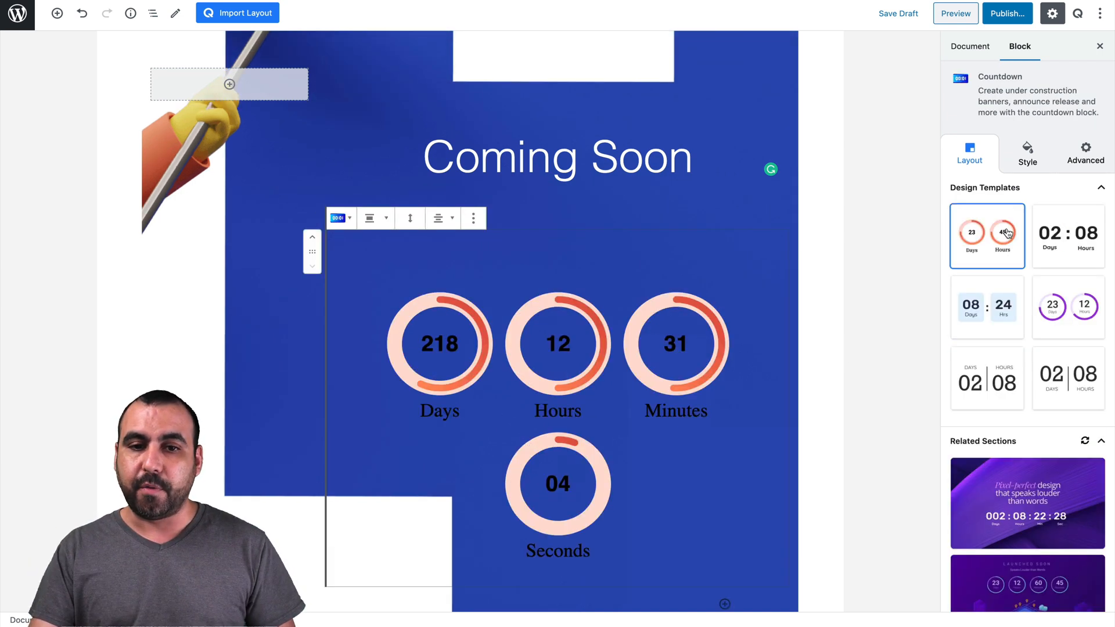
{"action": "left_click", "coordinate": [987, 306]}
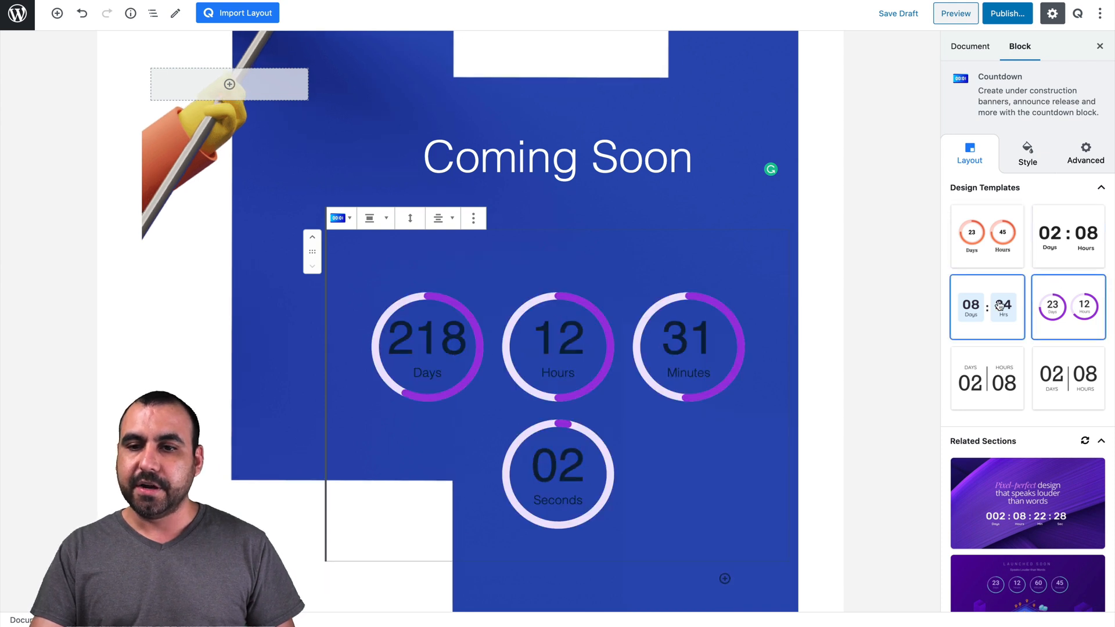
{"action": "left_click", "coordinate": [1067, 377]}
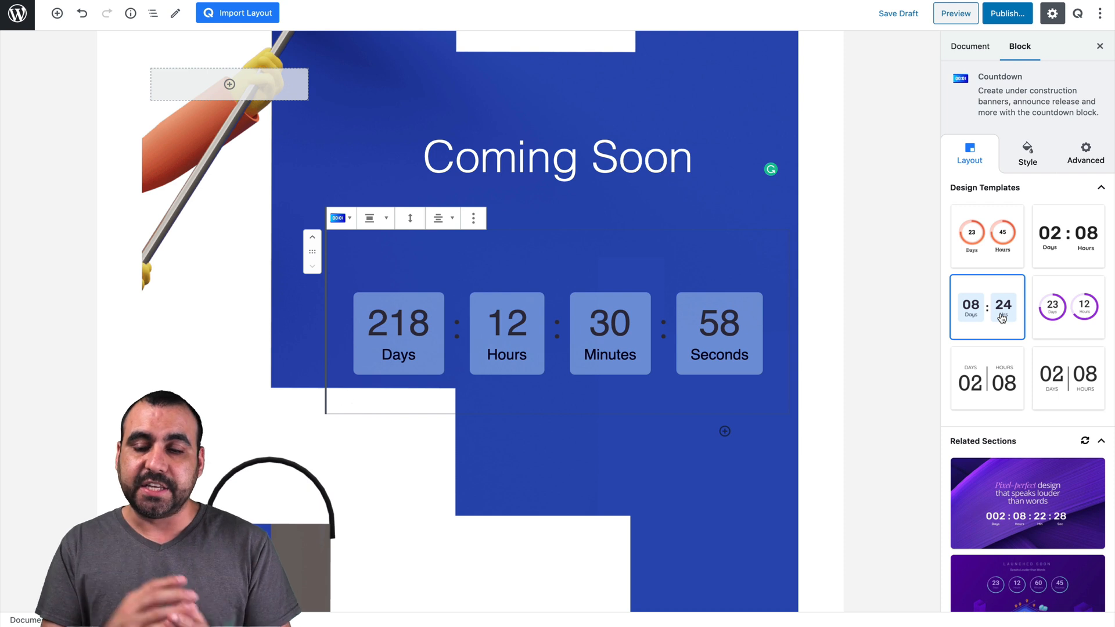
{"action": "scroll", "scroll_direction": "down", "scroll_amount": 3}
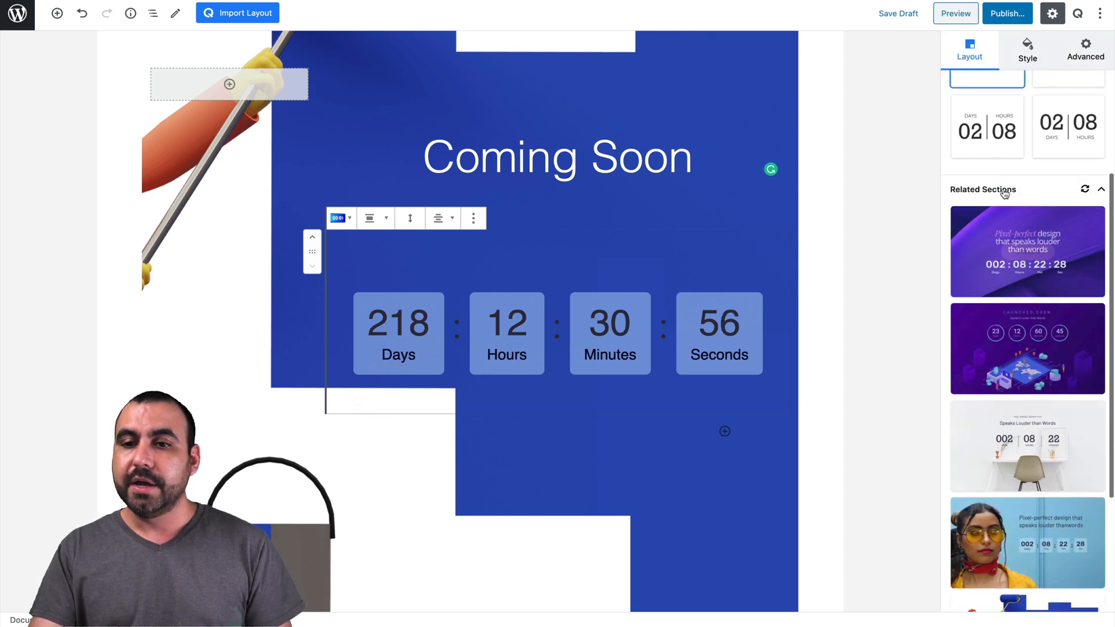
{"action": "scroll", "scroll_direction": "down", "scroll_amount": 3}
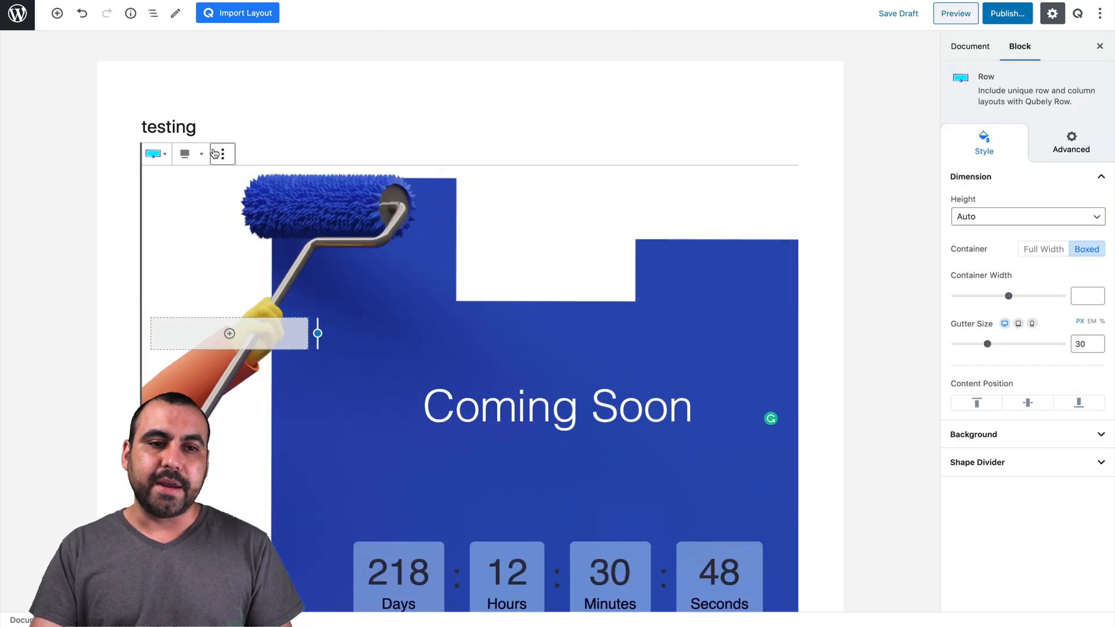
{"action": "left_click", "coordinate": [221, 154]}
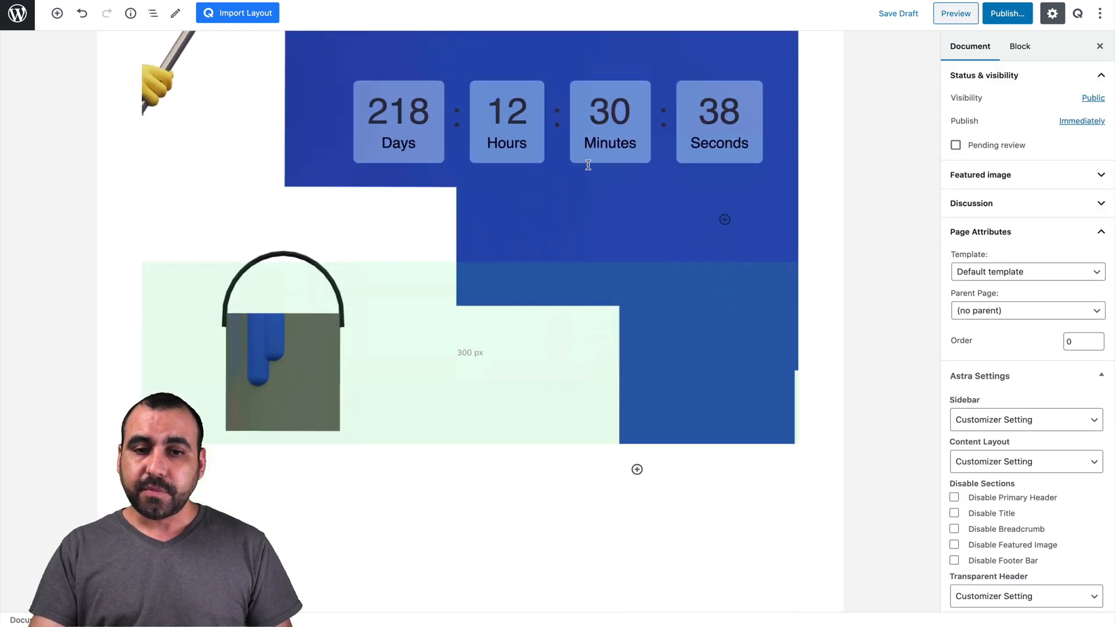
{"action": "scroll", "scroll_direction": "down", "scroll_amount": 3}
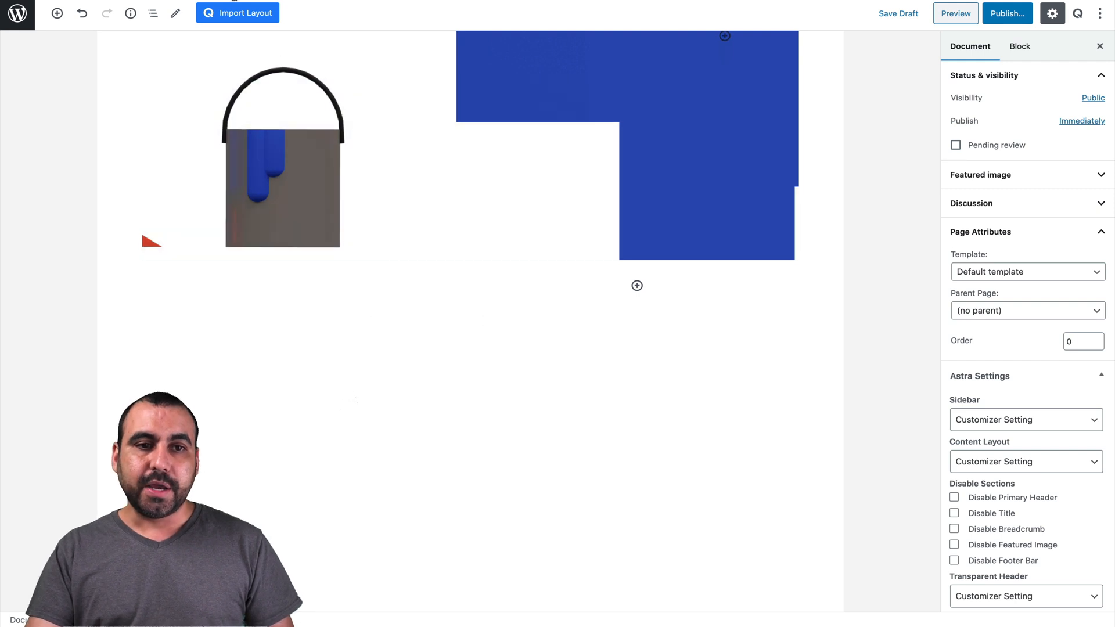
Step: Import the Pricing 7 section from the Pricing category below the countdown
{"action": "left_click", "coordinate": [237, 12]}
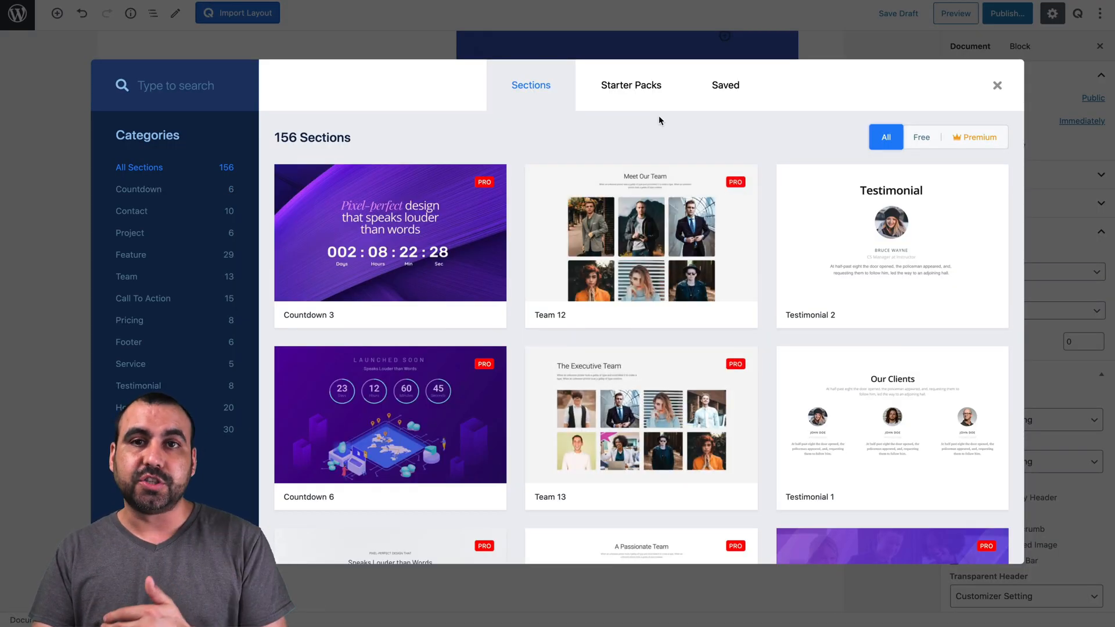
{"action": "scroll", "scroll_direction": "down", "scroll_amount": 3}
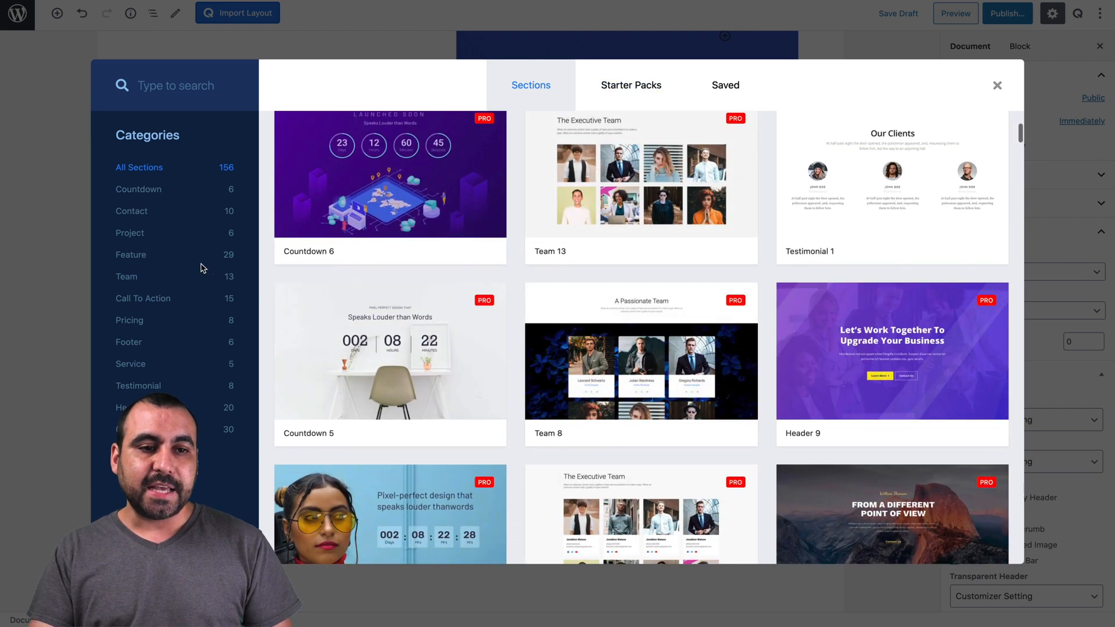
{"action": "left_click", "coordinate": [129, 320]}
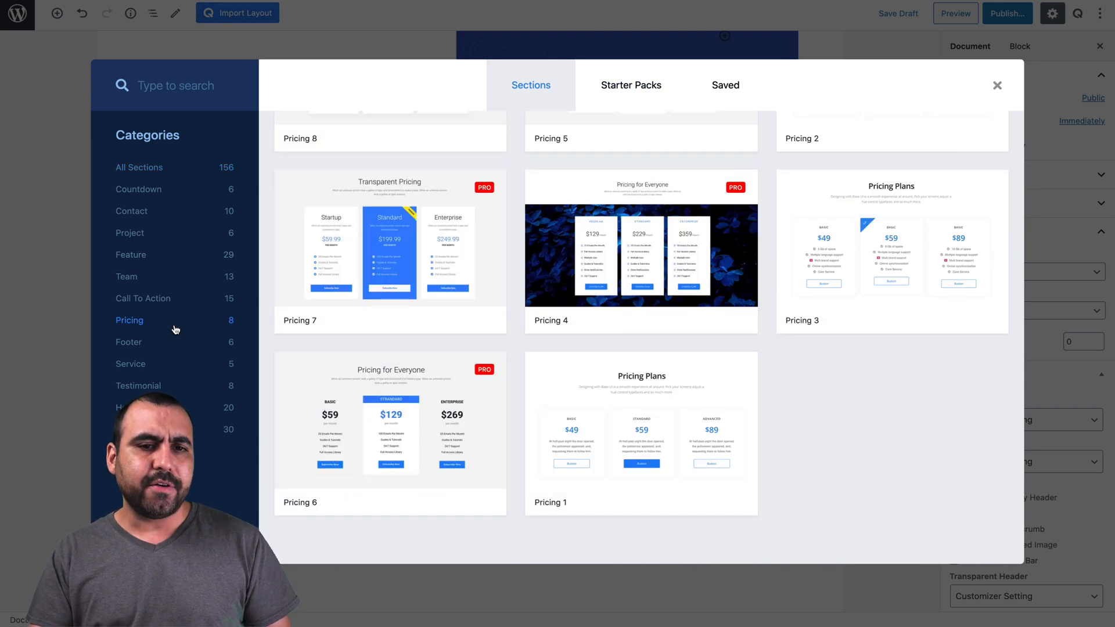
{"action": "scroll", "scroll_direction": "up", "scroll_amount": 3}
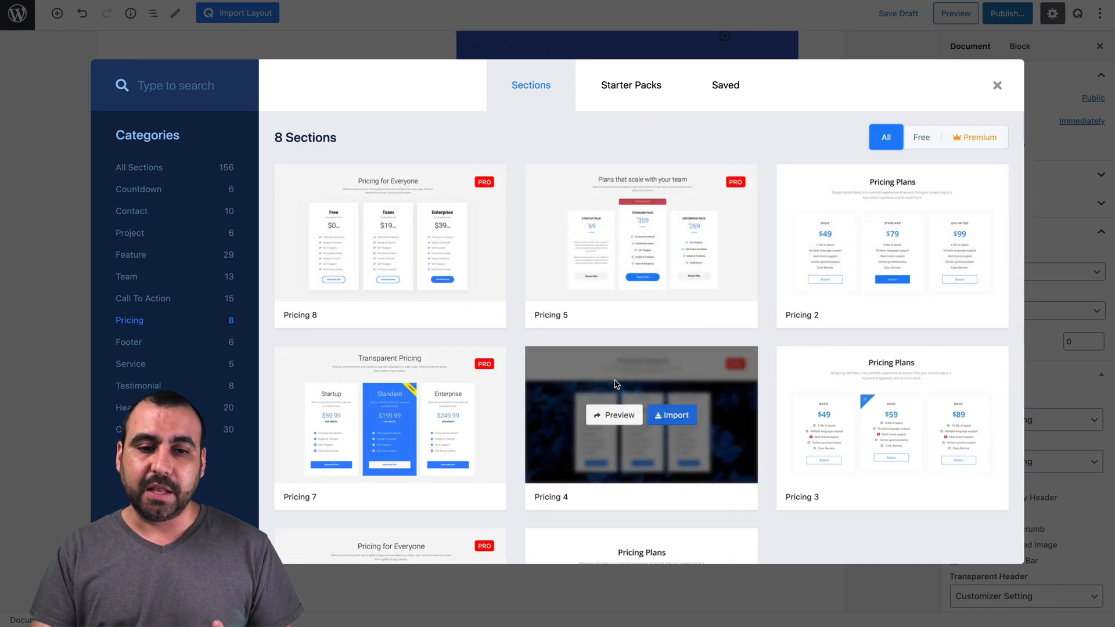
{"action": "scroll", "scroll_direction": "down", "scroll_amount": 3}
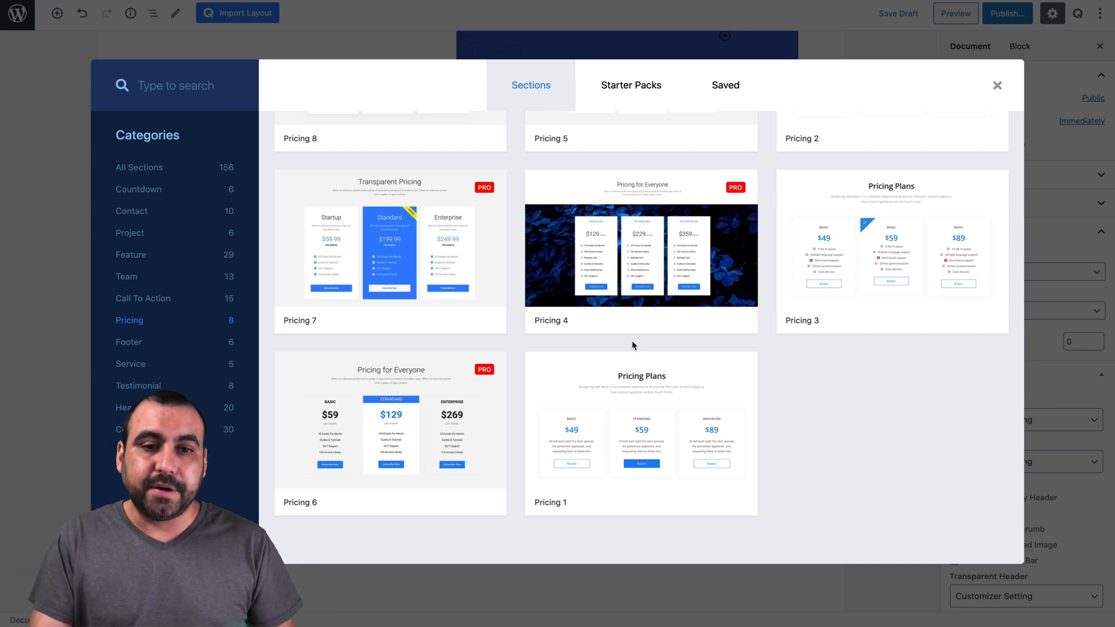
{"action": "mouse_move", "coordinate": [390, 242]}
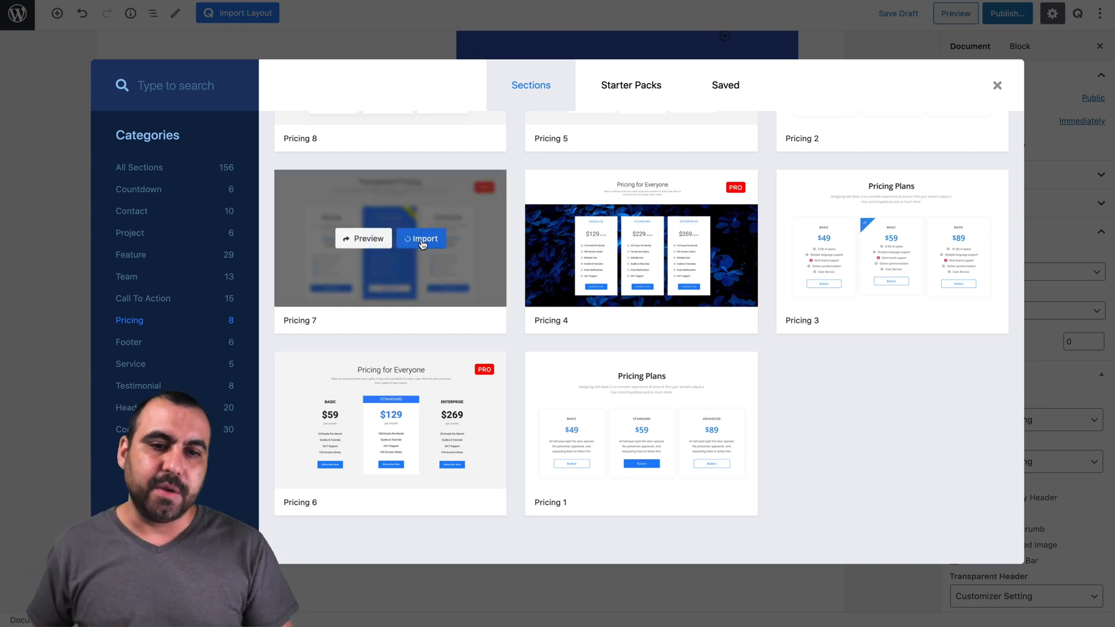
{"action": "left_click", "coordinate": [421, 238]}
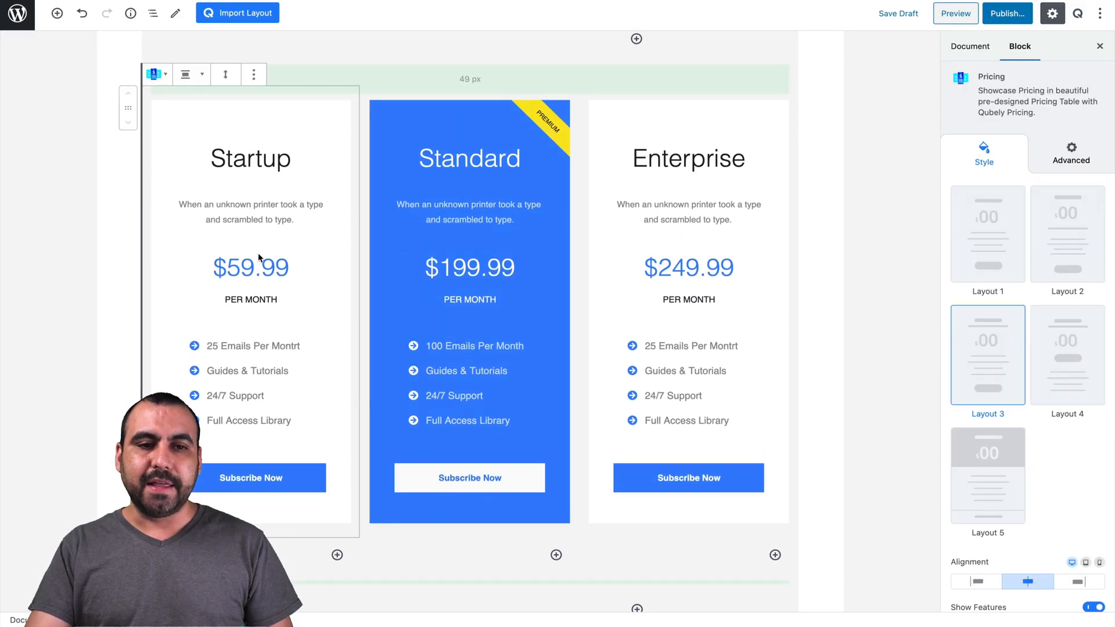
Step: Scroll the Style panel down to the Startup plan's Button style options
{"action": "scroll", "scroll_direction": "down", "scroll_amount": 3}
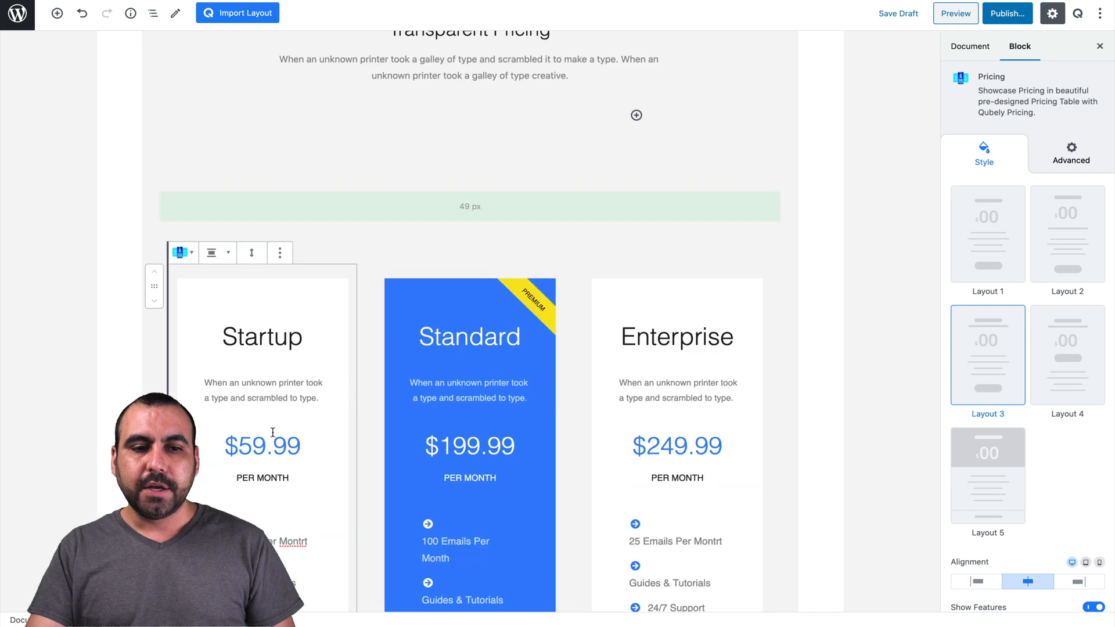
{"action": "scroll", "scroll_direction": "down", "scroll_amount": 3}
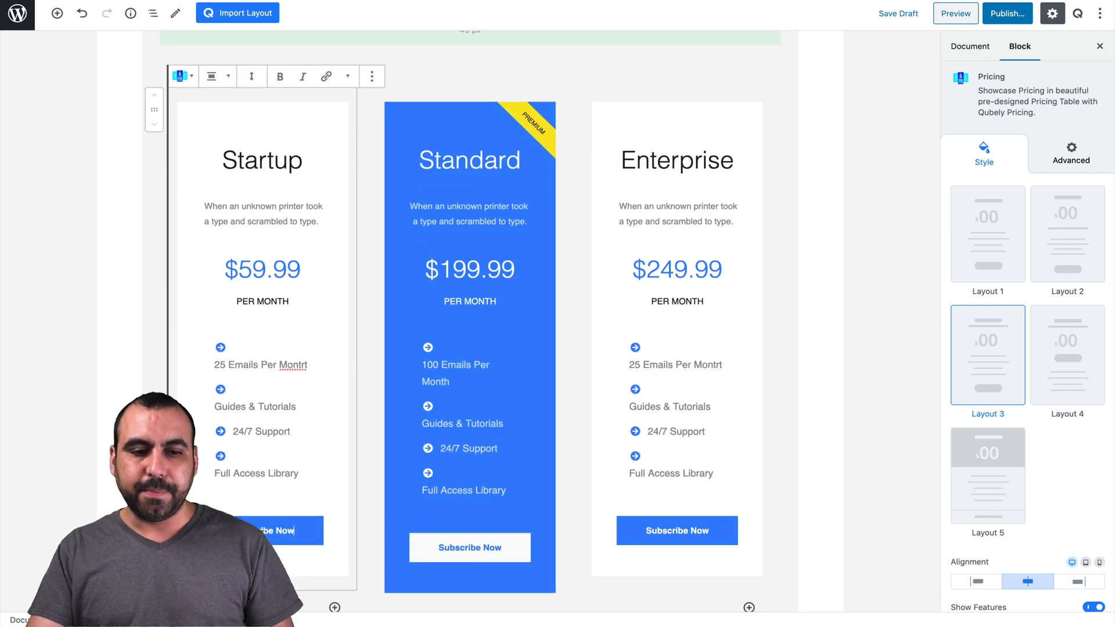
{"action": "scroll", "scroll_direction": "down", "scroll_amount": 3}
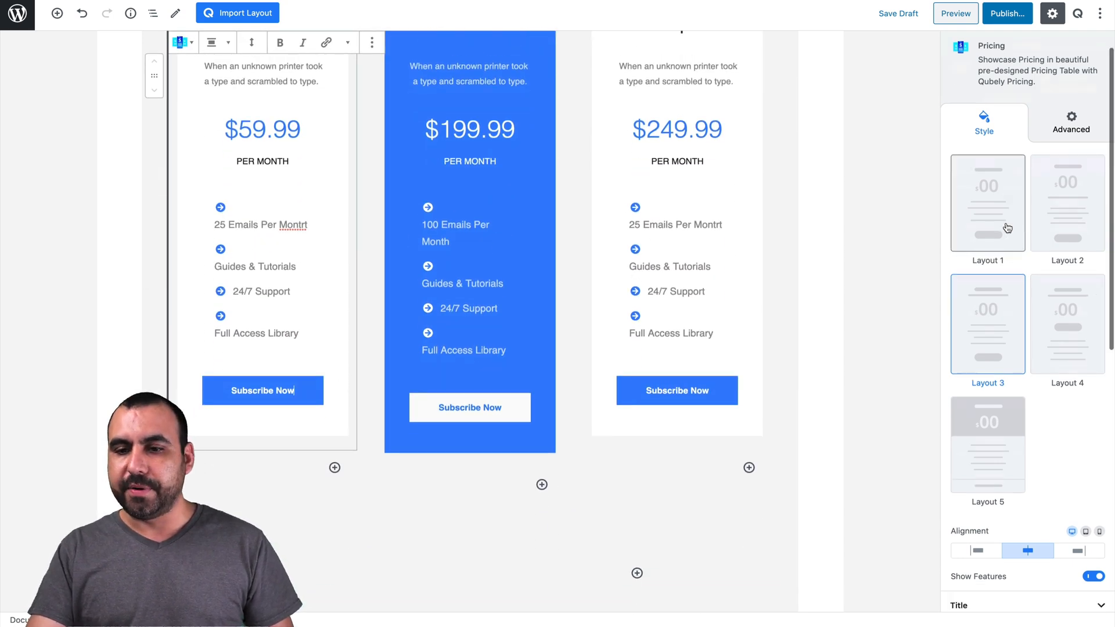
{"action": "scroll", "scroll_direction": "down", "scroll_amount": 3}
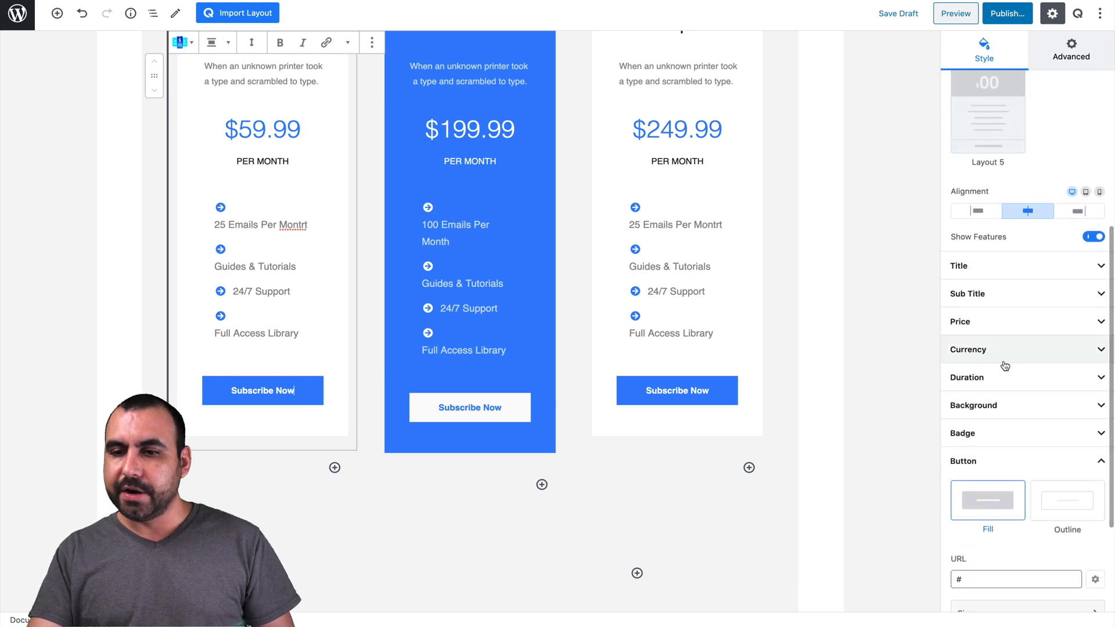
{"action": "scroll", "scroll_direction": "down", "scroll_amount": 3}
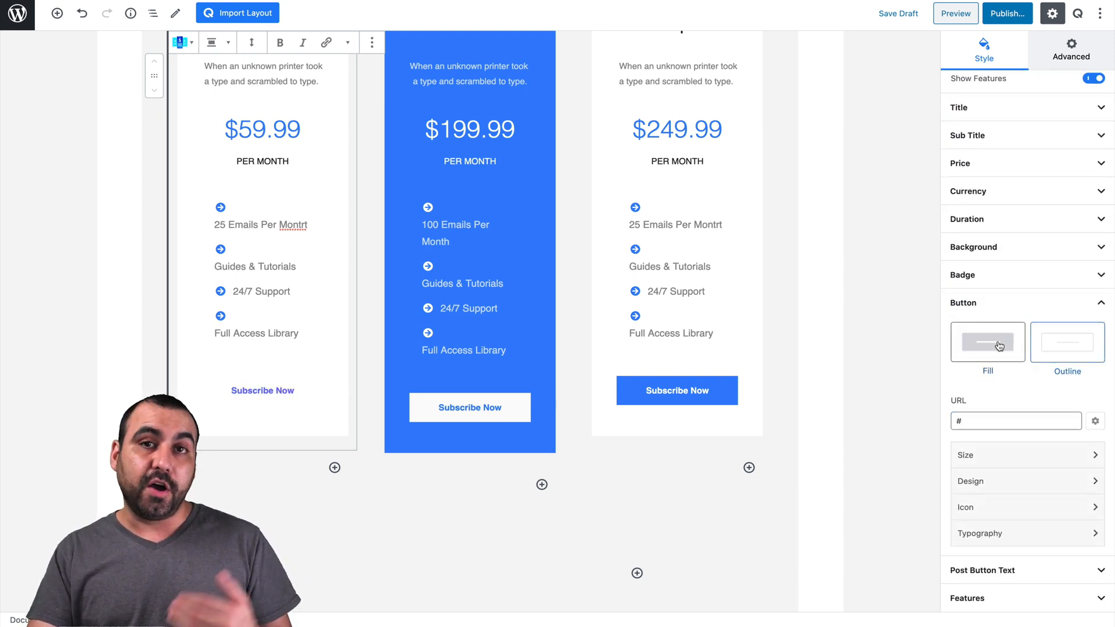
Step: Return the Startup button to filled style with dark text
{"action": "left_click", "coordinate": [987, 342]}
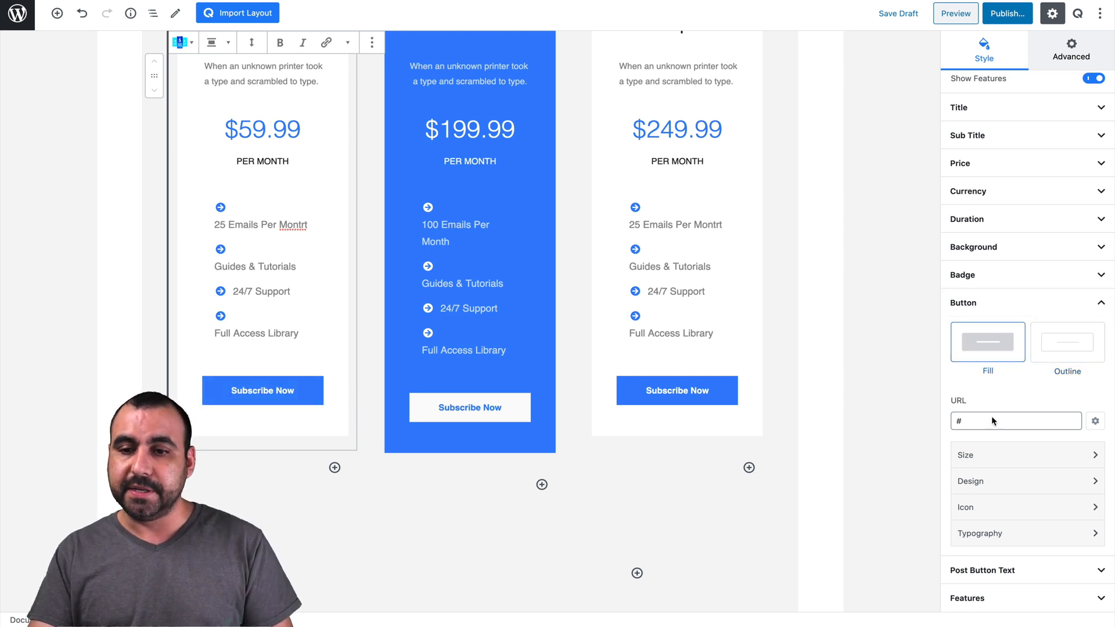
{"action": "left_click", "coordinate": [1014, 420]}
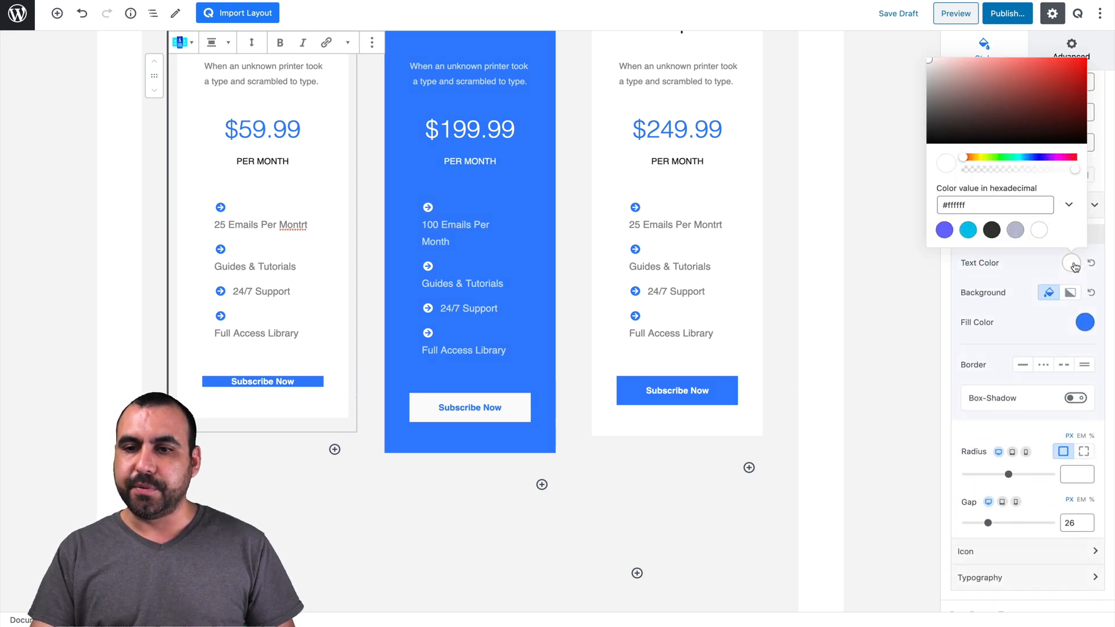
{"action": "left_click", "coordinate": [990, 229]}
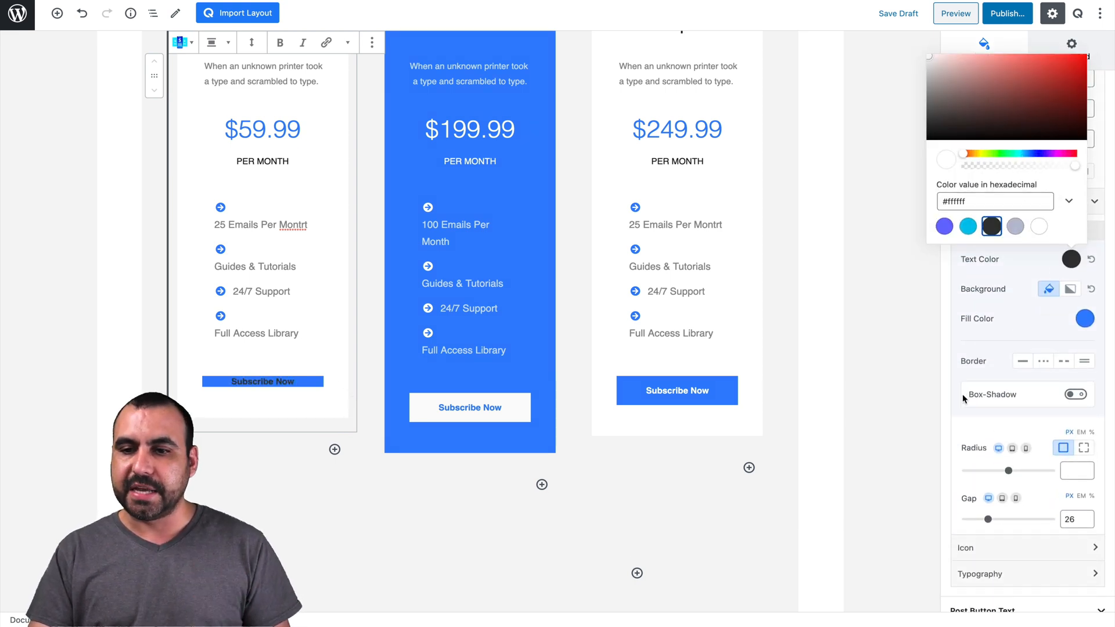
Step: Try a coloured box-shadow on the button, then switch the shadow off
{"action": "left_click", "coordinate": [1075, 394]}
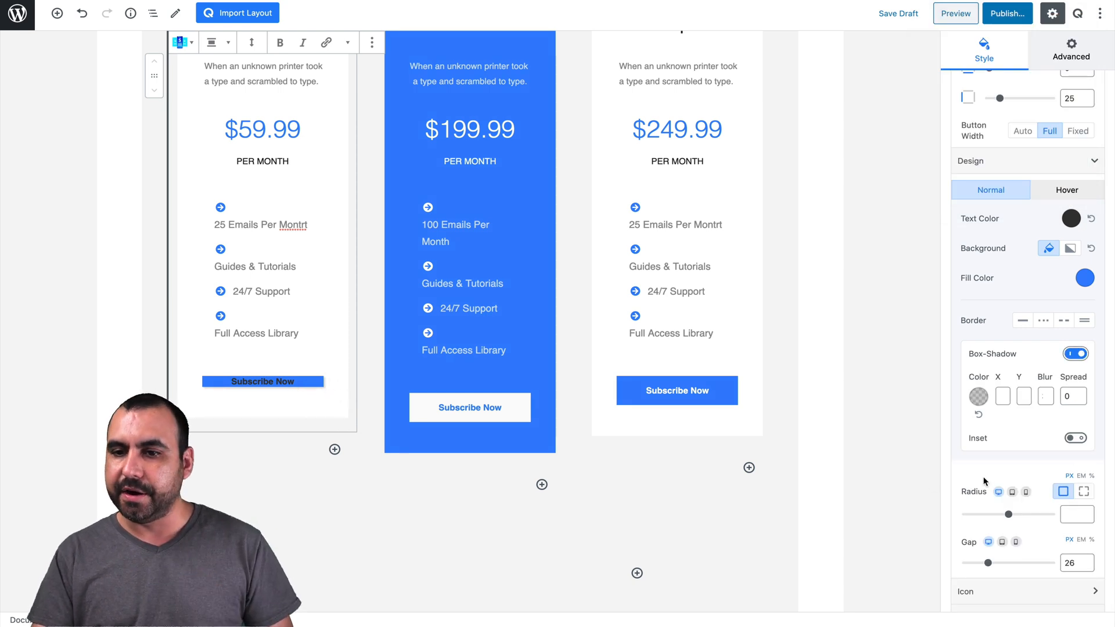
{"action": "left_click", "coordinate": [1073, 396]}
{"action": "type", "text": "23"}
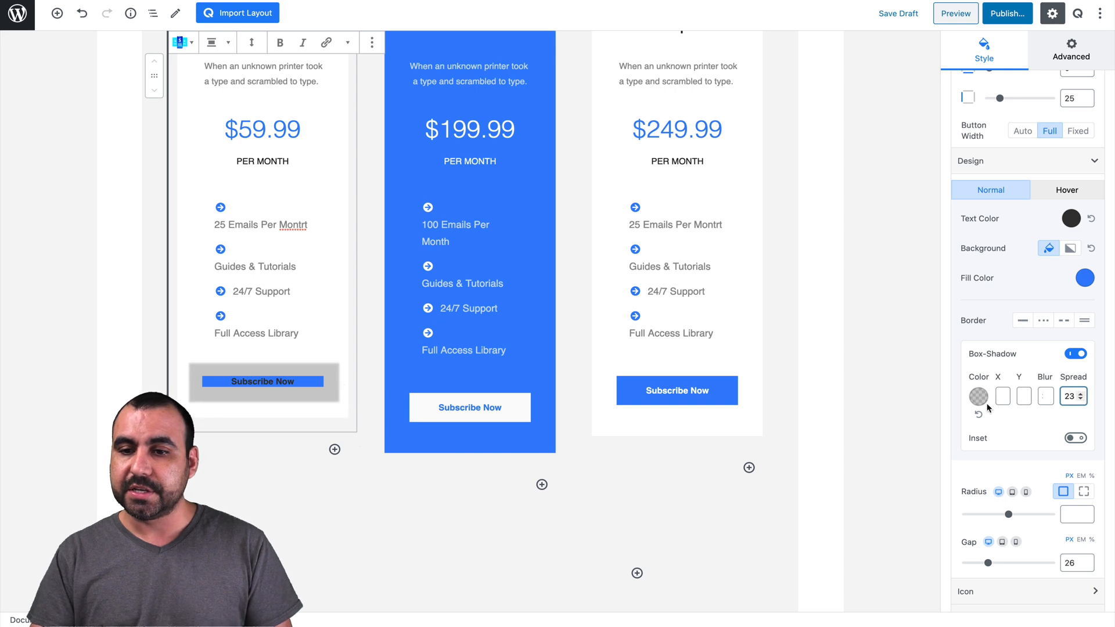
{"action": "left_click", "coordinate": [977, 396]}
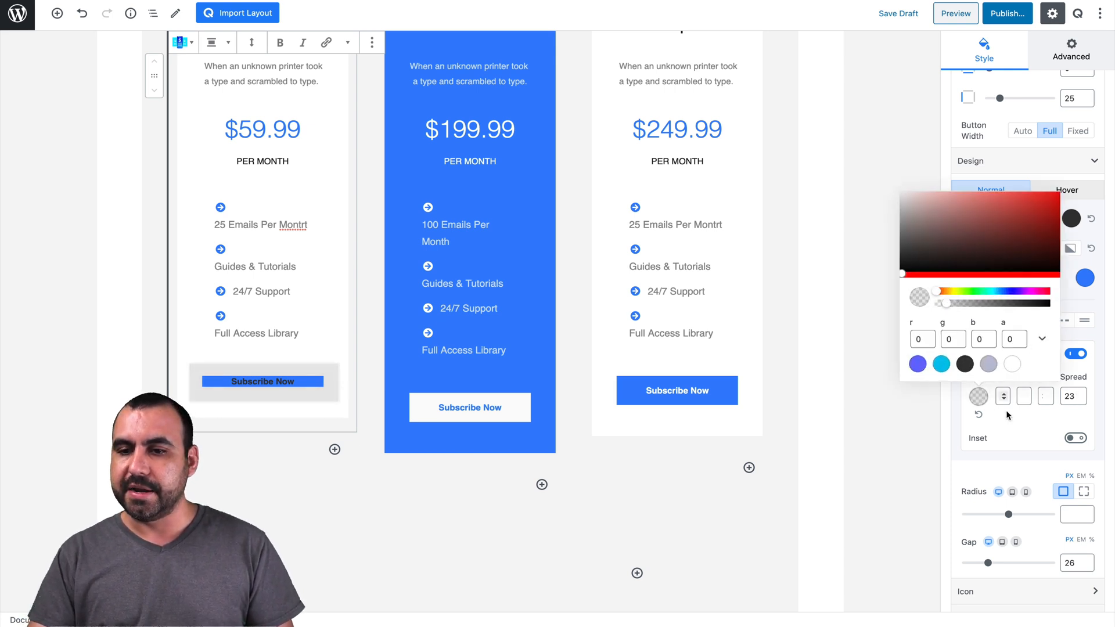
{"action": "left_click", "coordinate": [1076, 354]}
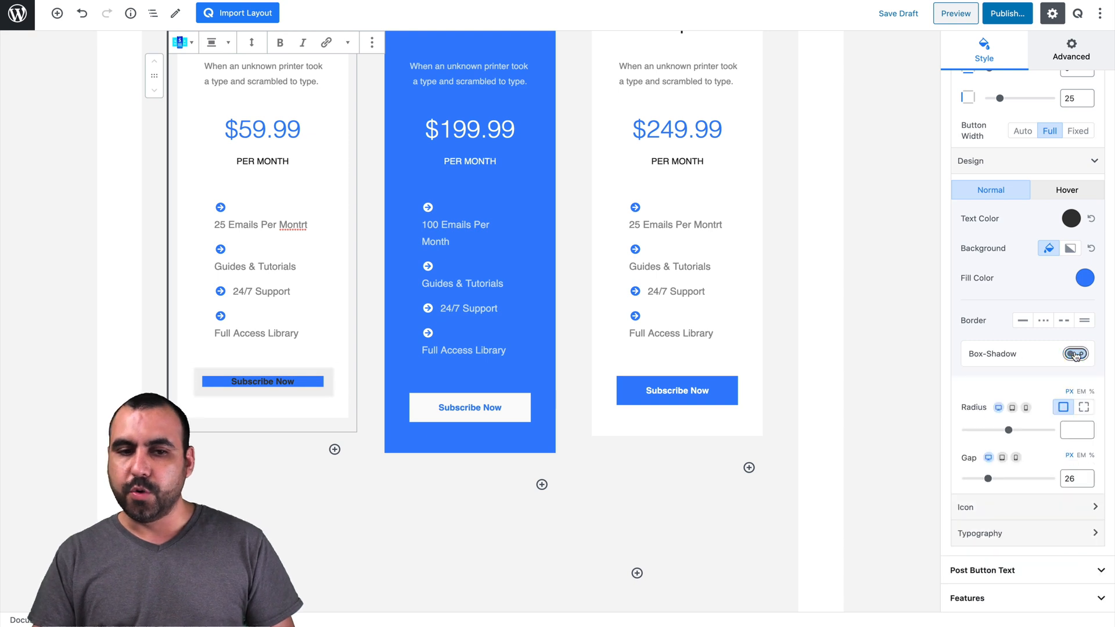
{"action": "left_click", "coordinate": [1074, 354]}
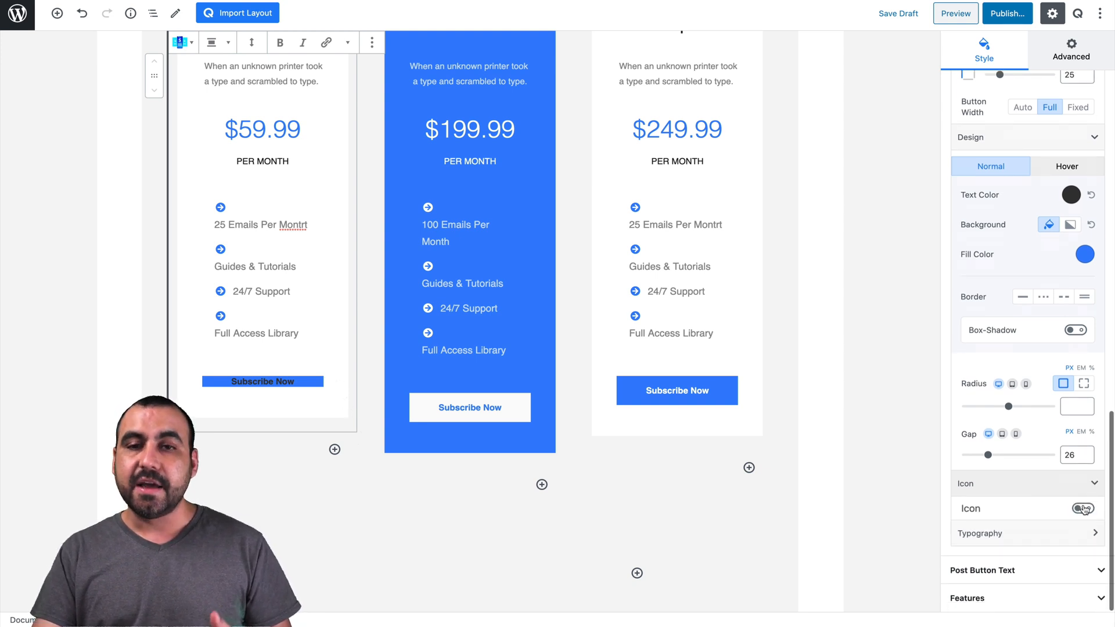
Step: Add a right-positioned circled-arrow icon at size 38 and enable custom typography
{"action": "left_click", "coordinate": [1077, 509]}
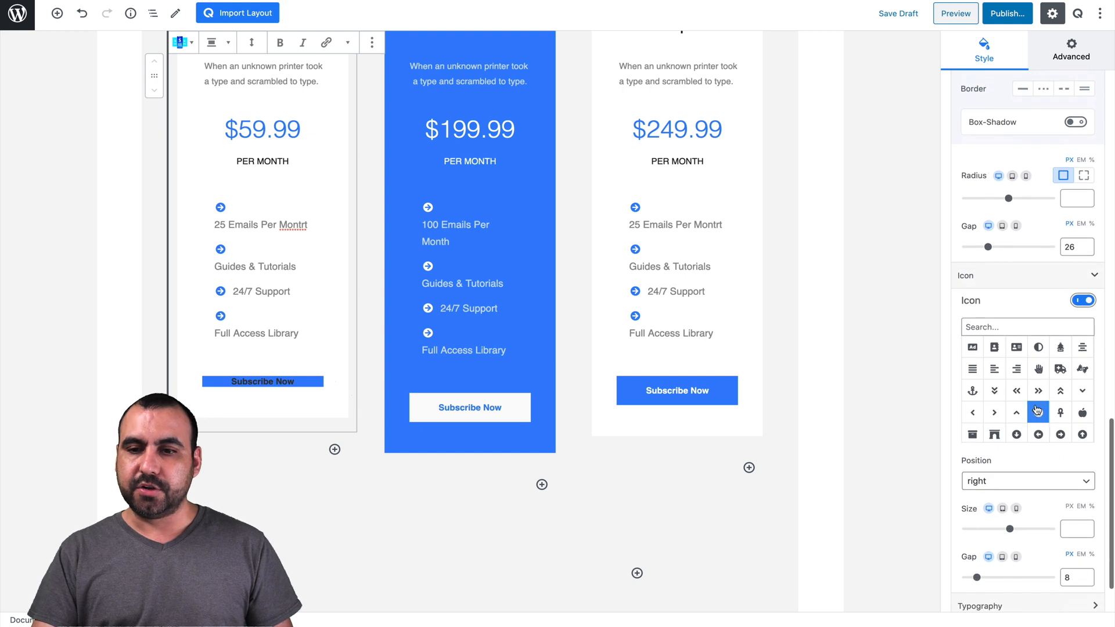
{"action": "left_click", "coordinate": [1017, 390]}
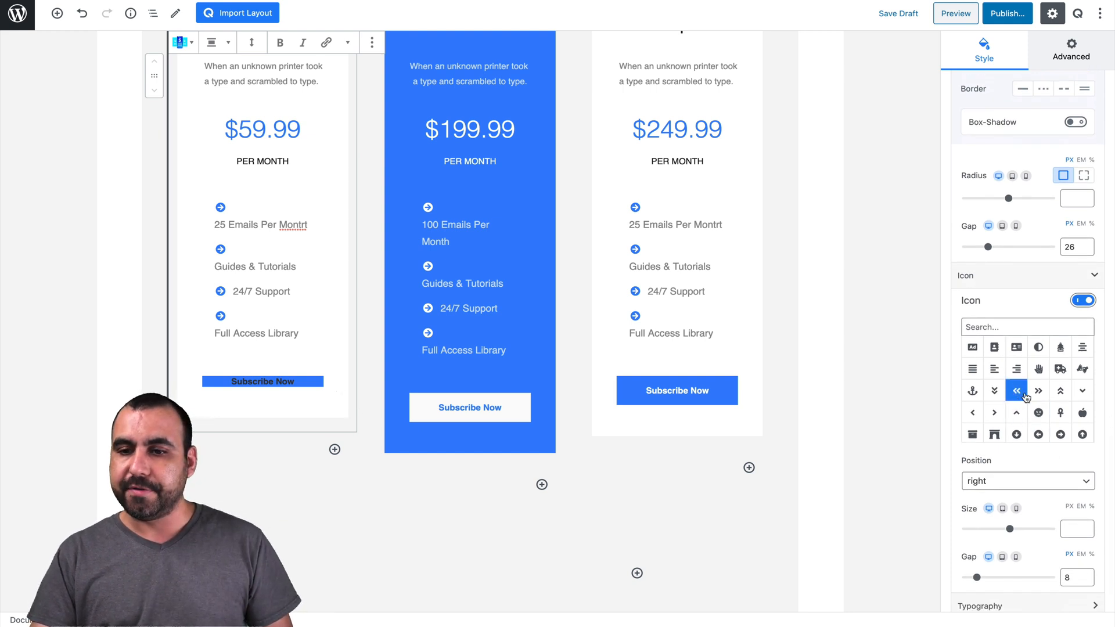
{"action": "left_click", "coordinate": [1037, 390]}
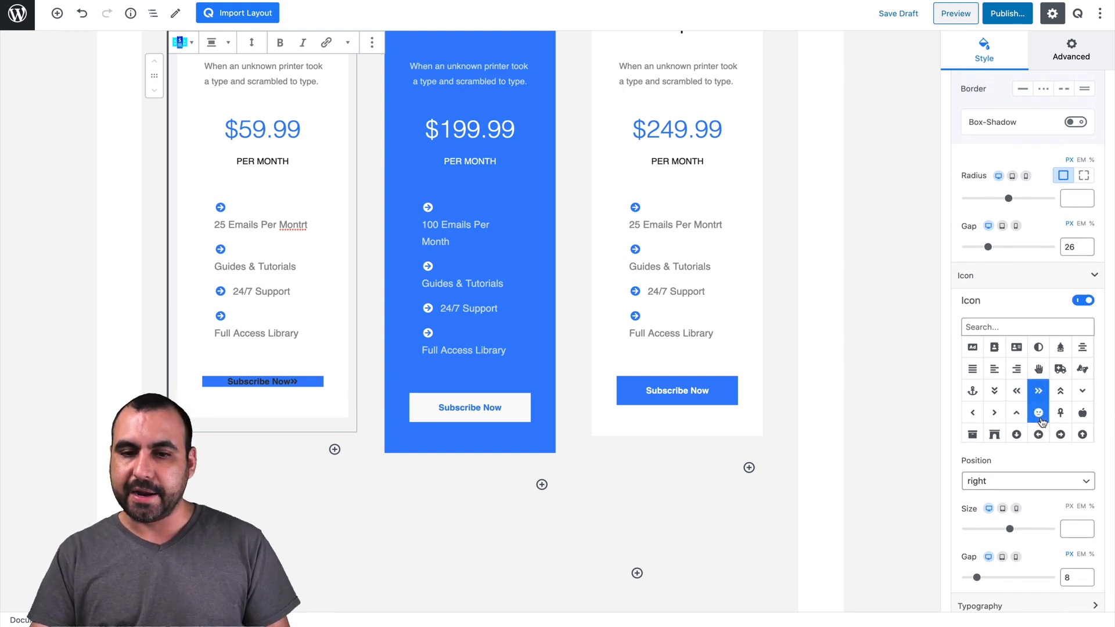
{"action": "left_click", "coordinate": [1038, 434]}
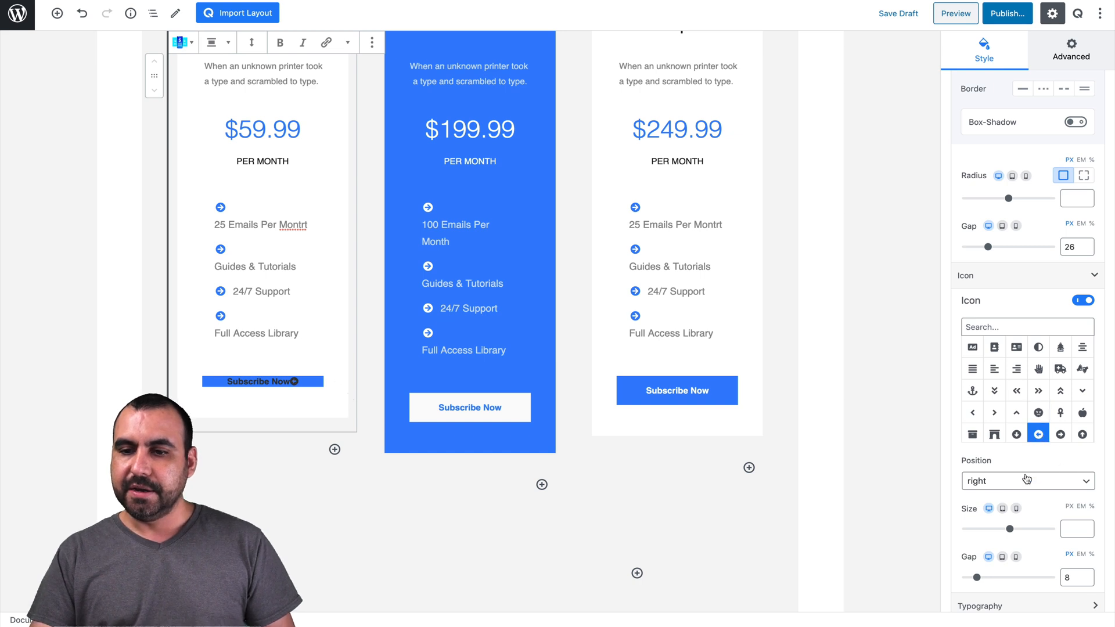
{"action": "left_click", "coordinate": [1026, 481]}
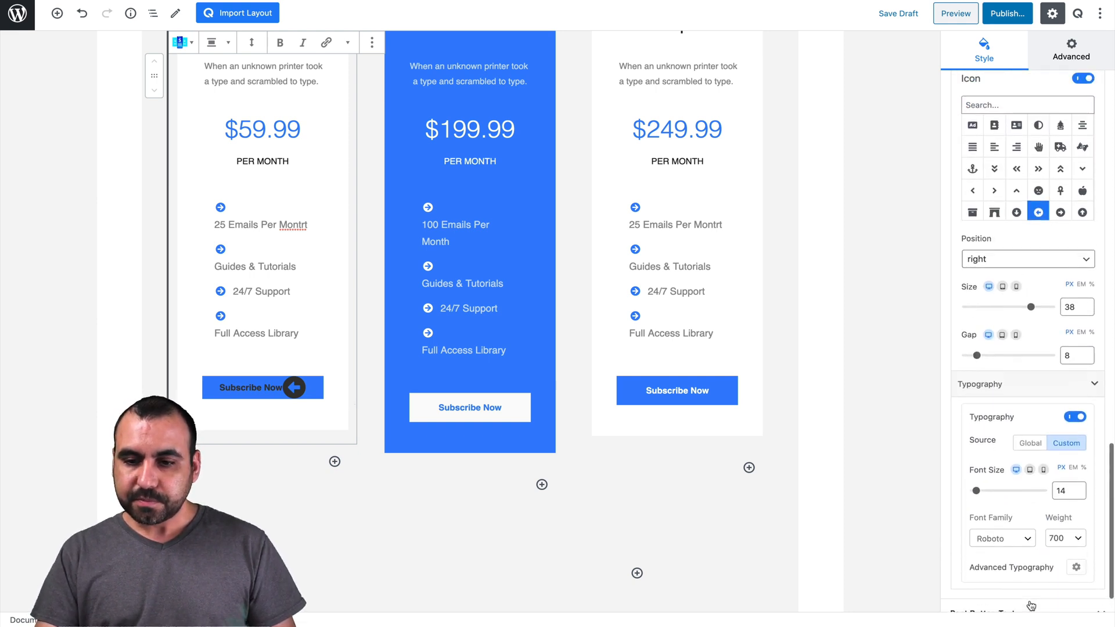
{"action": "scroll", "scroll_direction": "down", "scroll_amount": 3}
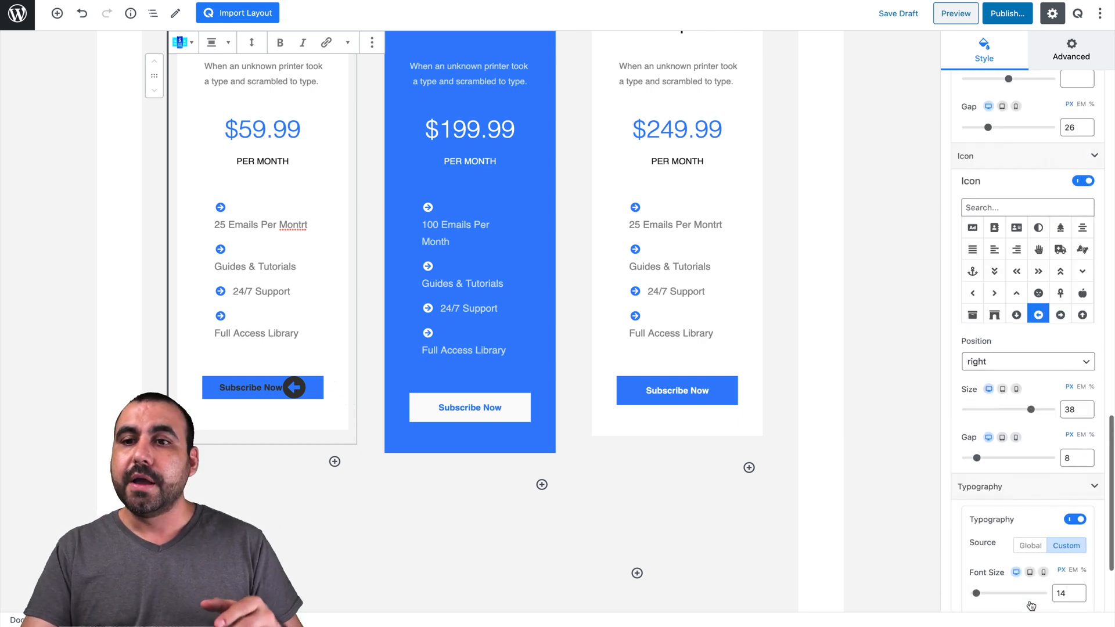
Step: In Qubely Global Settings, expand Preset #1, then Preset #2 to view its colours and headings
{"action": "left_click", "coordinate": [1019, 45]}
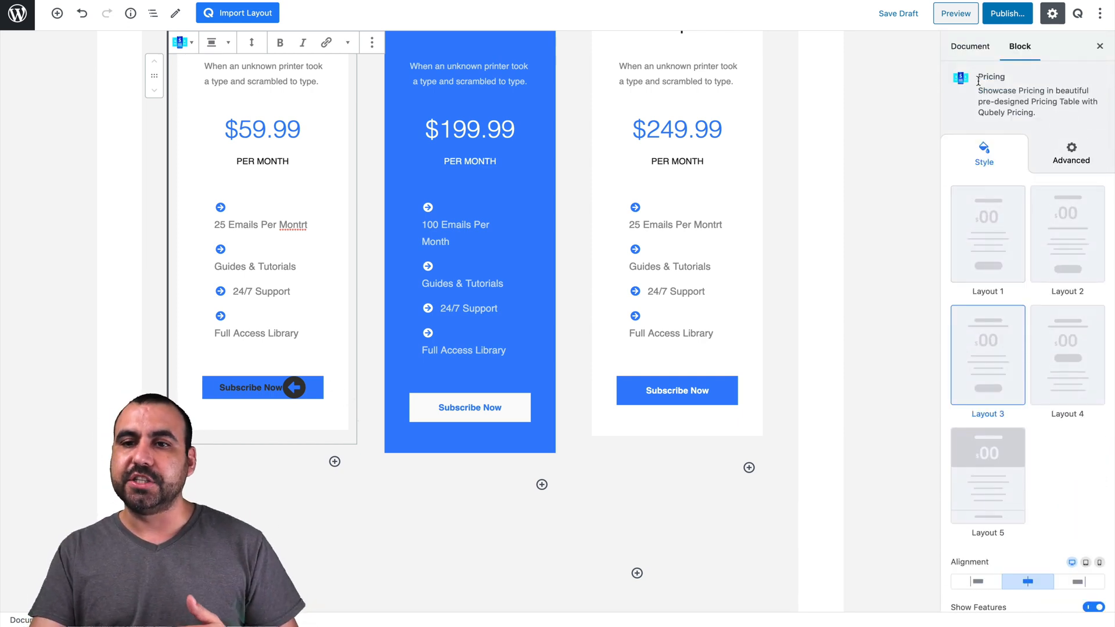
{"action": "left_click", "coordinate": [969, 46]}
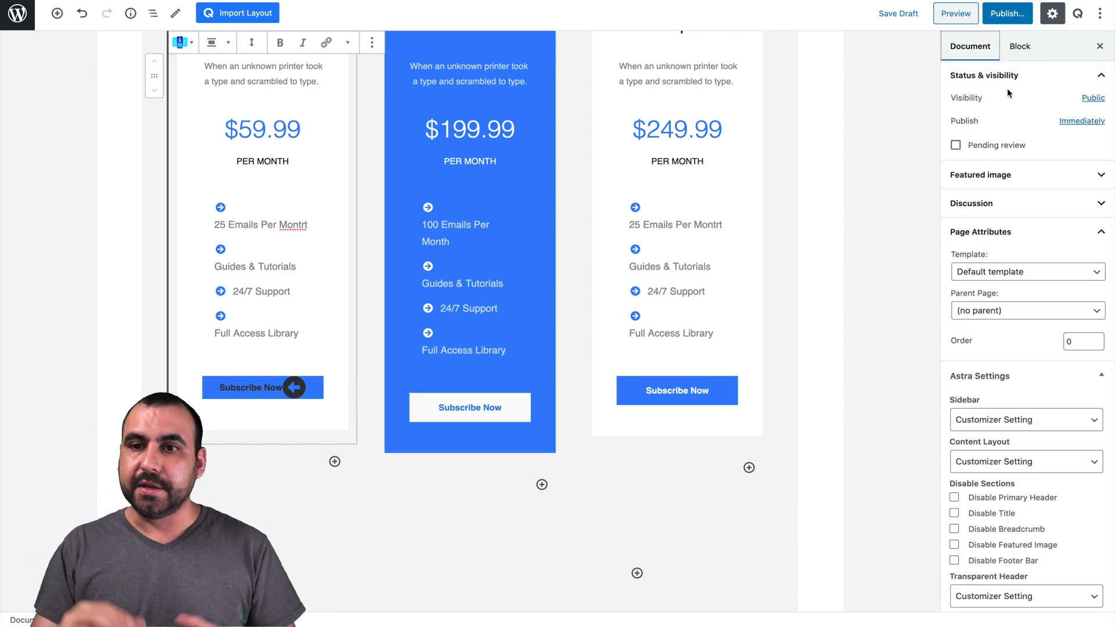
{"action": "mouse_move", "coordinate": [1076, 13]}
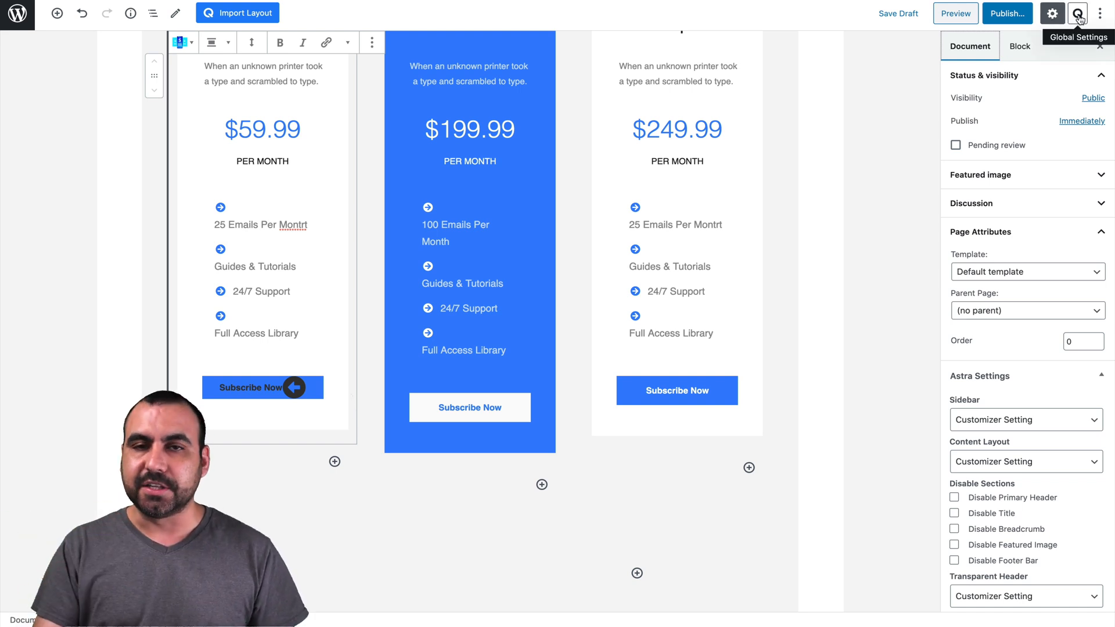
{"action": "left_click", "coordinate": [1077, 12]}
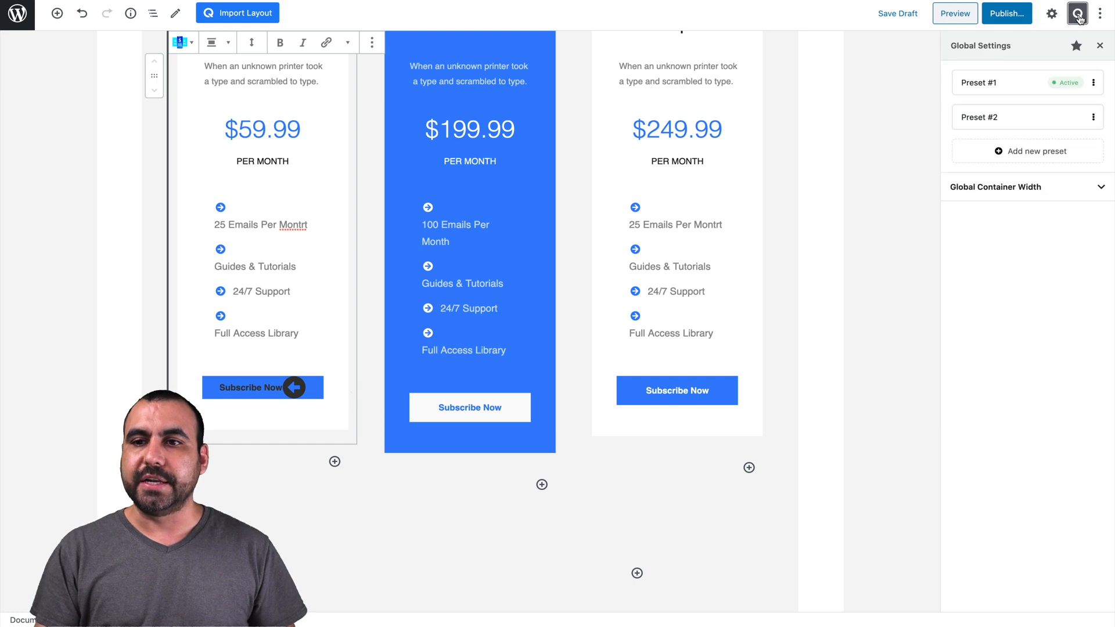
{"action": "left_click", "coordinate": [987, 82]}
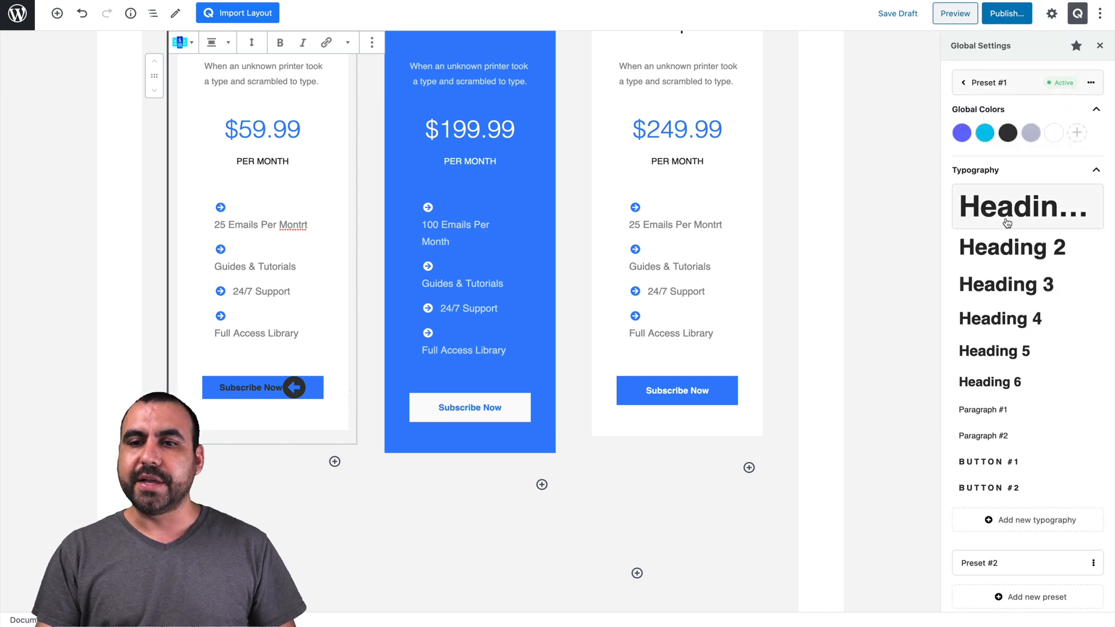
{"action": "mouse_move", "coordinate": [1010, 247]}
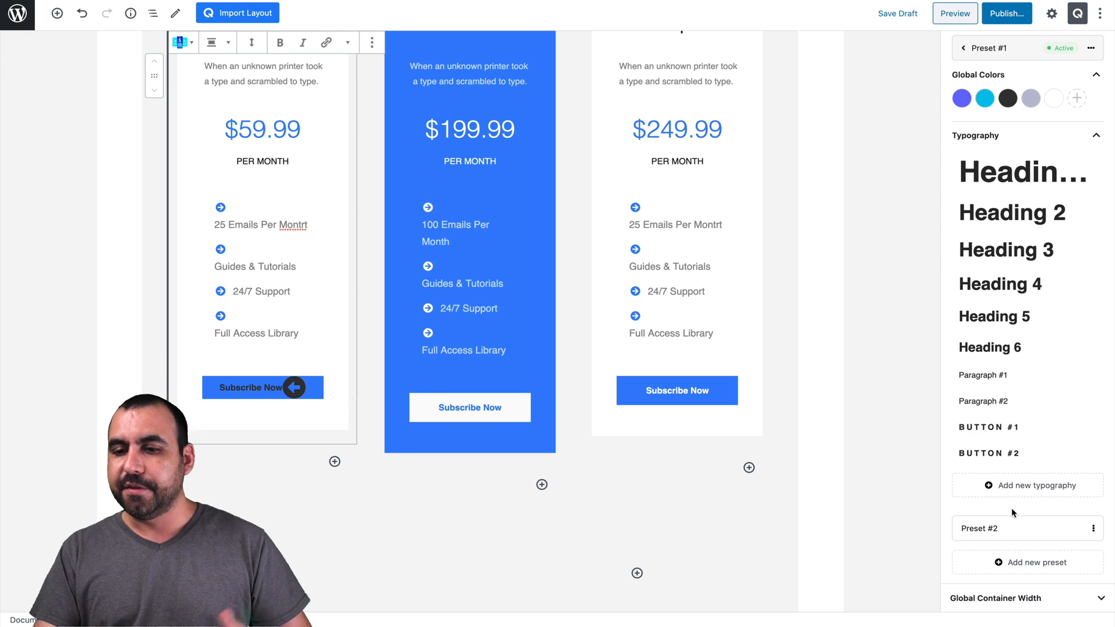
{"action": "left_click", "coordinate": [980, 528]}
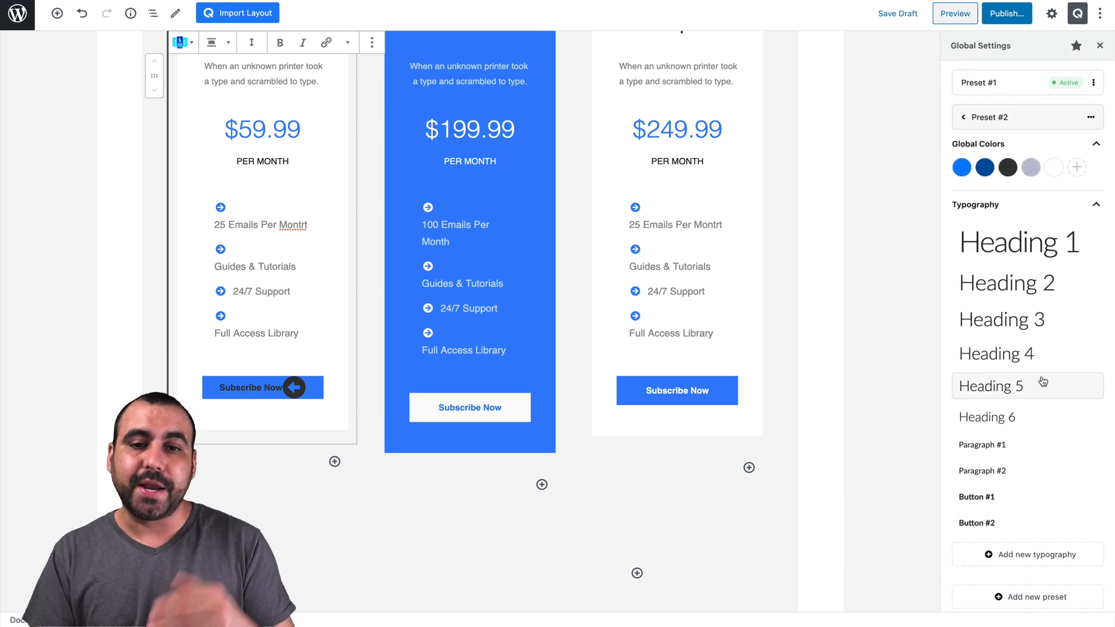
{"action": "mouse_move", "coordinate": [929, 283]}
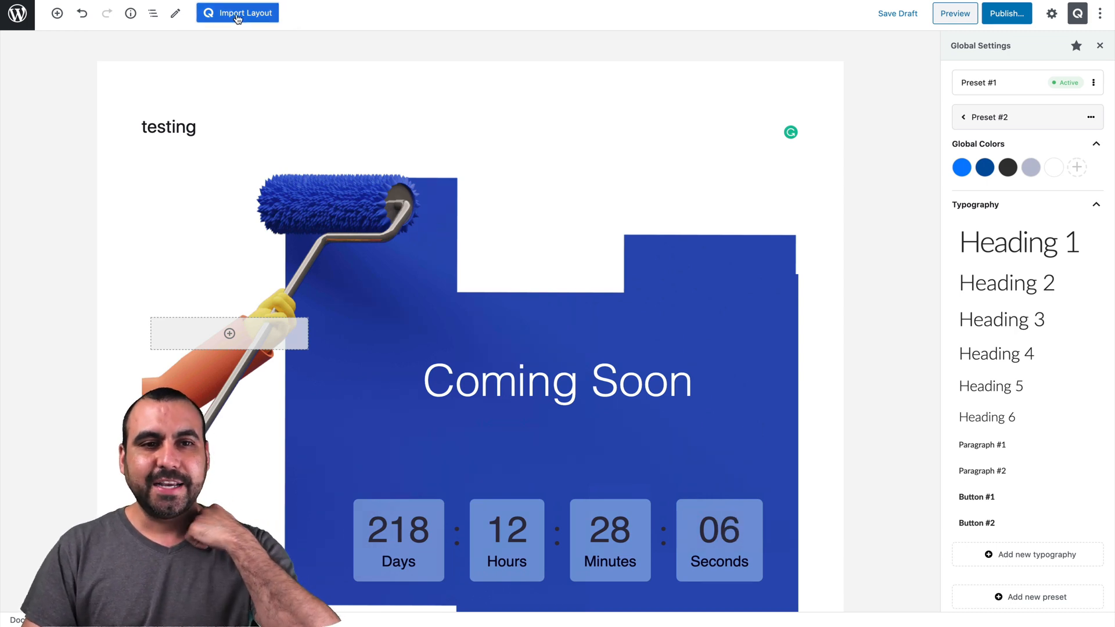
Step: Open the Qubely layout library on its Starter Packs collection
{"action": "left_click", "coordinate": [245, 13]}
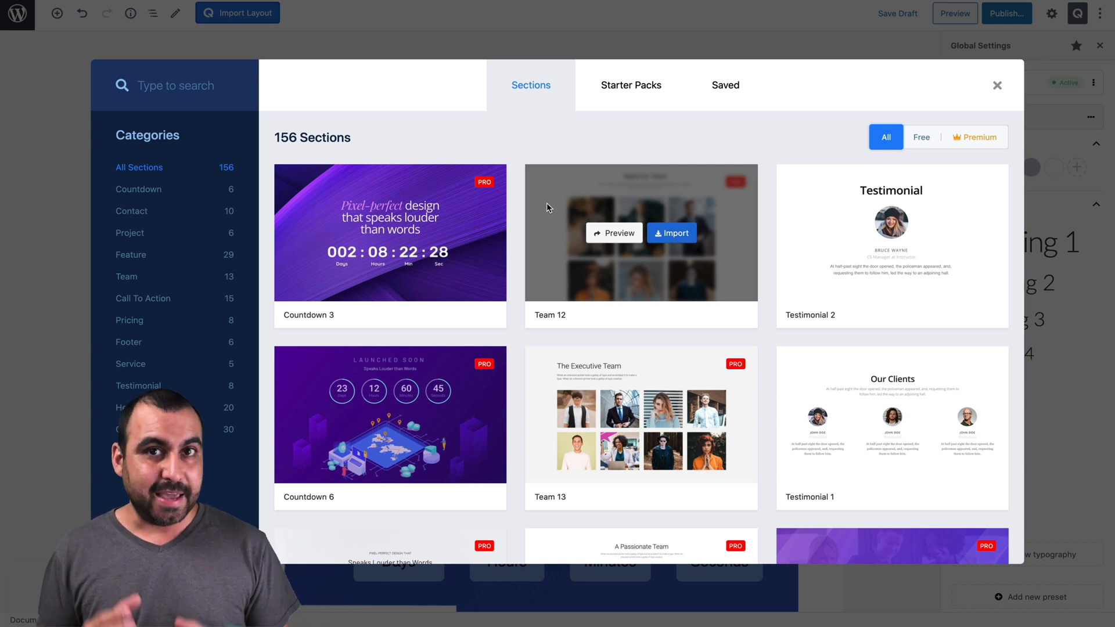
{"action": "left_click", "coordinate": [630, 85]}
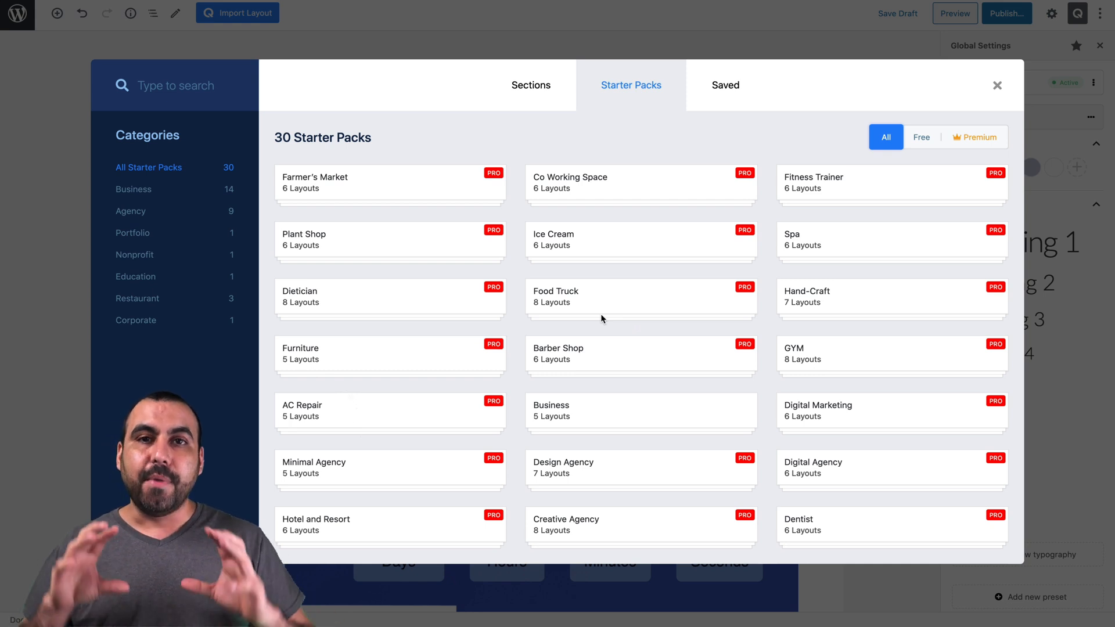
{"action": "mouse_move", "coordinate": [503, 258]}
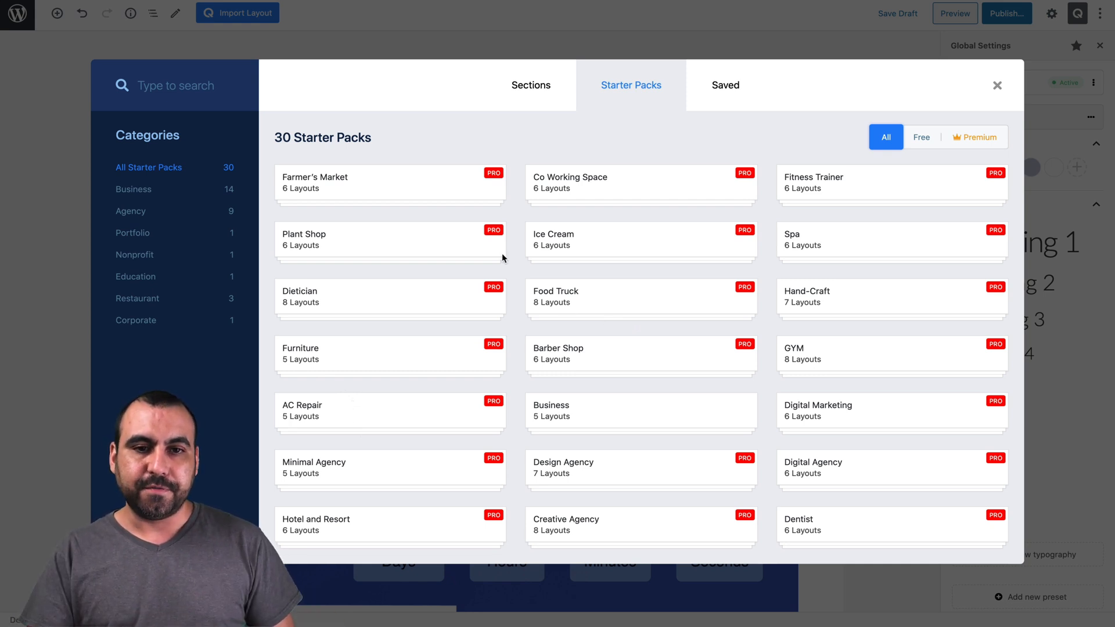
{"action": "mouse_move", "coordinate": [622, 202]}
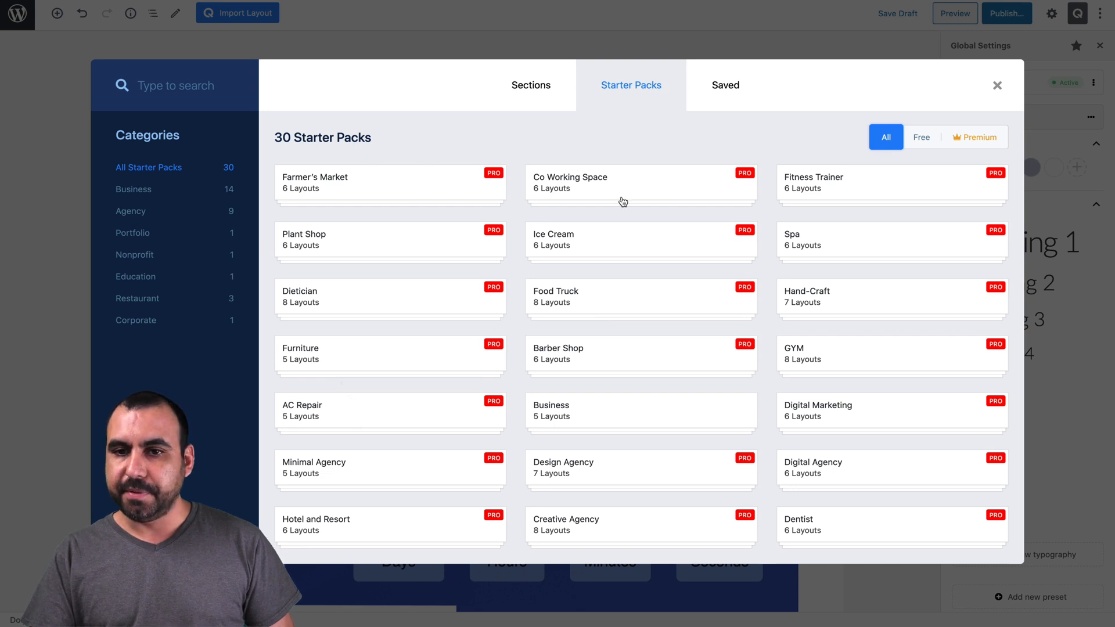
{"action": "left_click", "coordinate": [389, 182]}
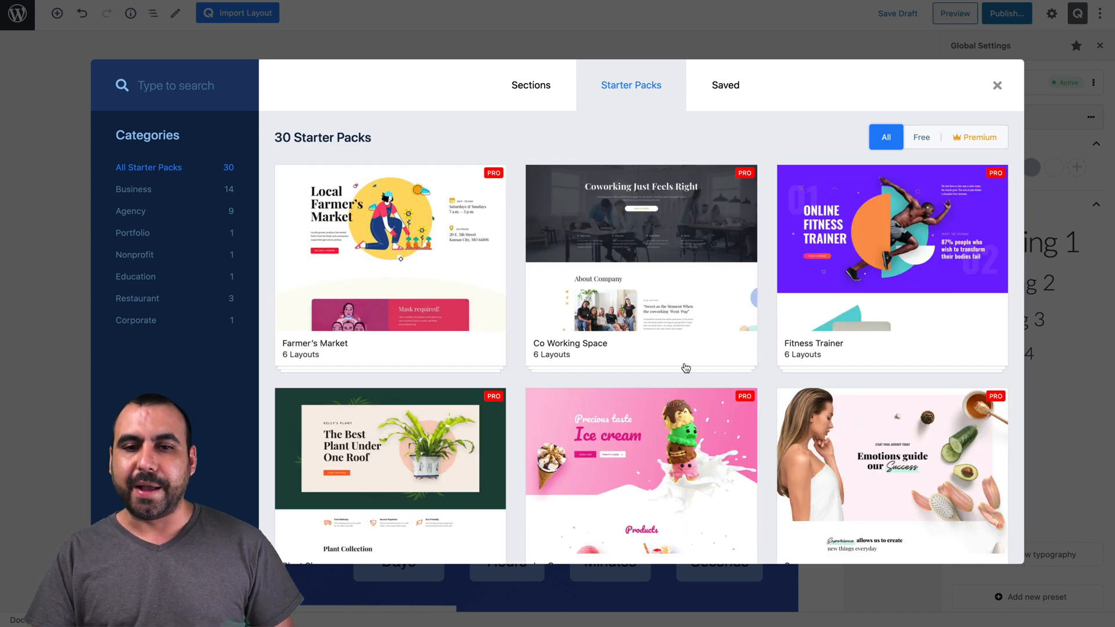
Step: Scroll the Fitness Trainer preview through its discount offer, class timeline and newsletter sections
{"action": "scroll", "scroll_direction": "down", "scroll_amount": 3}
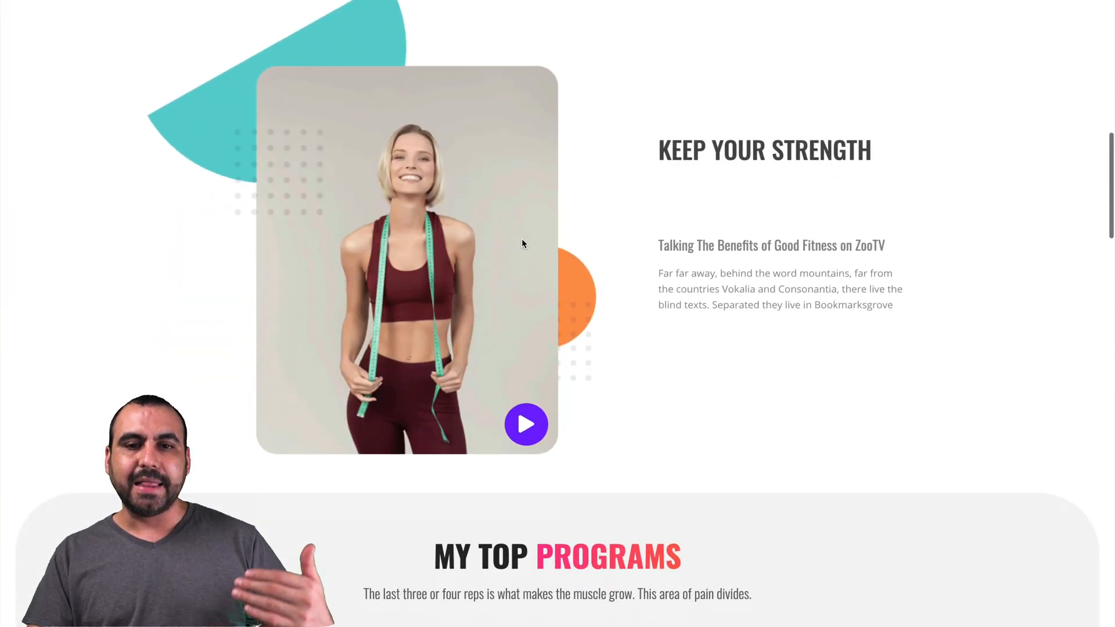
{"action": "scroll", "scroll_direction": "down", "scroll_amount": 3}
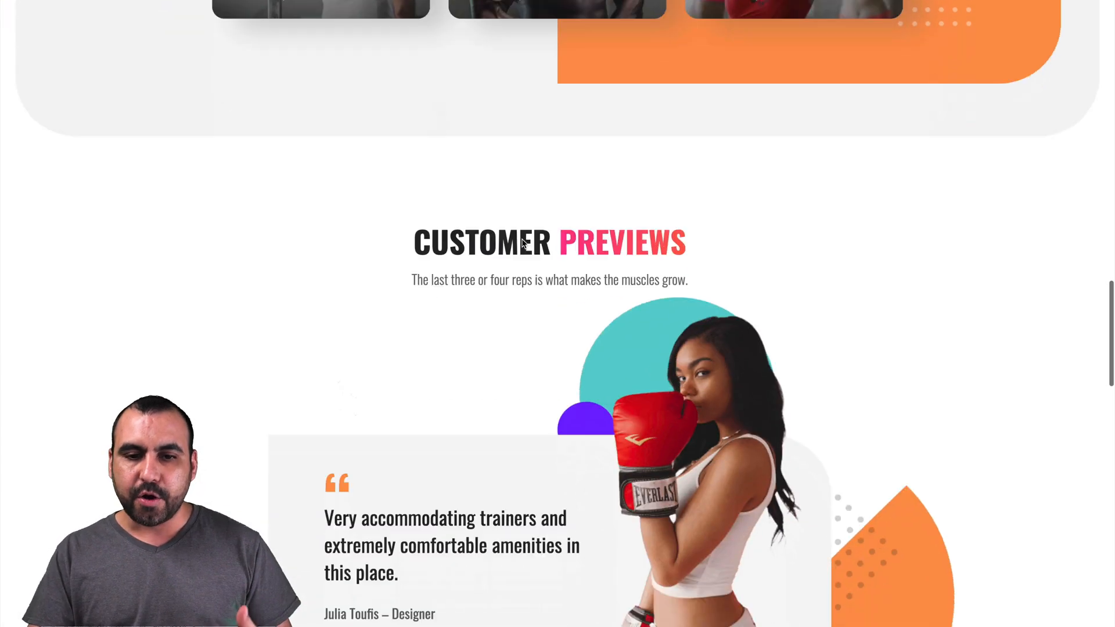
{"action": "scroll", "scroll_direction": "down", "scroll_amount": 3}
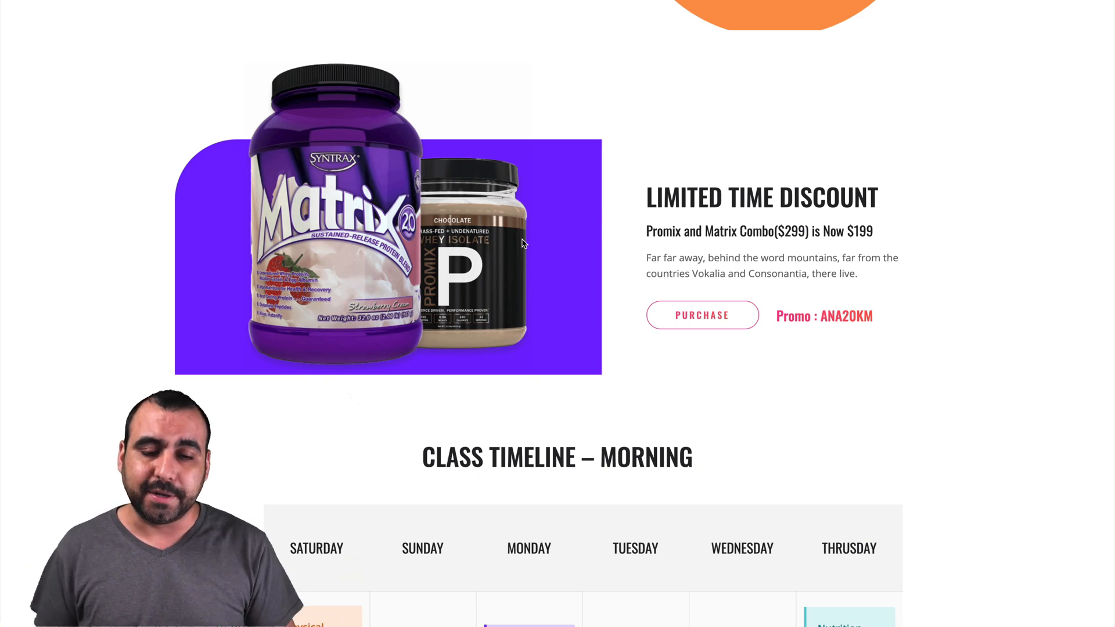
{"action": "scroll", "scroll_direction": "down", "scroll_amount": 3}
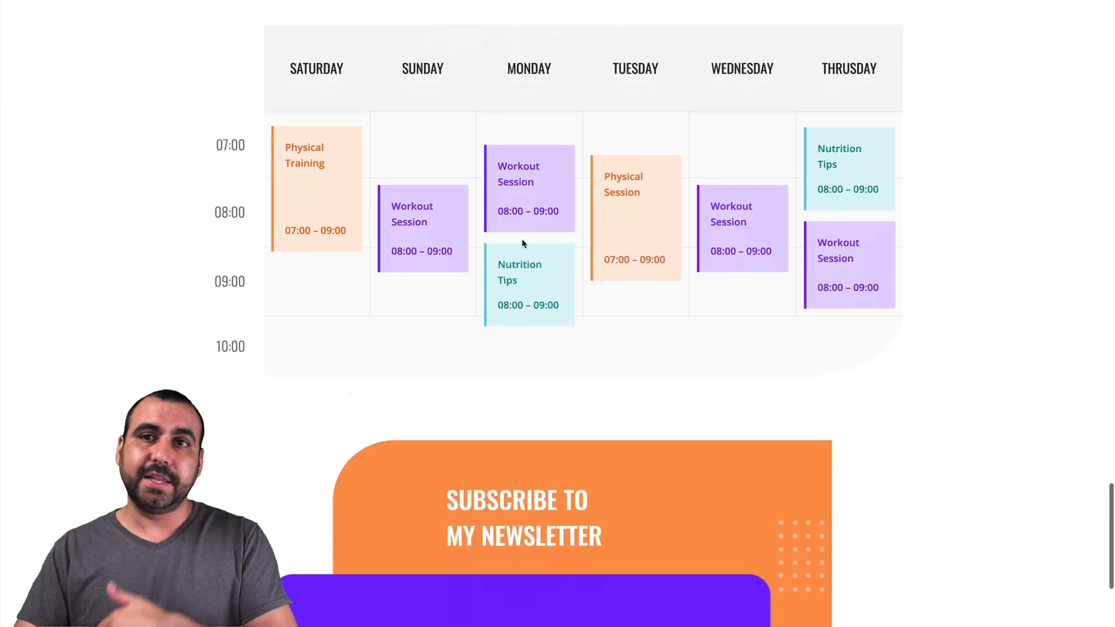
{"action": "scroll", "scroll_direction": "down", "scroll_amount": 3}
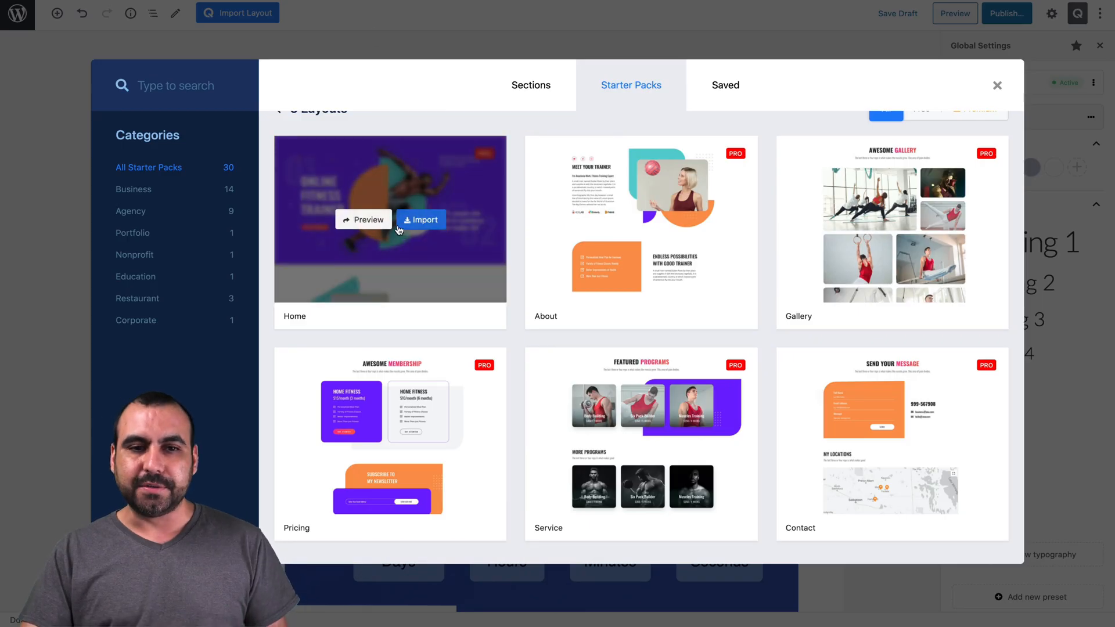
{"action": "mouse_move", "coordinate": [643, 104]}
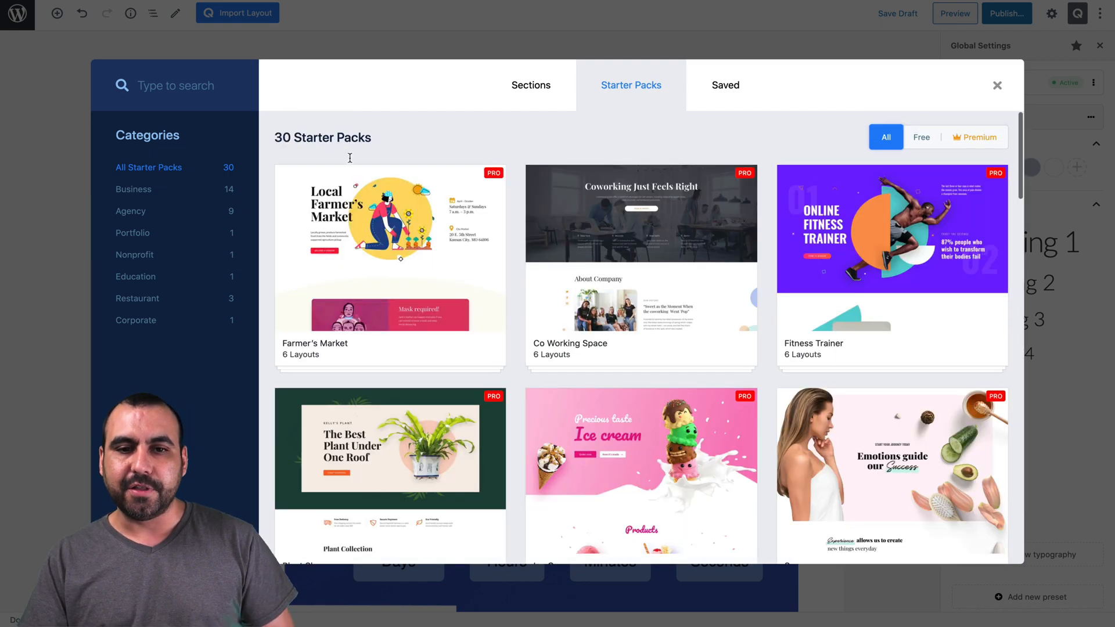
Step: Browse more starter packs, close the library, and leave the editor without saving
{"action": "scroll", "scroll_direction": "down", "scroll_amount": 3}
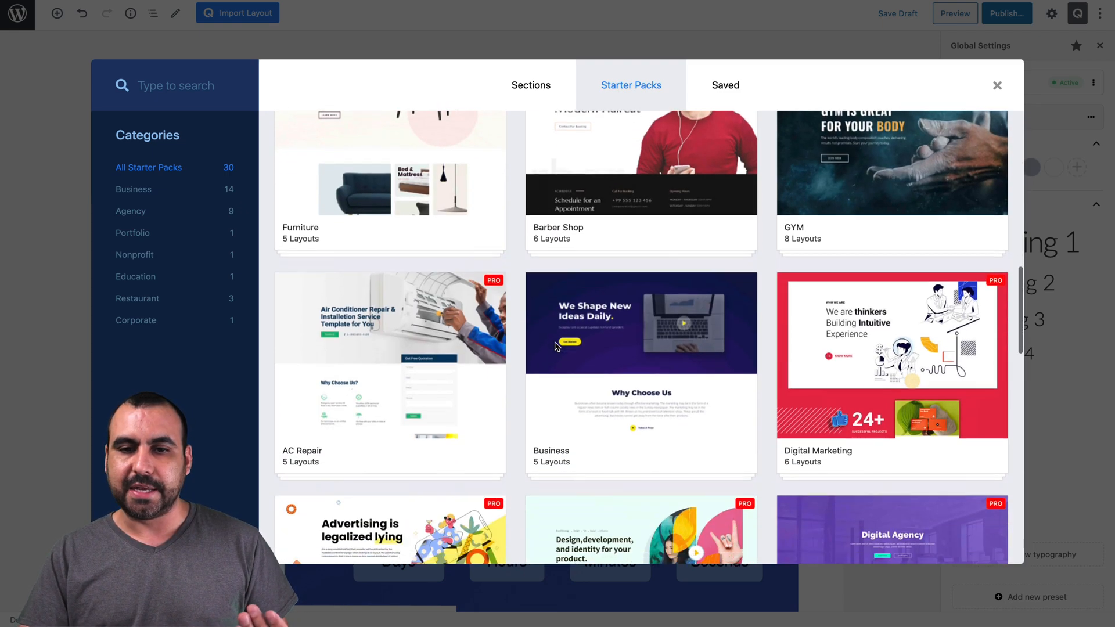
{"action": "scroll", "scroll_direction": "down", "scroll_amount": 3}
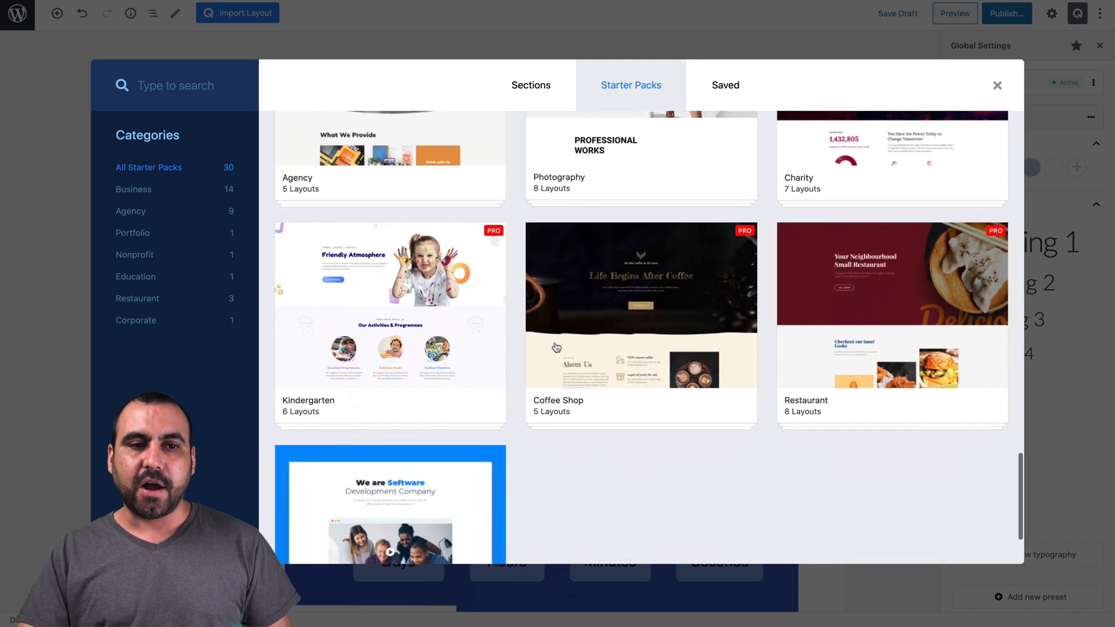
{"action": "scroll", "scroll_direction": "down", "scroll_amount": 3}
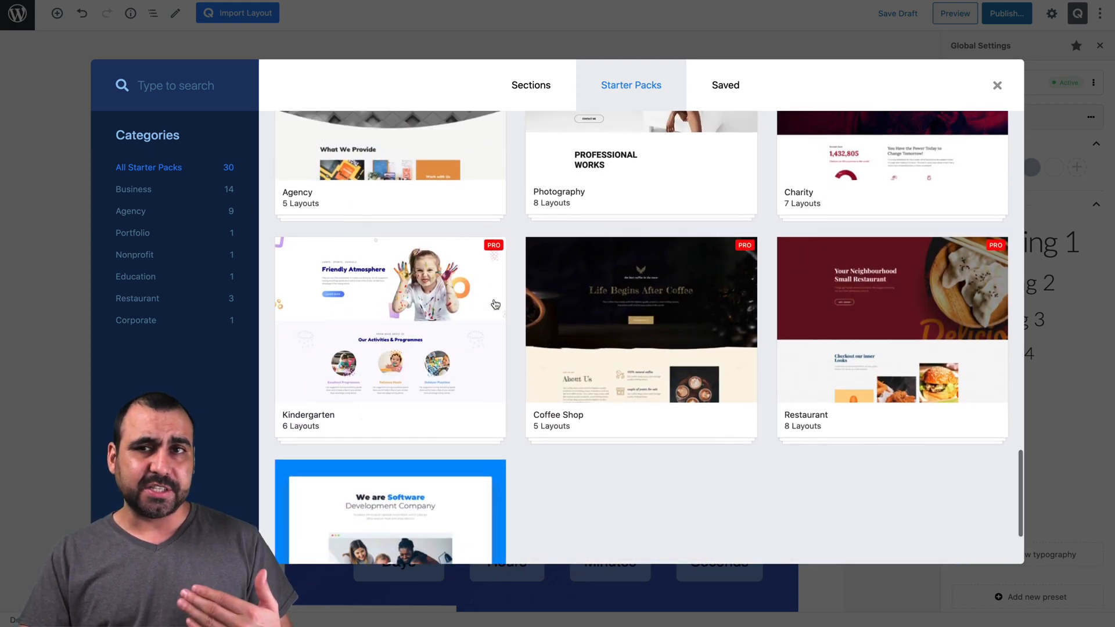
{"action": "scroll", "scroll_direction": "down", "scroll_amount": 3}
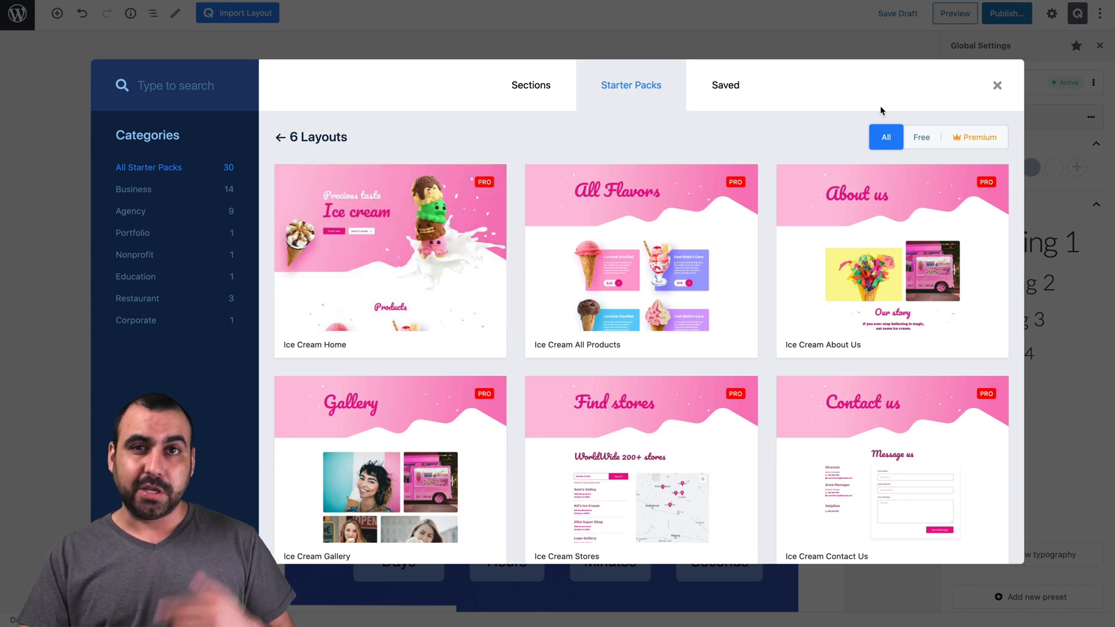
{"action": "left_click", "coordinate": [997, 85]}
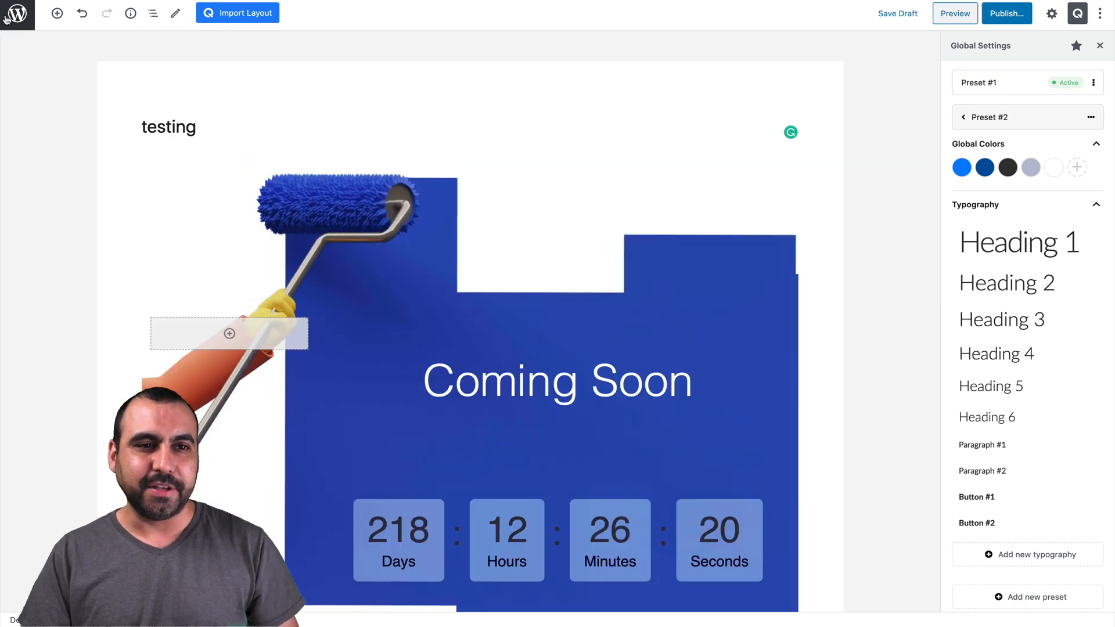
{"action": "left_click", "coordinate": [16, 14]}
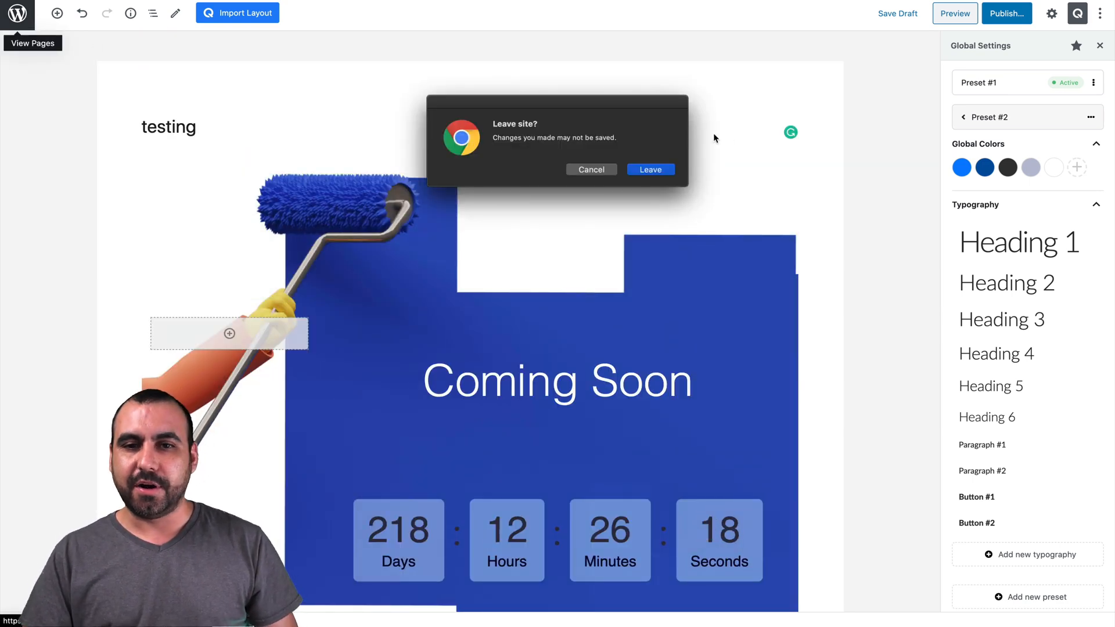
{"action": "left_click", "coordinate": [649, 169]}
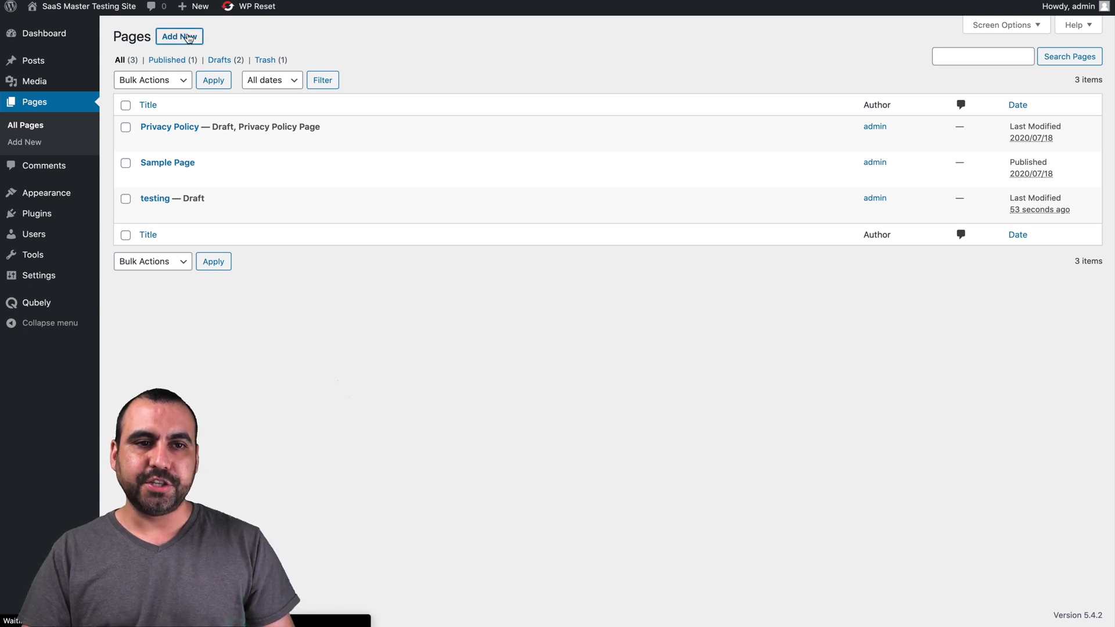
Step: Start a new page titled testing2
{"action": "left_click", "coordinate": [180, 36]}
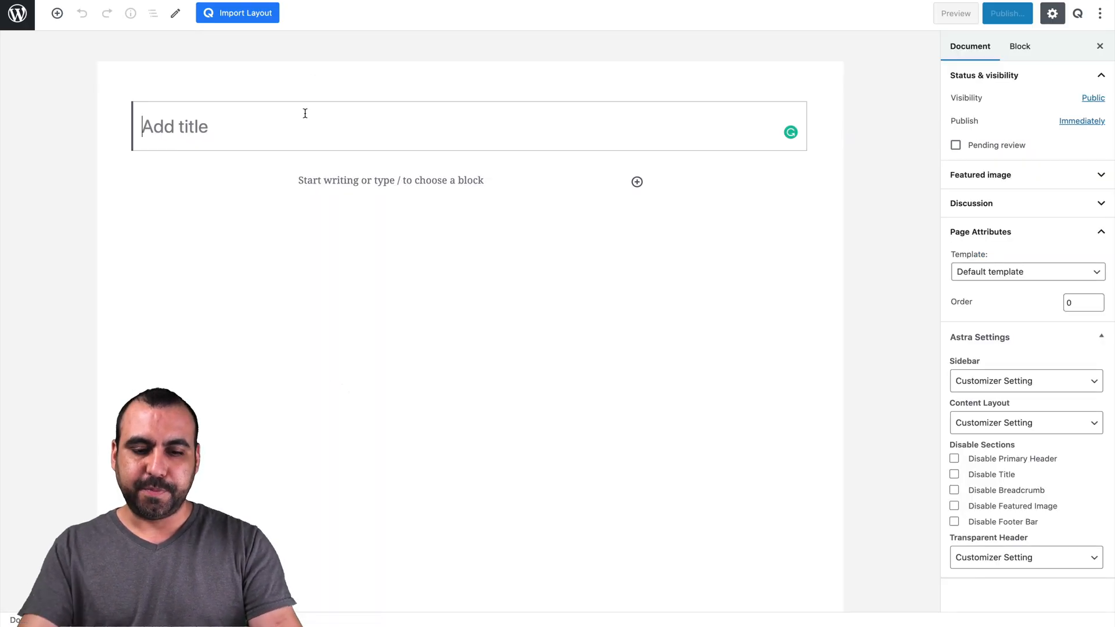
{"action": "type", "text": "testing2"}
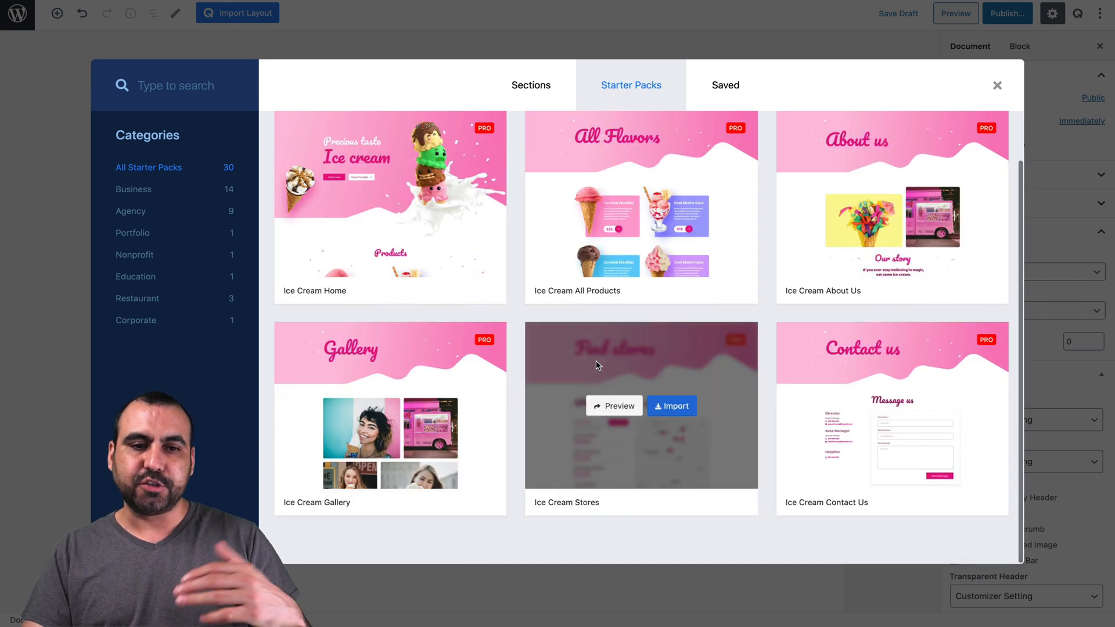
{"action": "mouse_move", "coordinate": [872, 362]}
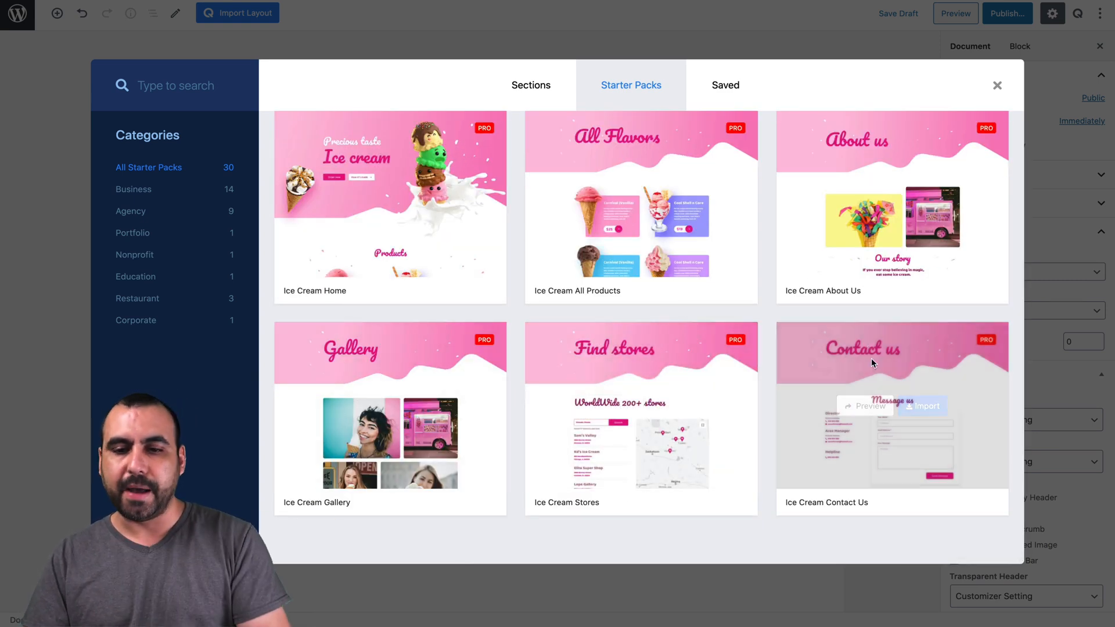
{"action": "mouse_move", "coordinate": [665, 516]}
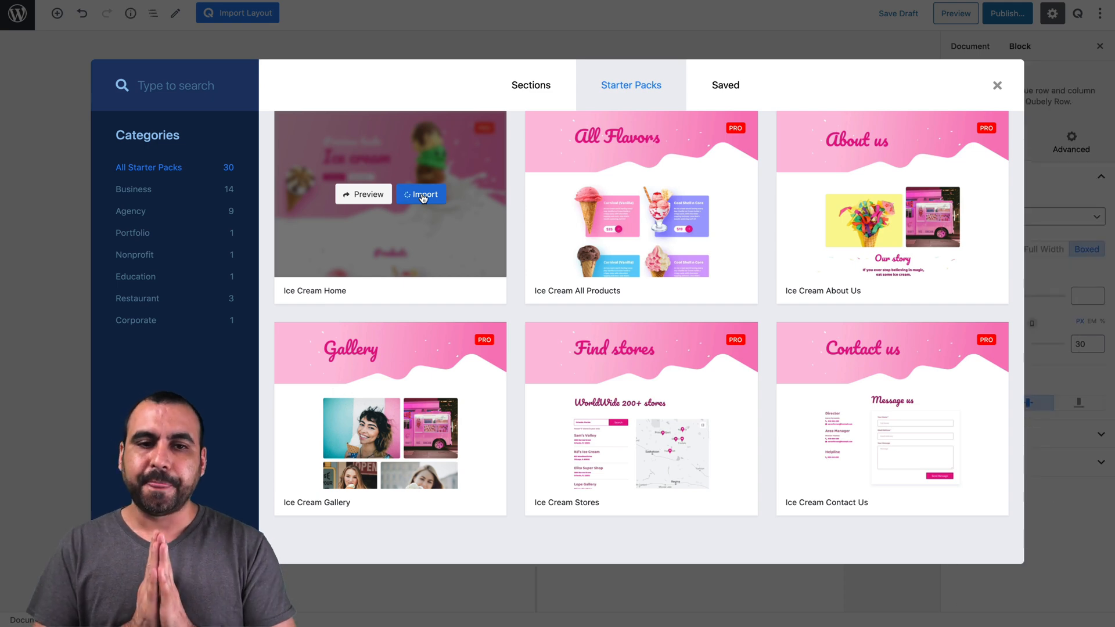
Step: Change the hero headline to SCHOOL, retype the Precious taste tagline, and check button settings
{"action": "left_click", "coordinate": [421, 194]}
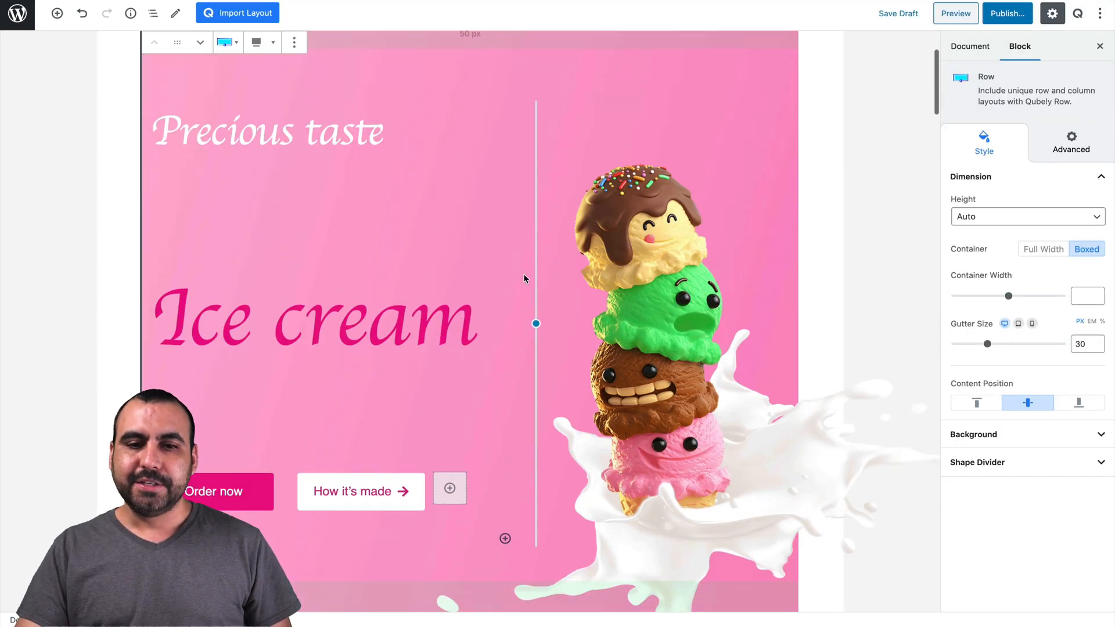
{"action": "mouse_move", "coordinate": [642, 387]}
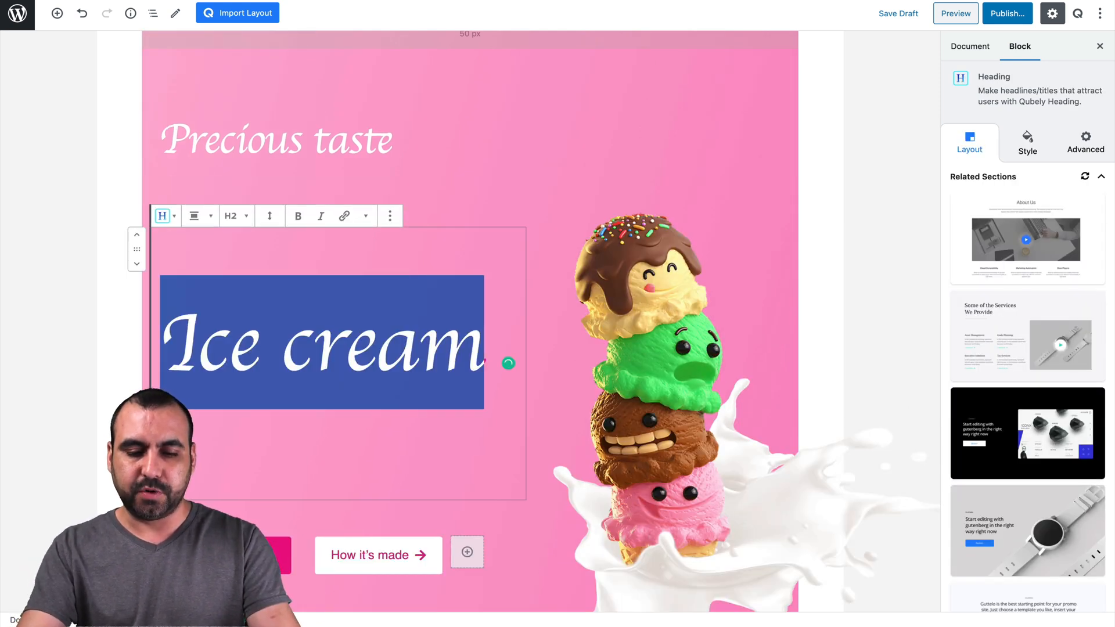
{"action": "type", "text": "SCHOOL"}
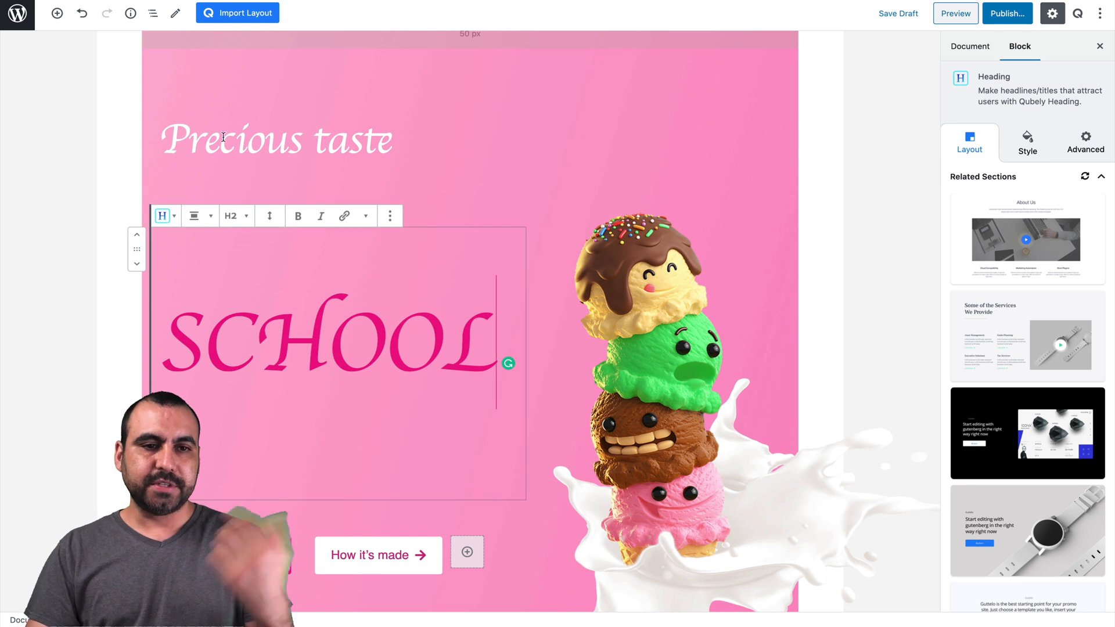
{"action": "triple_click", "coordinate": [275, 139]}
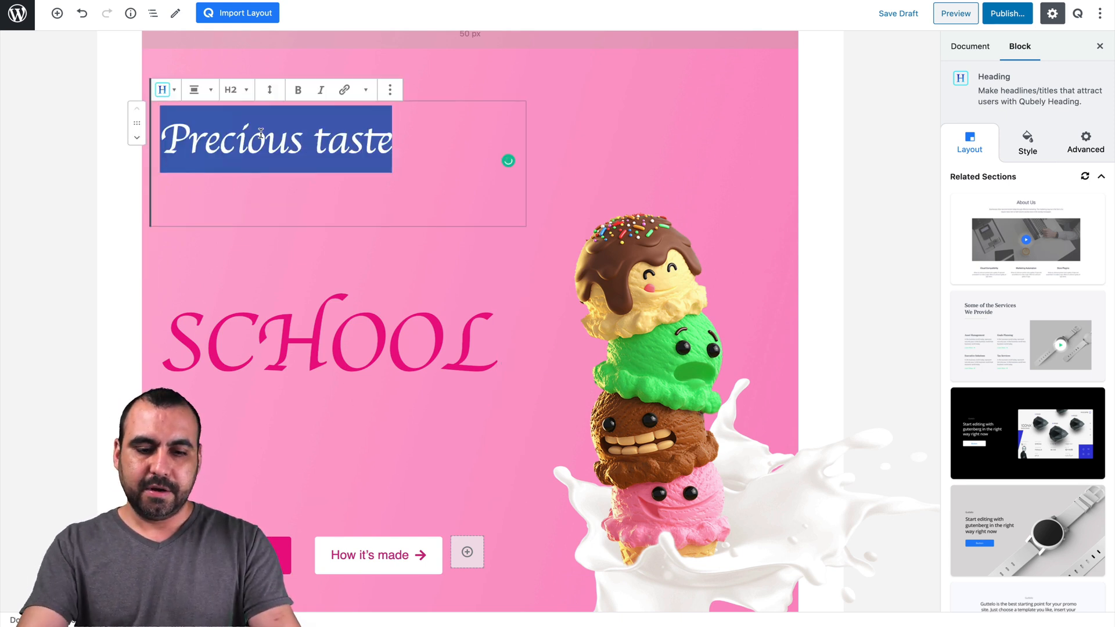
{"action": "type", "text": "REG"}
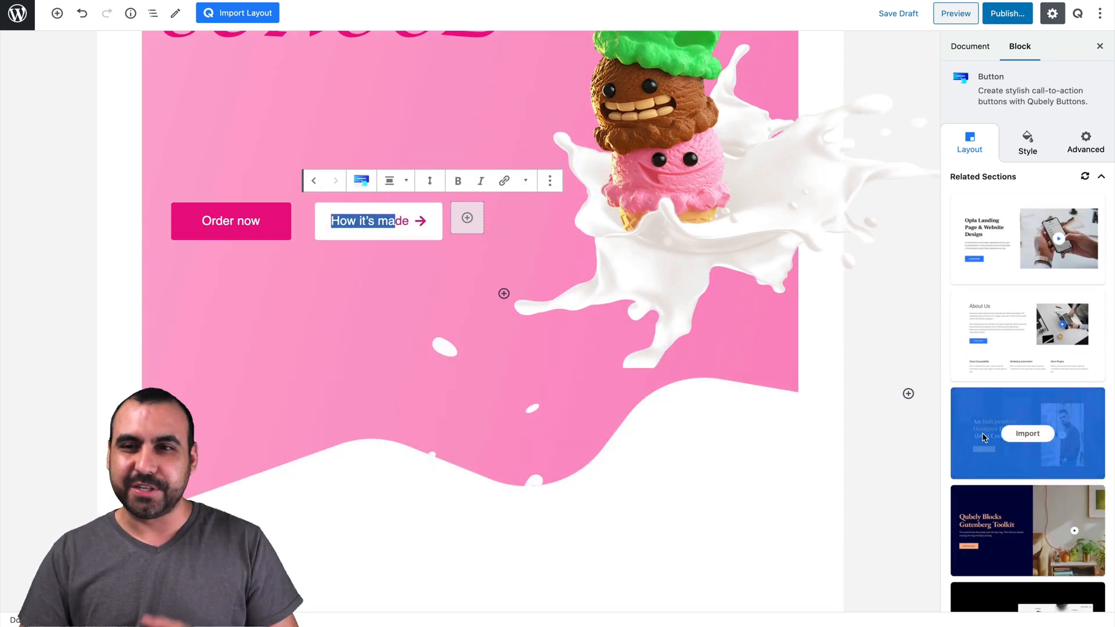
{"action": "mouse_move", "coordinate": [1027, 164]}
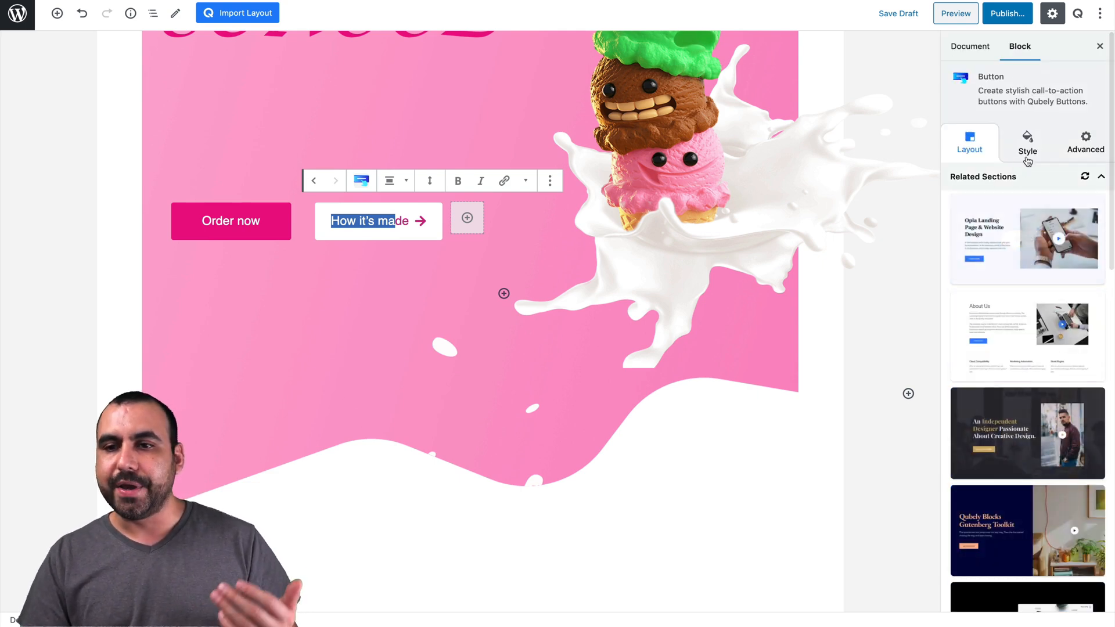
{"action": "left_click", "coordinate": [1084, 141]}
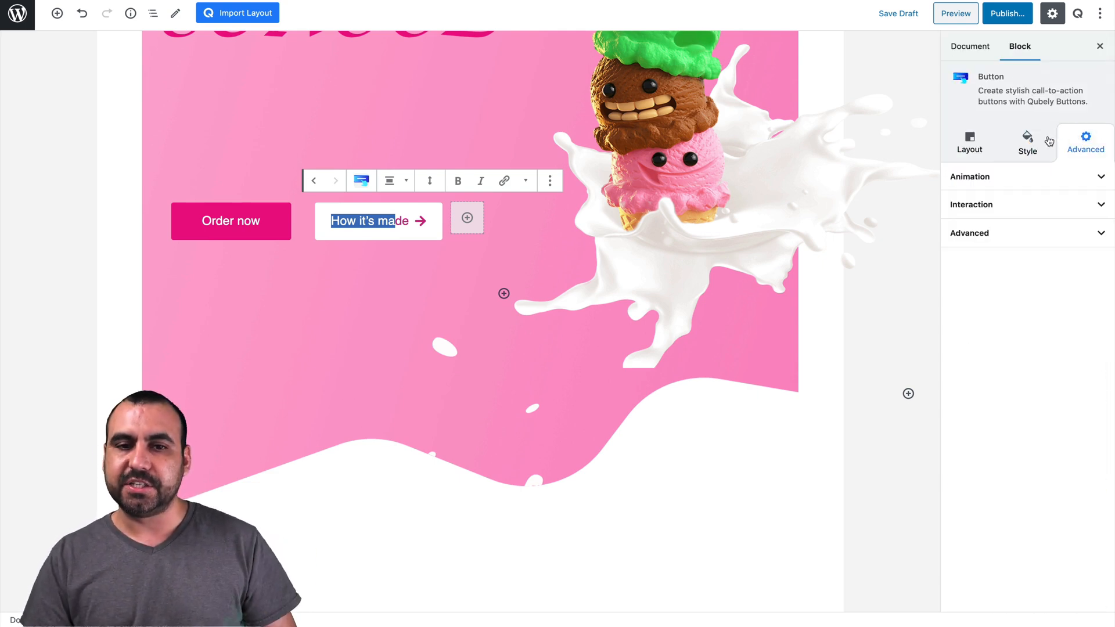
{"action": "left_click", "coordinate": [1026, 142]}
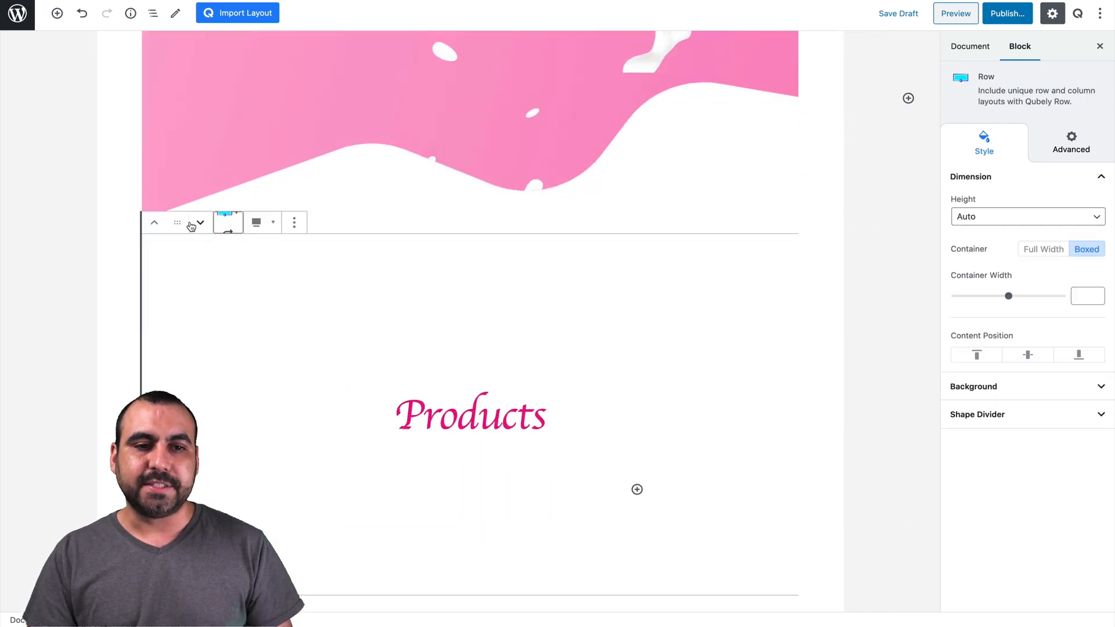
{"action": "left_click", "coordinate": [228, 125]}
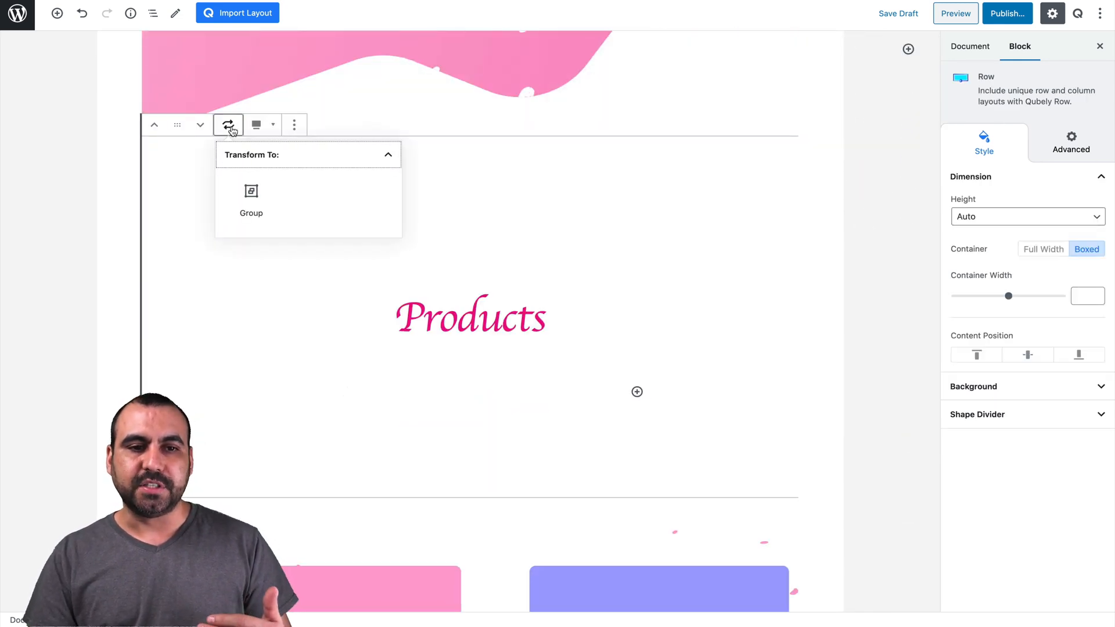
{"action": "left_click", "coordinate": [258, 124]}
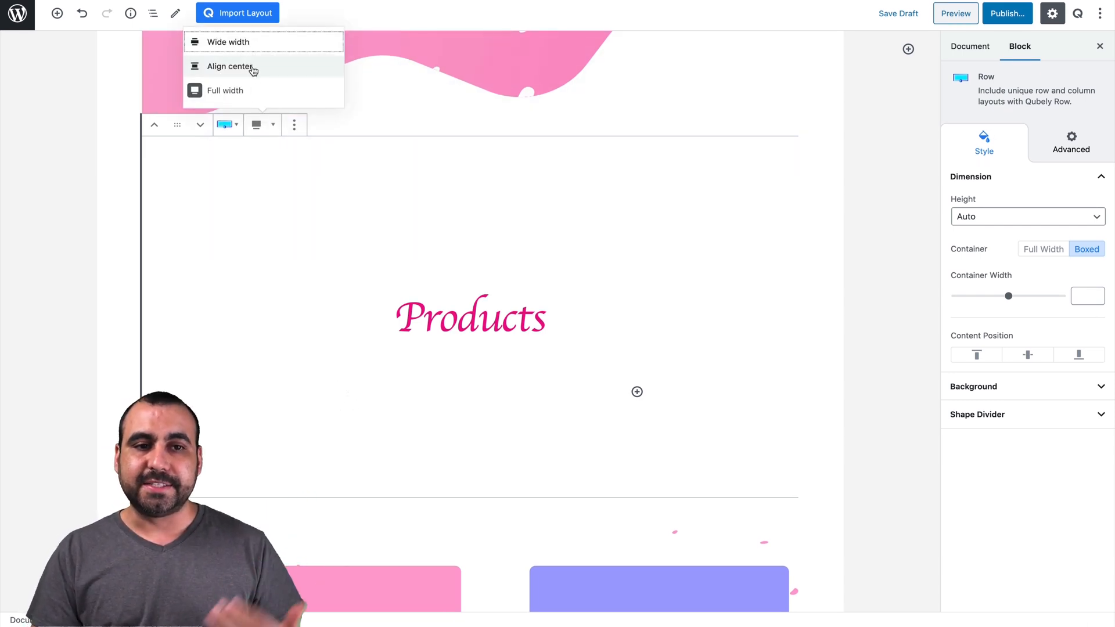
{"action": "left_click", "coordinate": [293, 124]}
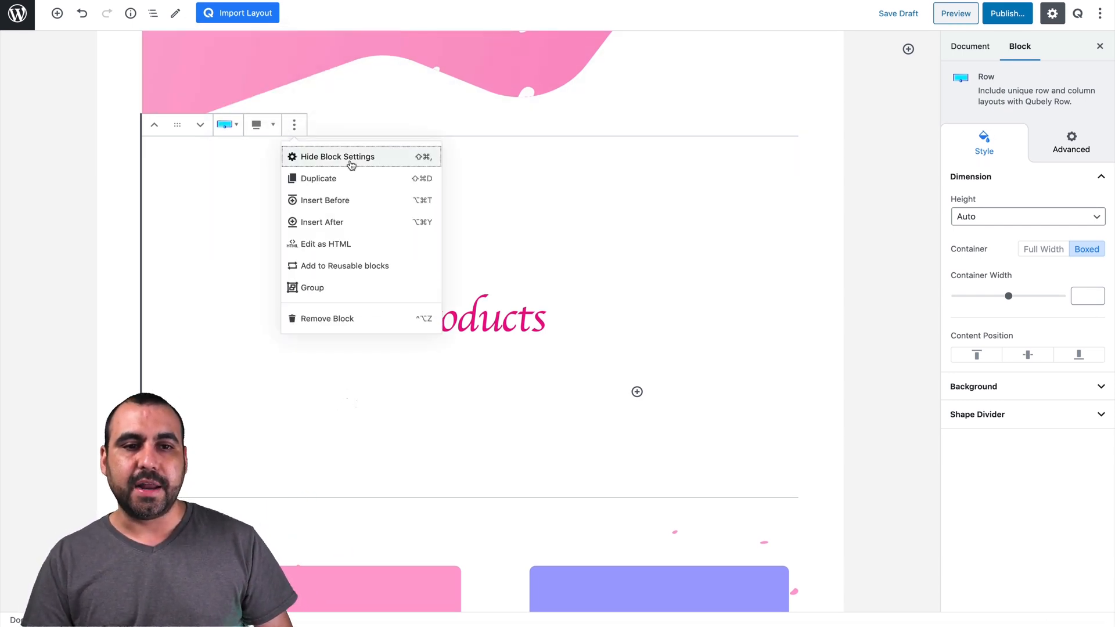
{"action": "mouse_move", "coordinate": [377, 222]}
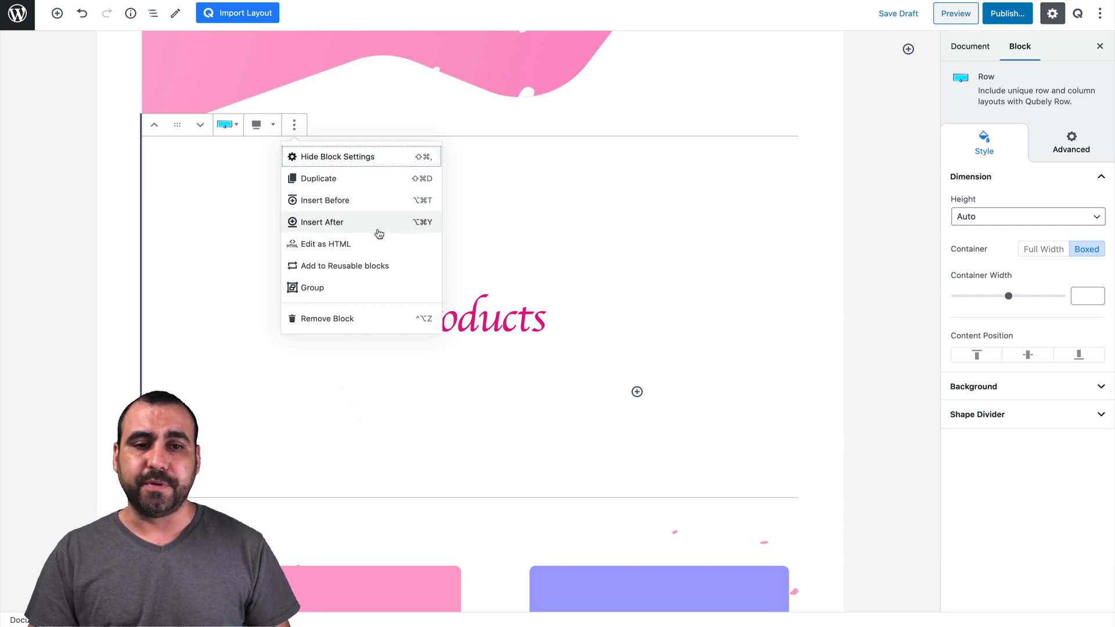
{"action": "mouse_move", "coordinate": [380, 256]}
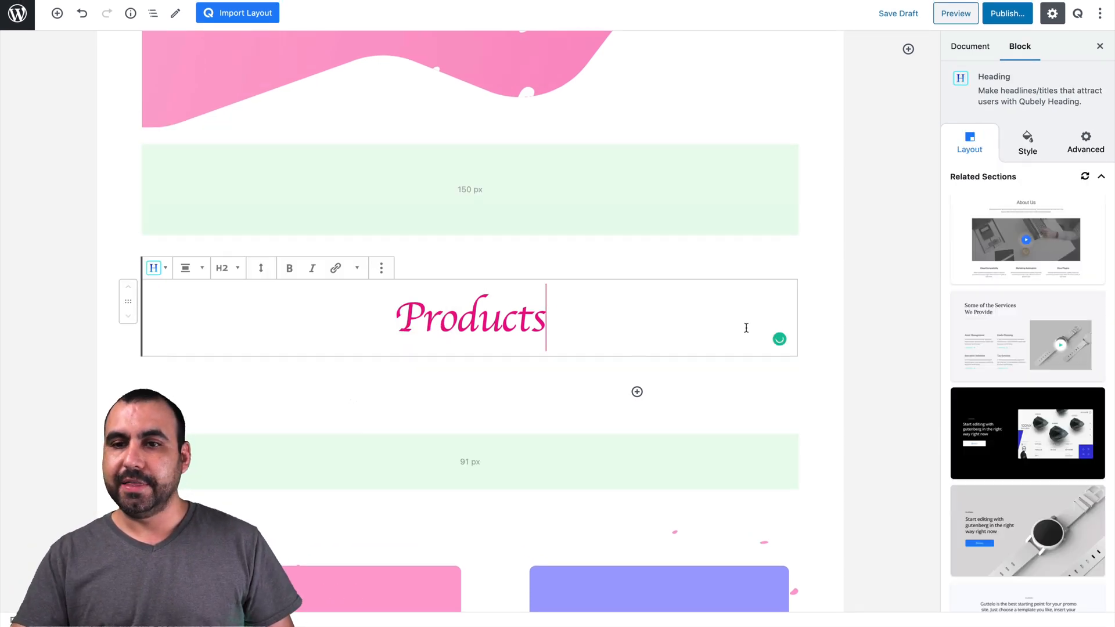
Step: Publish the testing2 page and open the live page in a new tab
{"action": "left_click", "coordinate": [969, 46]}
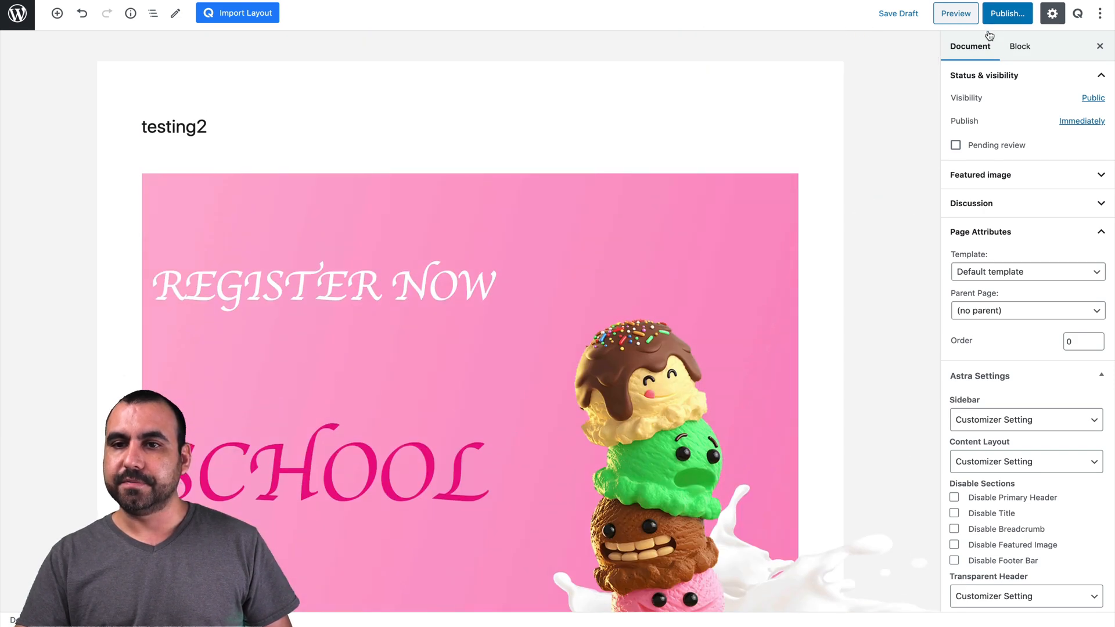
{"action": "left_click", "coordinate": [1006, 13]}
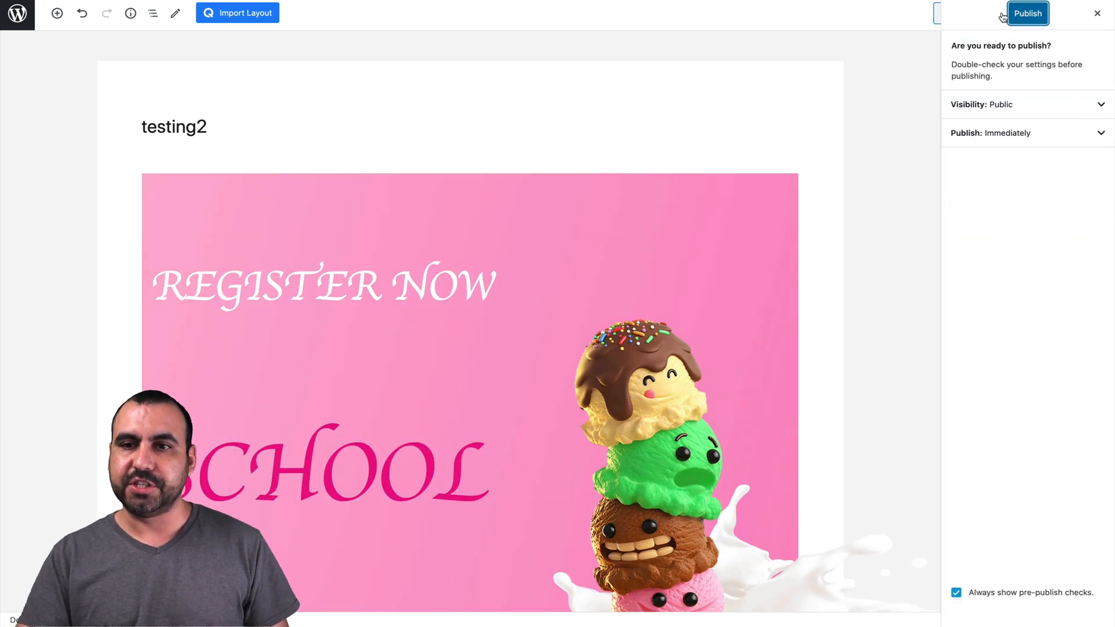
{"action": "left_click", "coordinate": [1027, 13]}
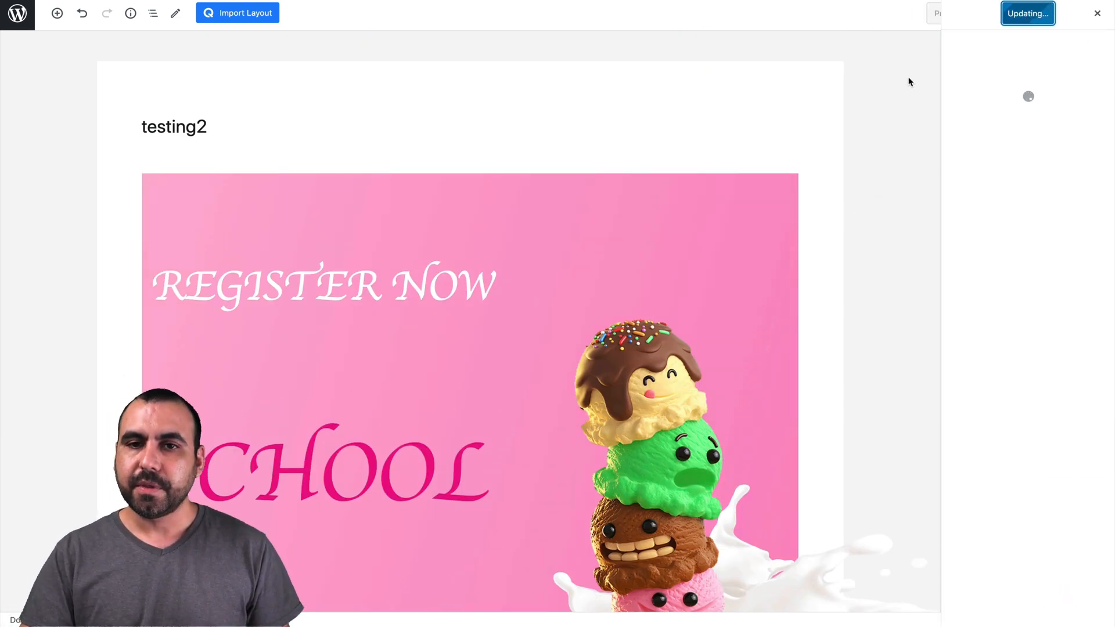
{"action": "left_click", "coordinate": [1027, 13]}
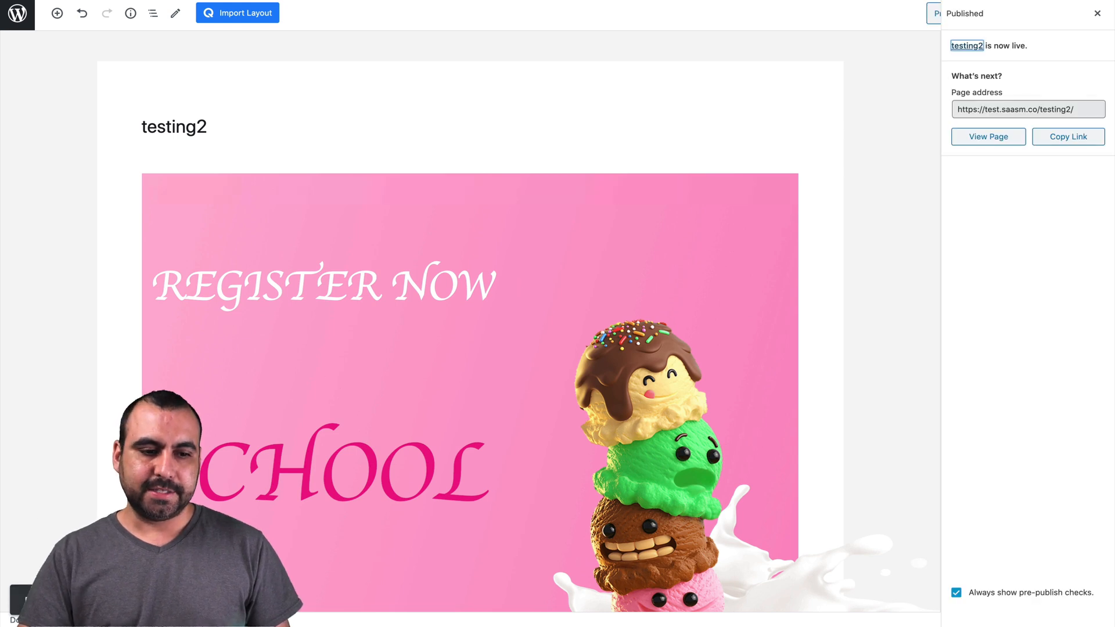
{"action": "right_click", "coordinate": [966, 45]}
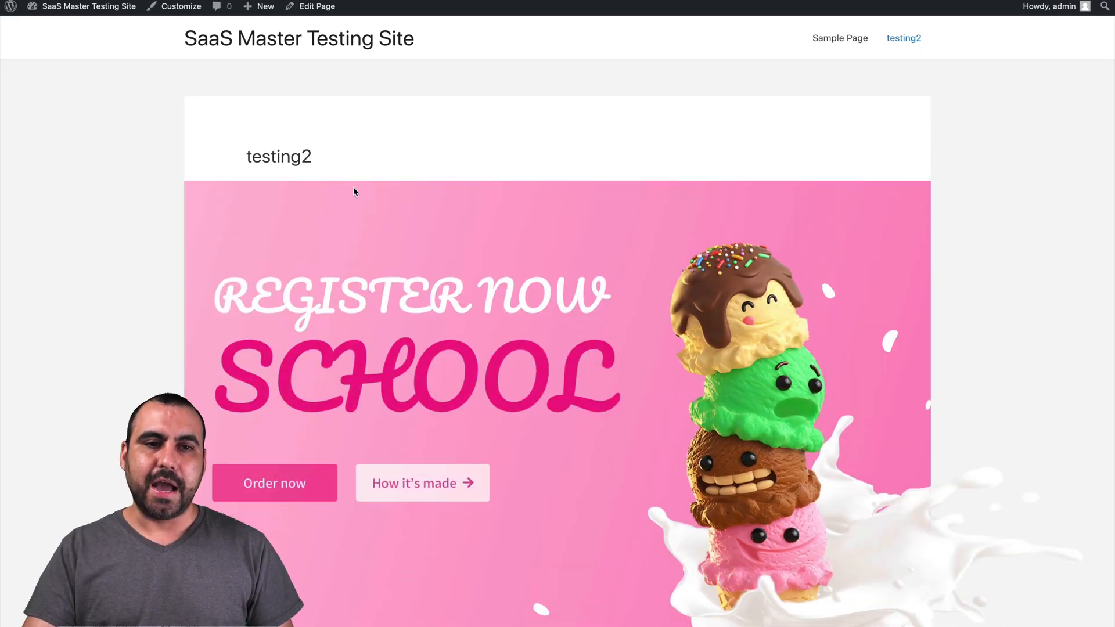
Step: Scroll down through the live ice cream page and back up
{"action": "scroll", "scroll_direction": "down", "scroll_amount": 3}
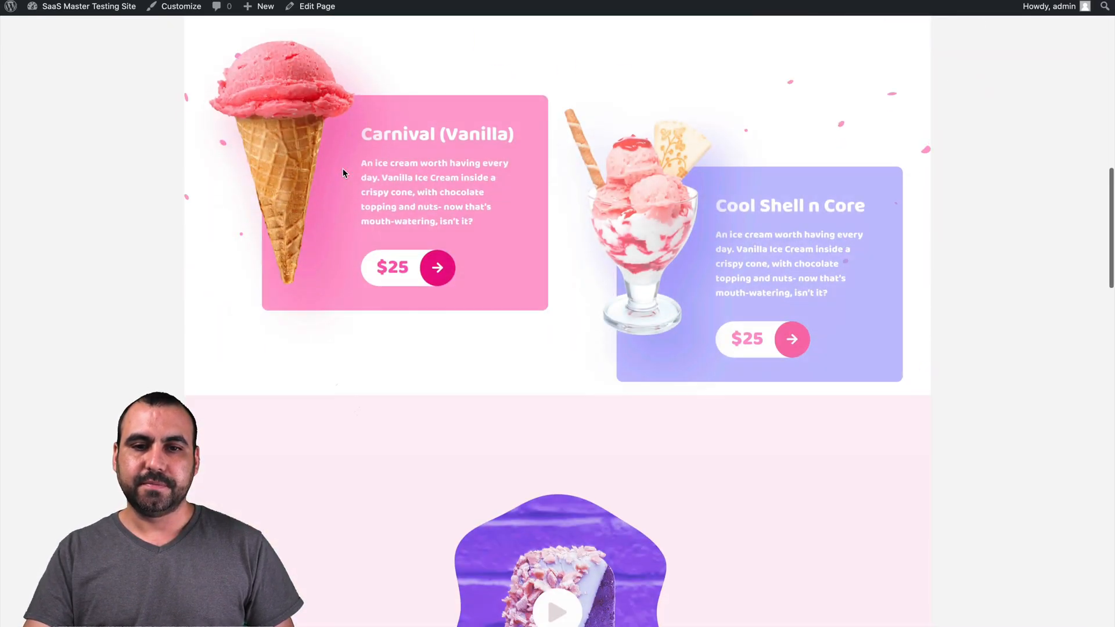
{"action": "scroll", "scroll_direction": "down", "scroll_amount": 3}
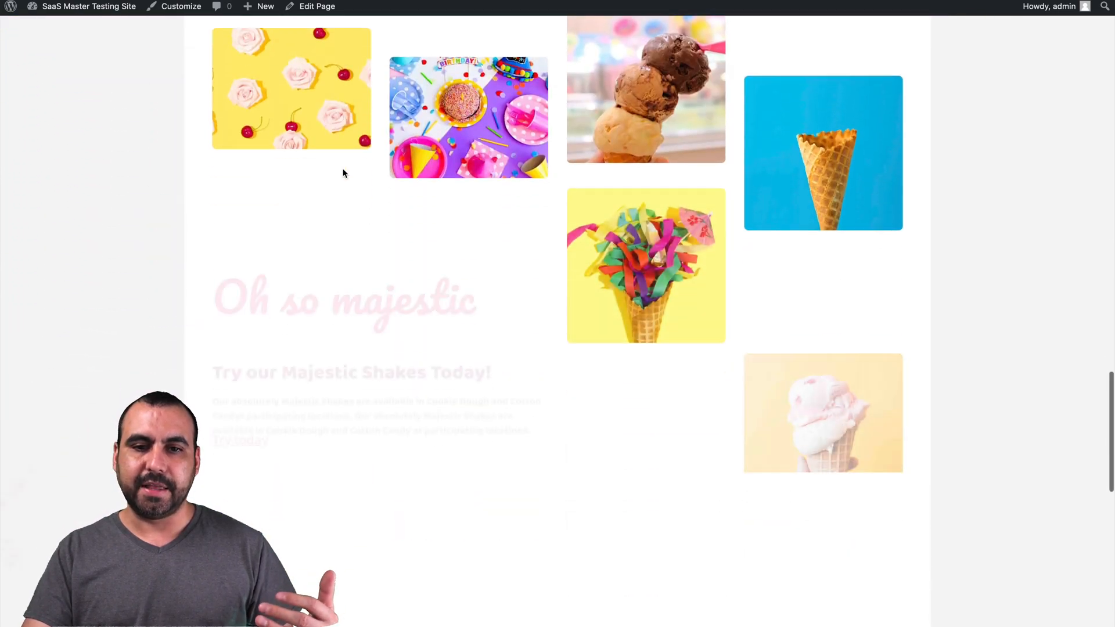
{"action": "scroll", "scroll_direction": "down", "scroll_amount": 3}
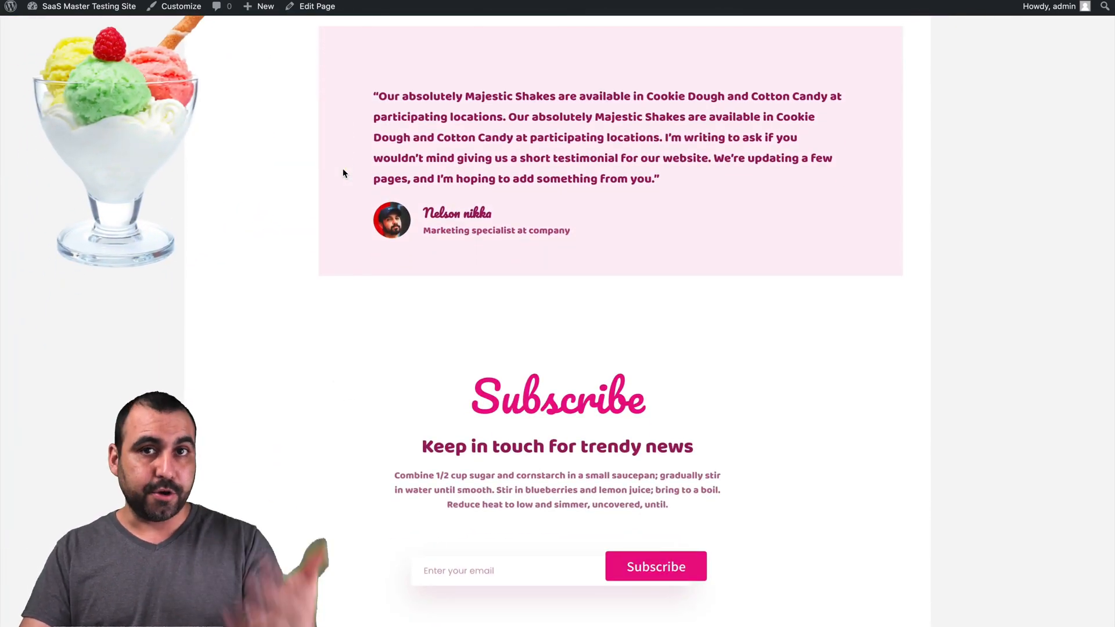
{"action": "scroll", "scroll_direction": "up", "scroll_amount": 3}
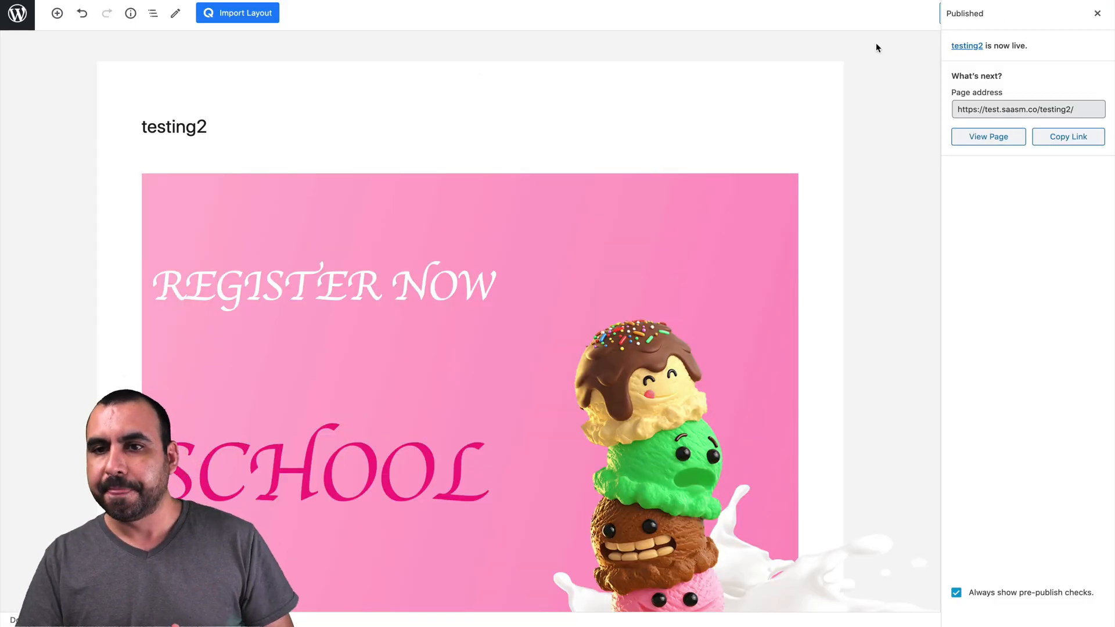
Step: Set the testing2 template to Qubely Full Width and view the live page
{"action": "left_click", "coordinate": [1097, 13]}
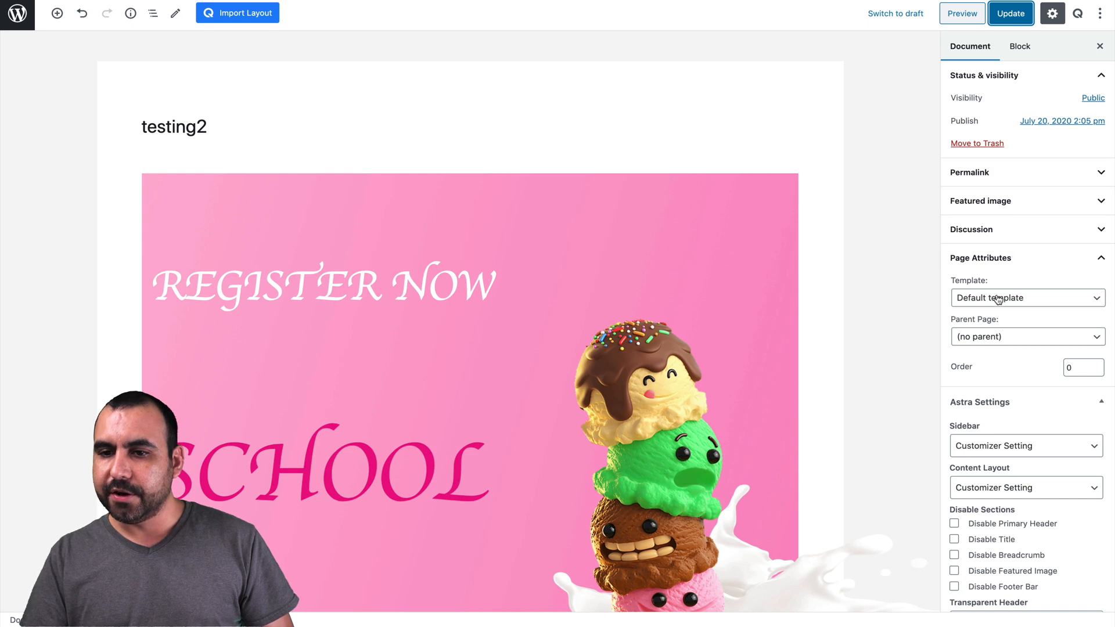
{"action": "left_click", "coordinate": [1026, 297]}
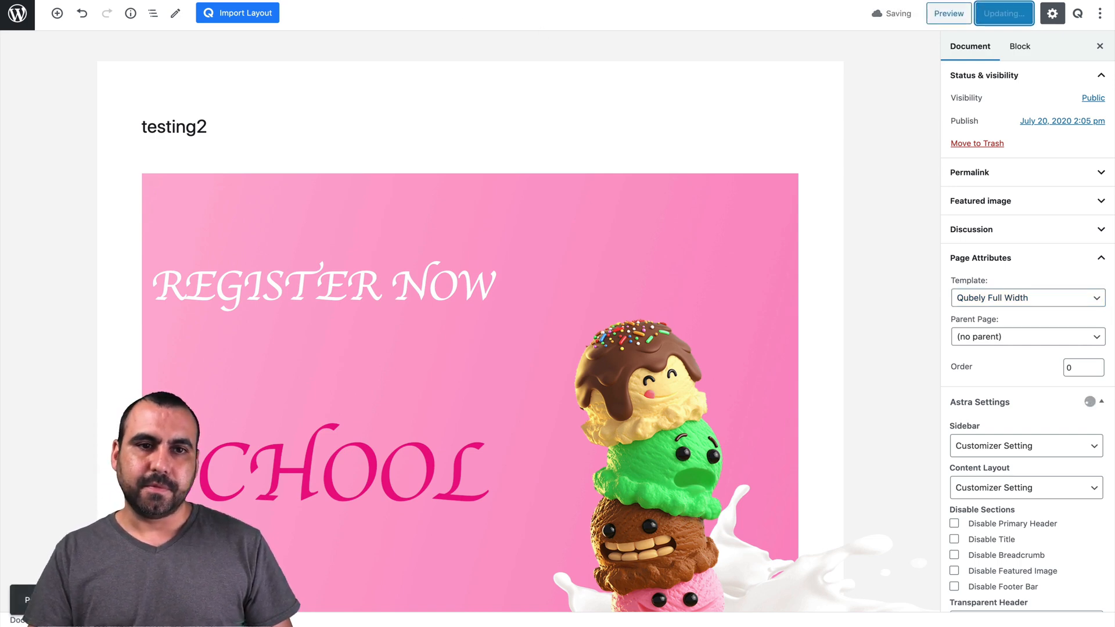
{"action": "left_click", "coordinate": [948, 13]}
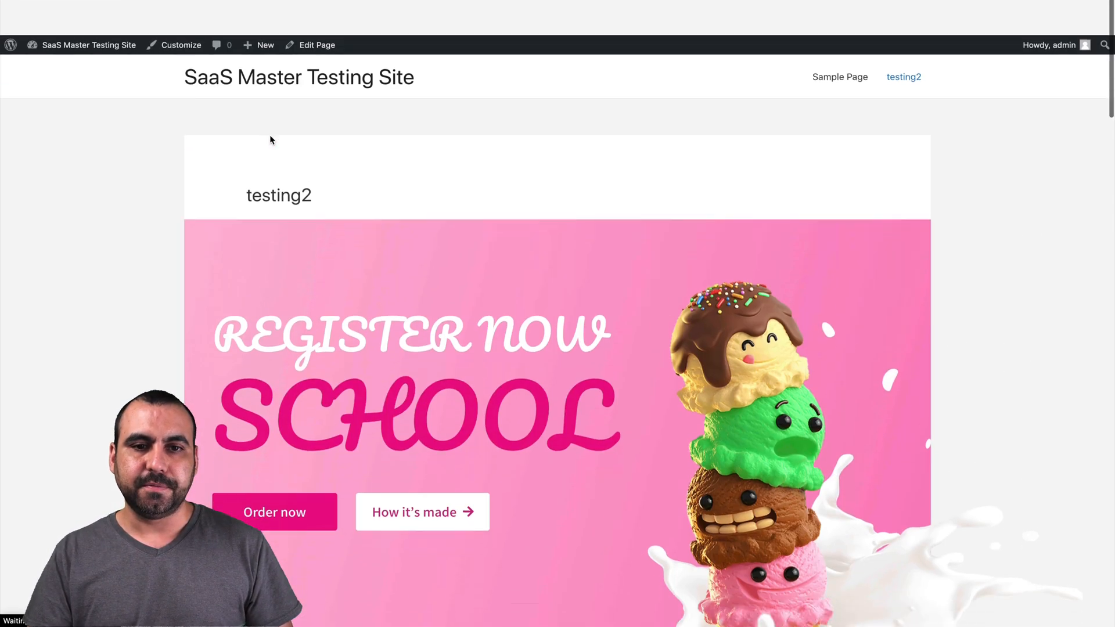
{"action": "scroll", "scroll_direction": "down", "scroll_amount": 3}
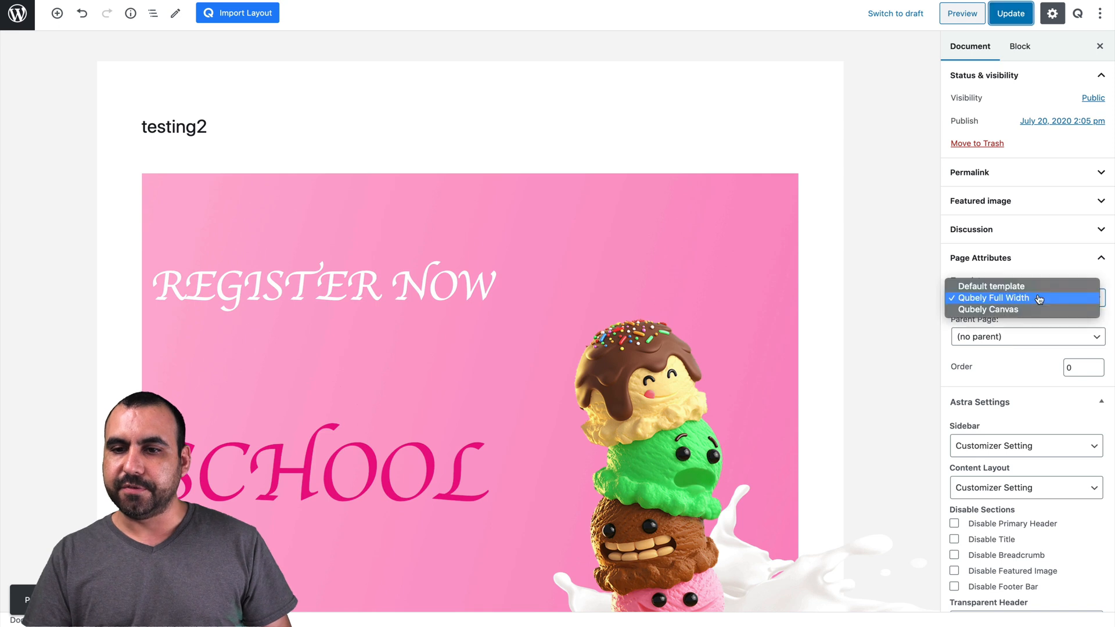
{"action": "mouse_move", "coordinate": [1015, 275]}
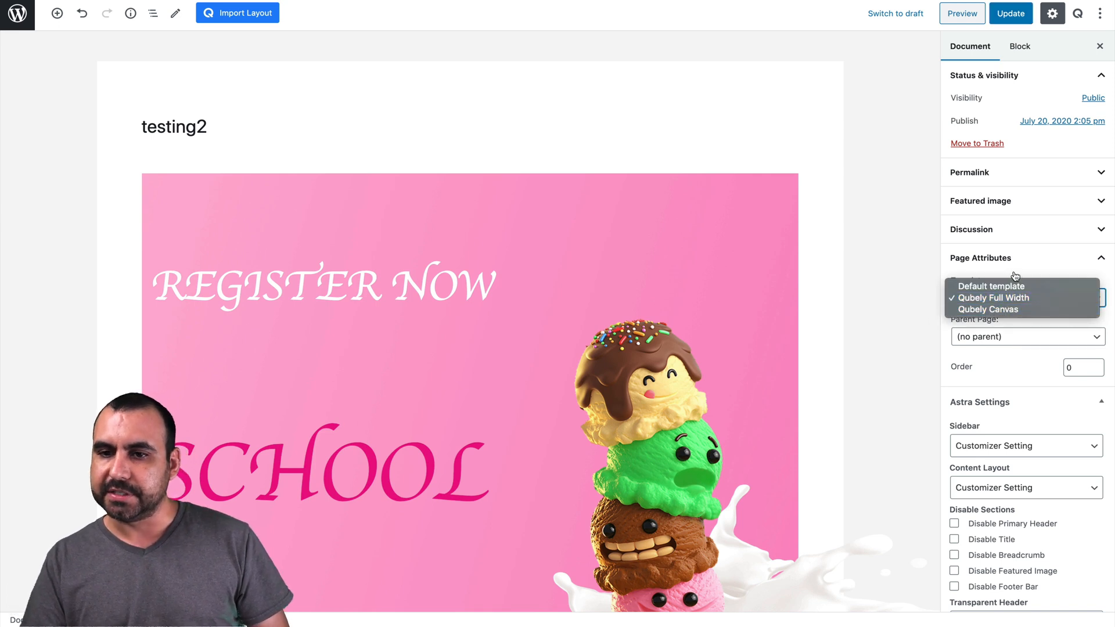
Step: Set the Astra sidebar to No Sidebar, leaving layout and transparent header unchanged
{"action": "left_click", "coordinate": [1024, 446]}
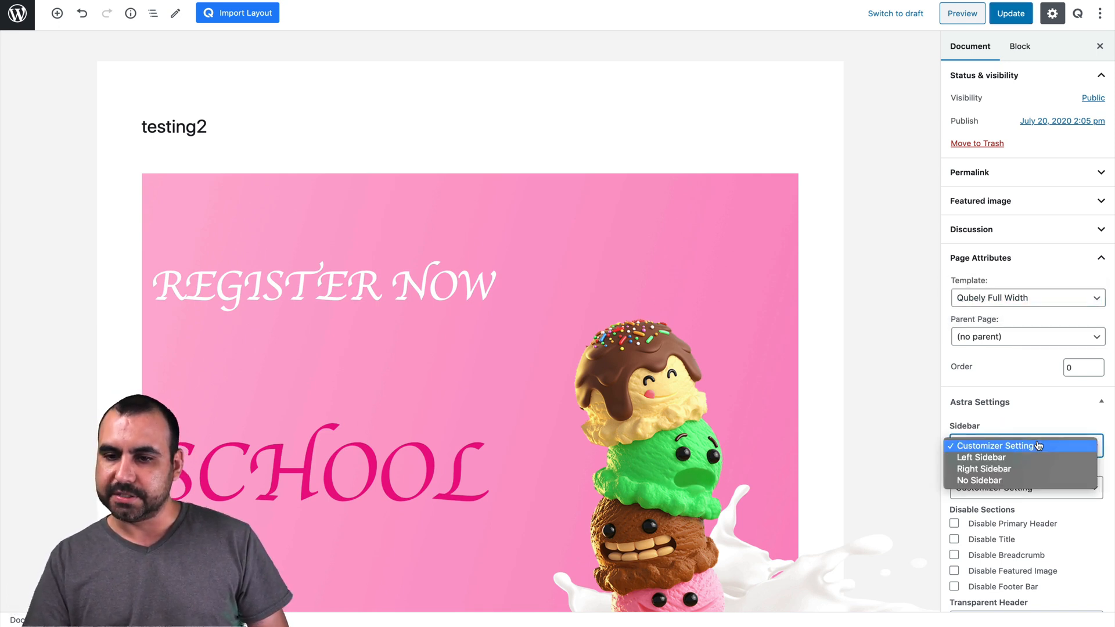
{"action": "left_click", "coordinate": [979, 481]}
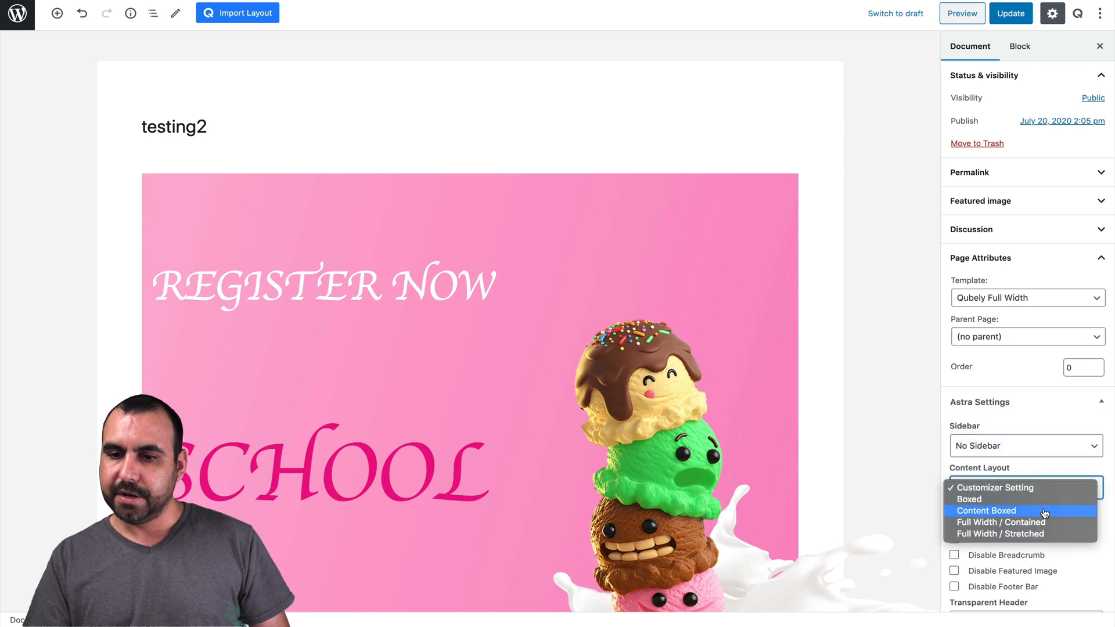
{"action": "left_click", "coordinate": [994, 488]}
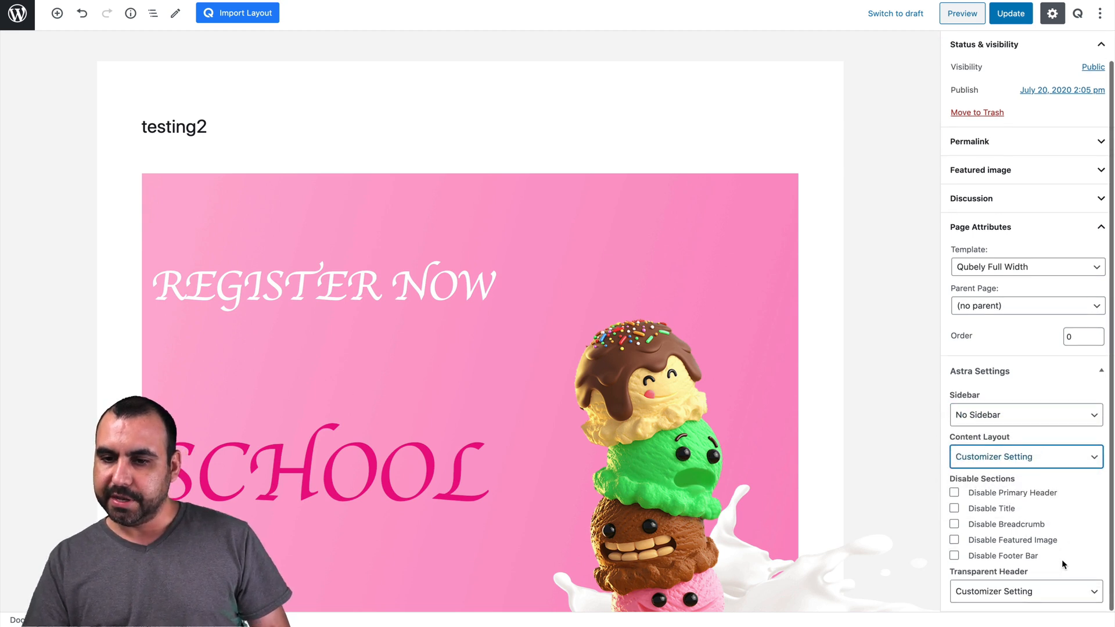
{"action": "left_click", "coordinate": [1024, 591]}
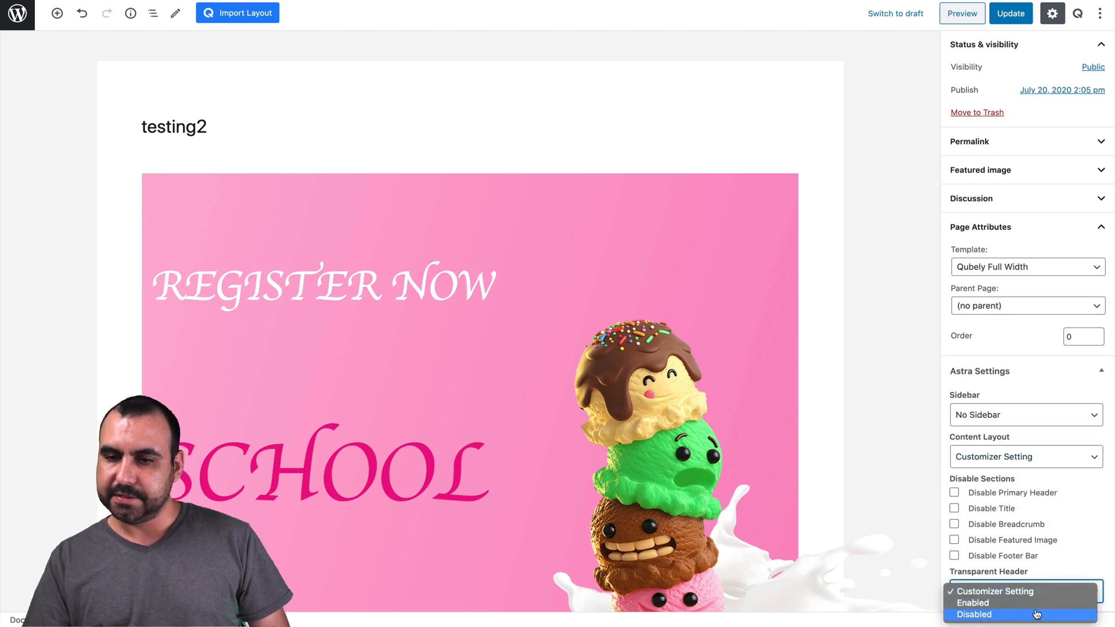
{"action": "left_click", "coordinate": [973, 614]}
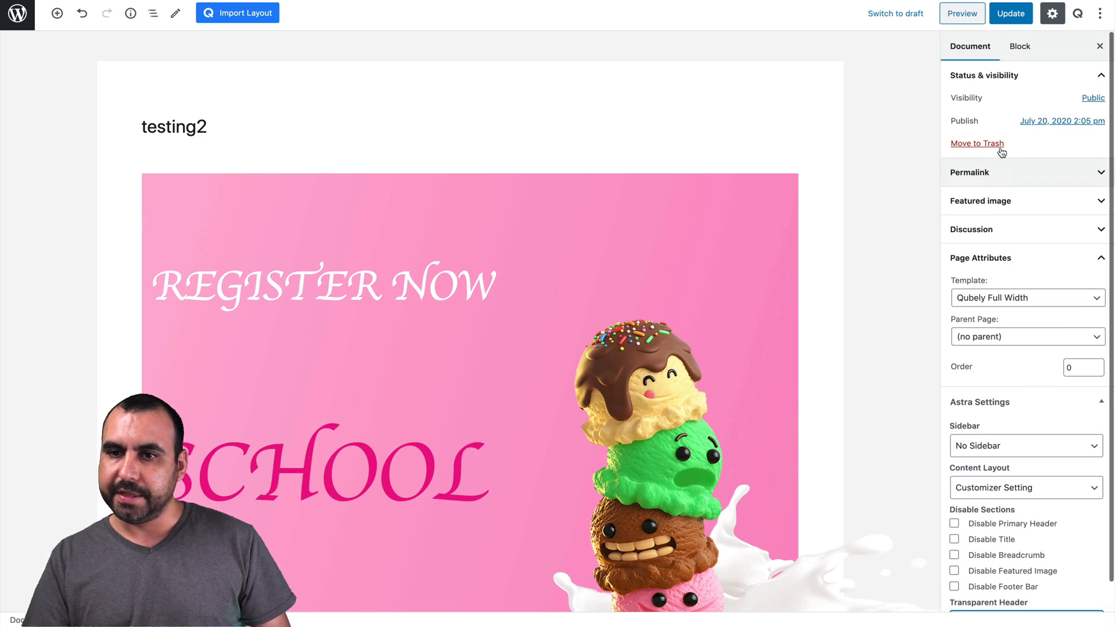
{"action": "mouse_move", "coordinate": [1045, 309]}
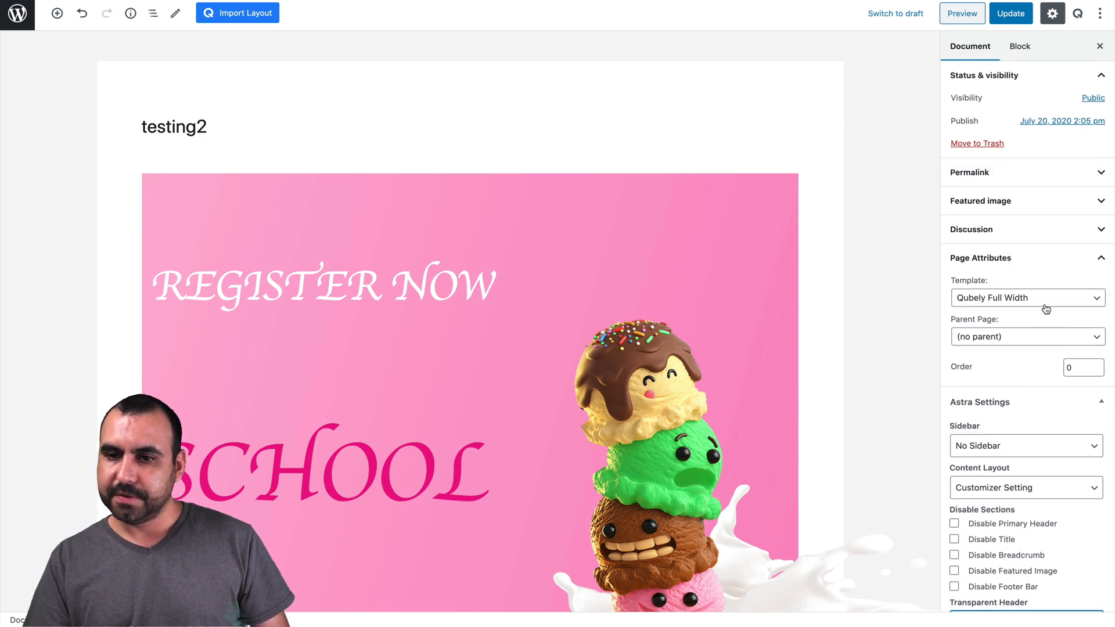
Step: Switch the page template to Qubely Canvas and save the update
{"action": "left_click", "coordinate": [1026, 298]}
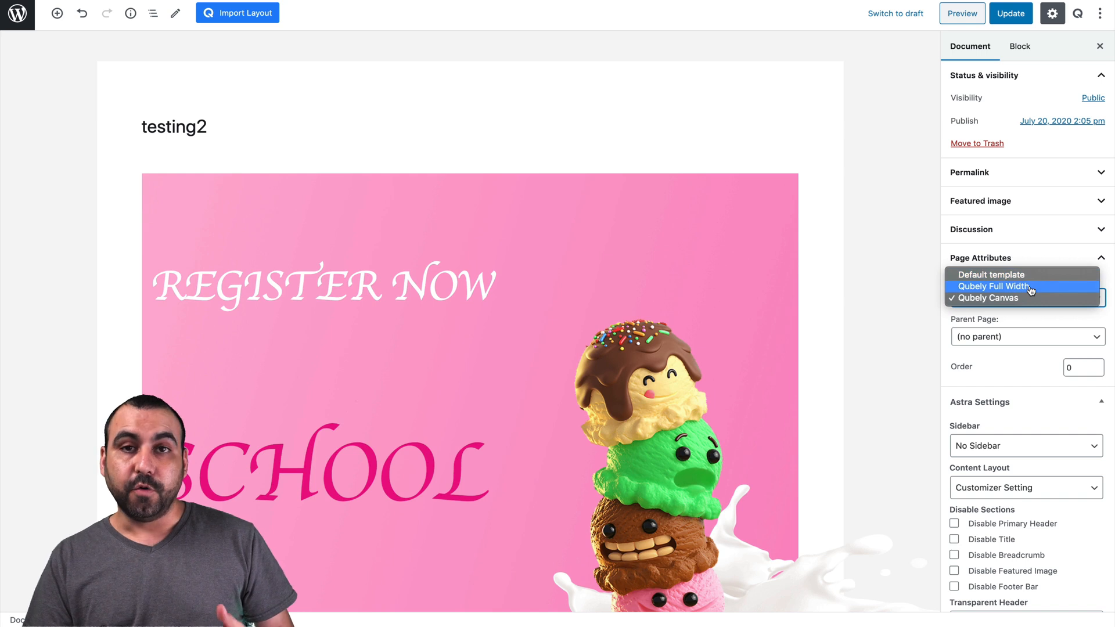
{"action": "left_click", "coordinate": [988, 297]}
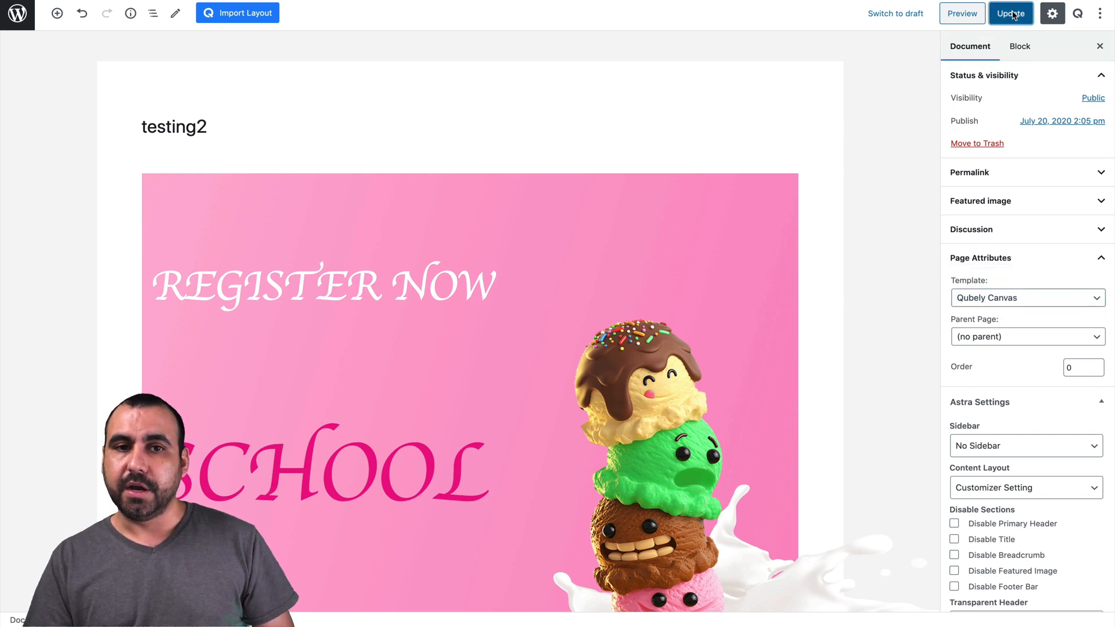
{"action": "left_click", "coordinate": [1009, 12]}
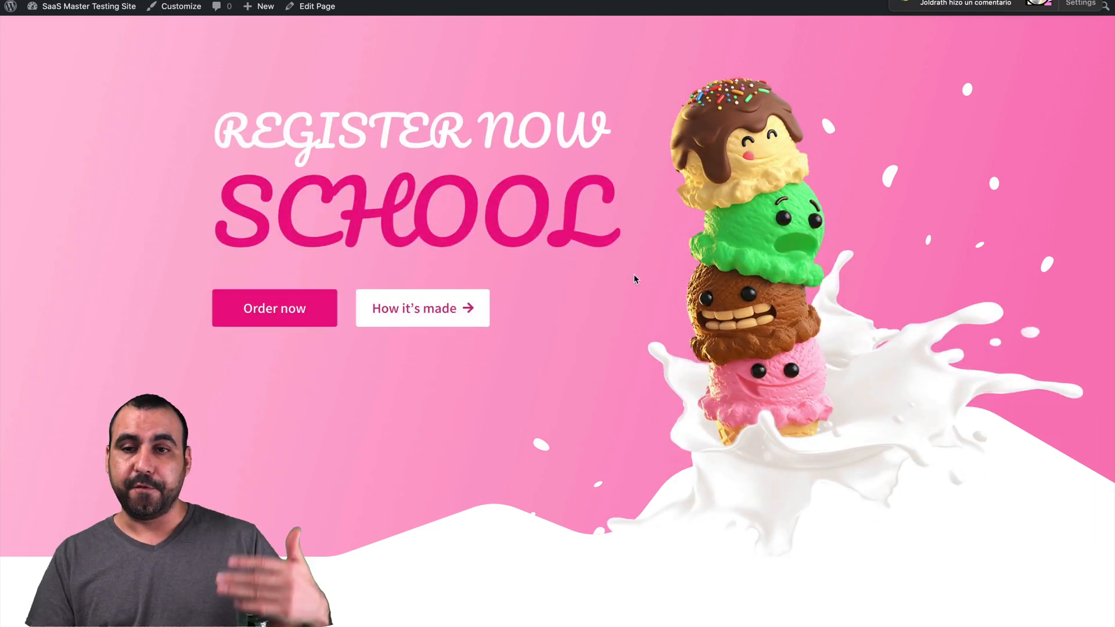
Step: Scroll through the full-width live page, then reopen Qubely's layout library in the testing2 editor
{"action": "scroll", "scroll_direction": "down", "scroll_amount": 3}
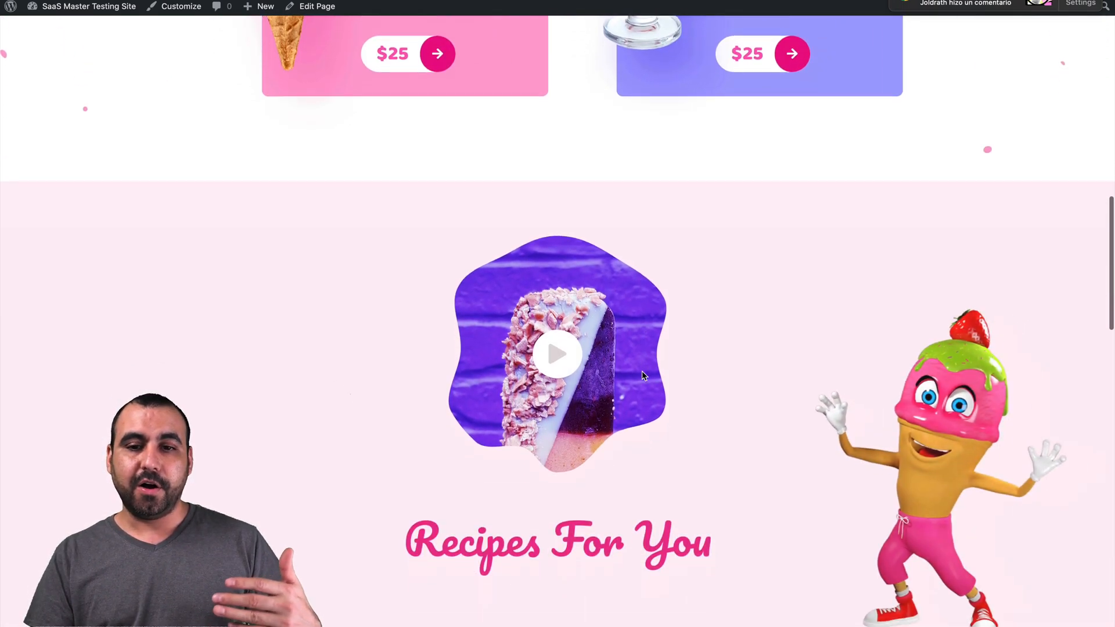
{"action": "scroll", "scroll_direction": "down", "scroll_amount": 3}
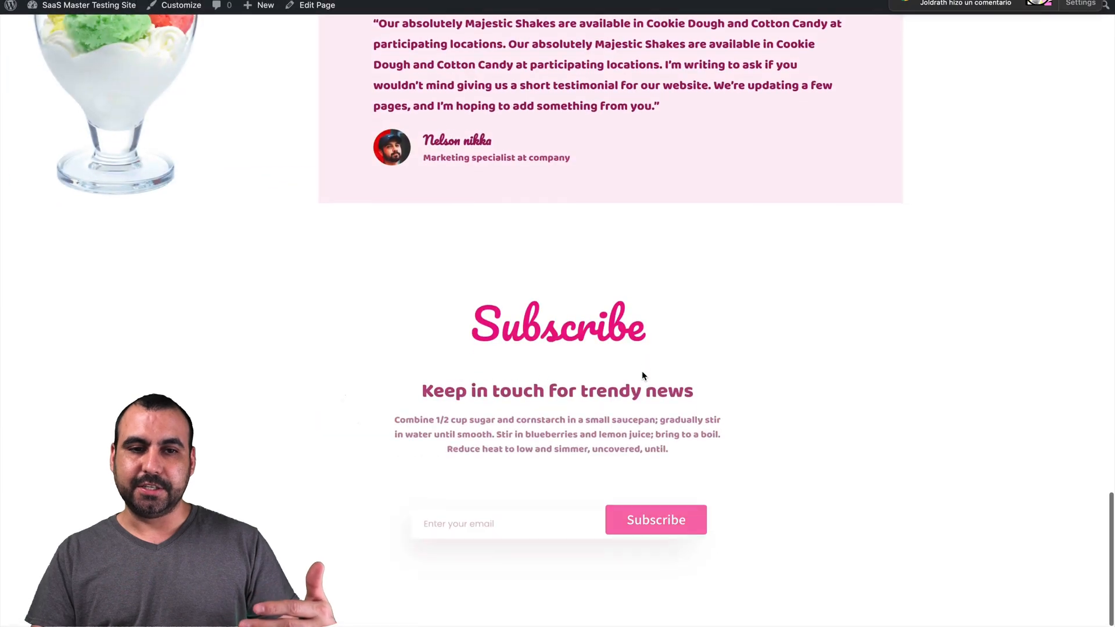
{"action": "scroll", "scroll_direction": "up", "scroll_amount": 3}
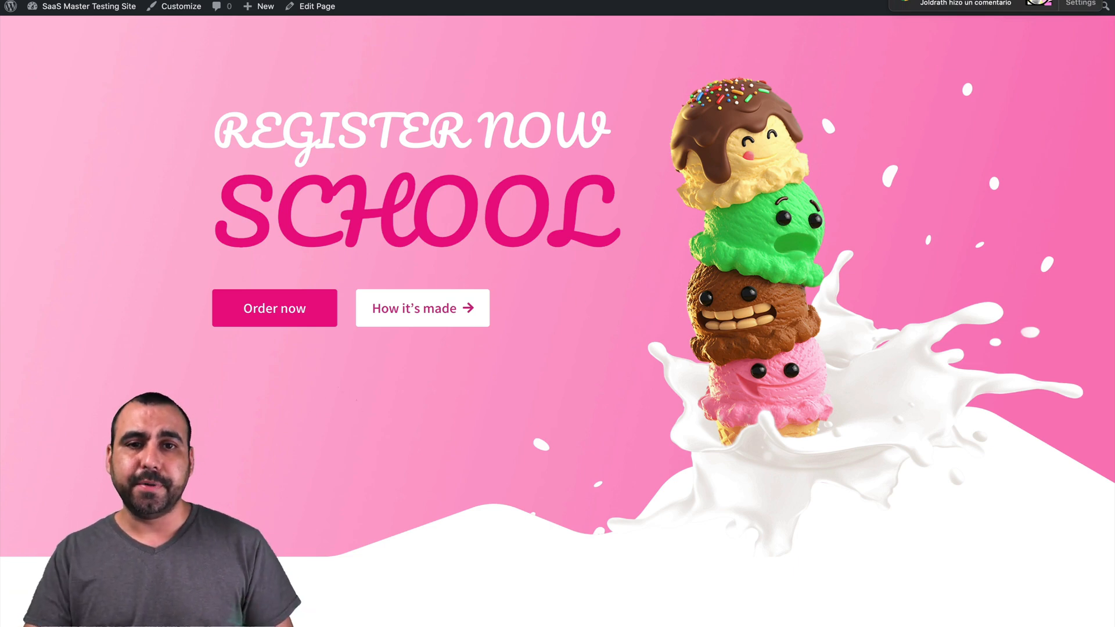
{"action": "left_click", "coordinate": [317, 6]}
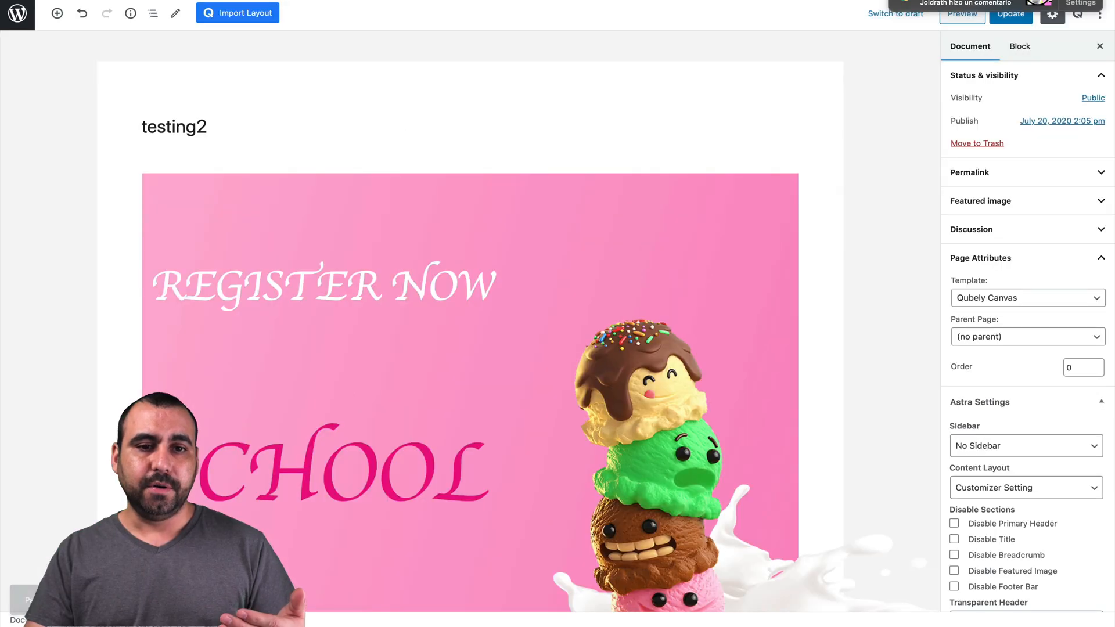
{"action": "left_click", "coordinate": [237, 13]}
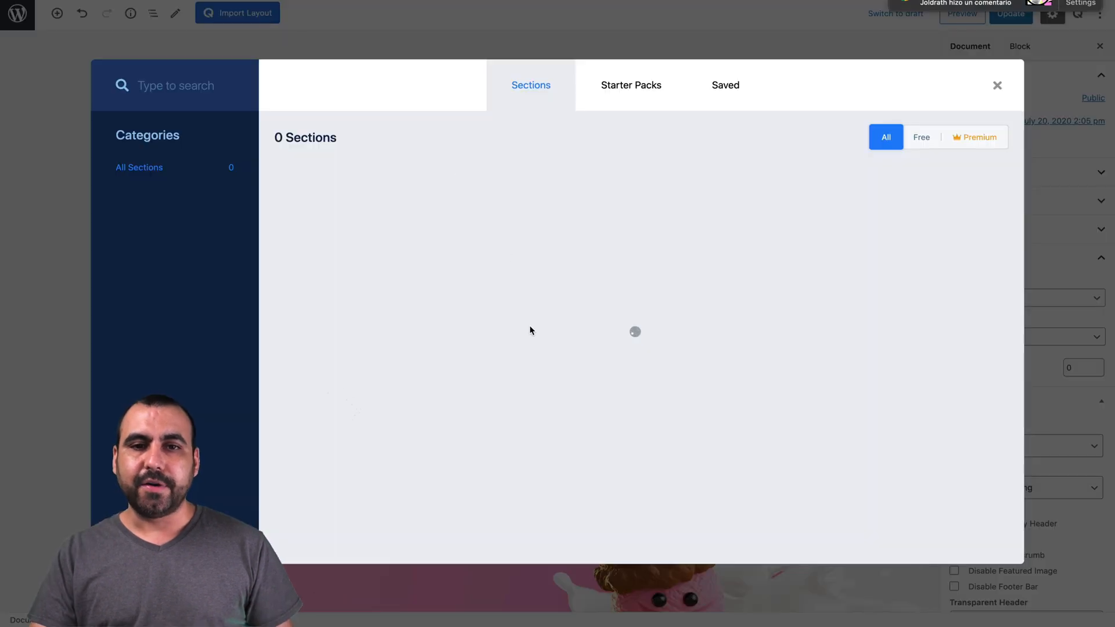